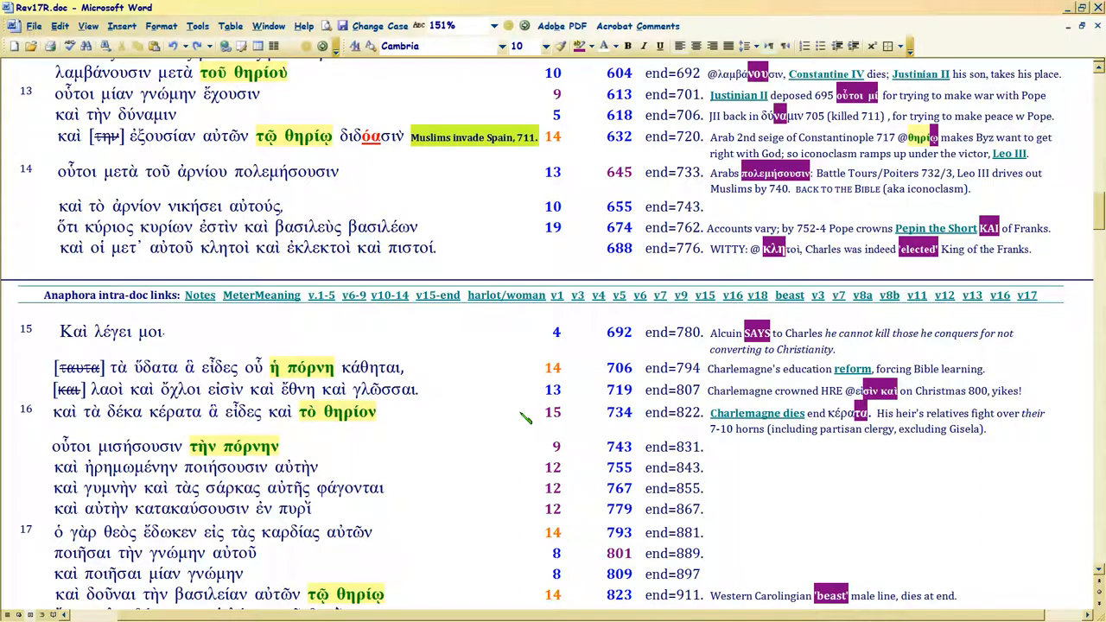
pyautogui.moveTo(197, 420)
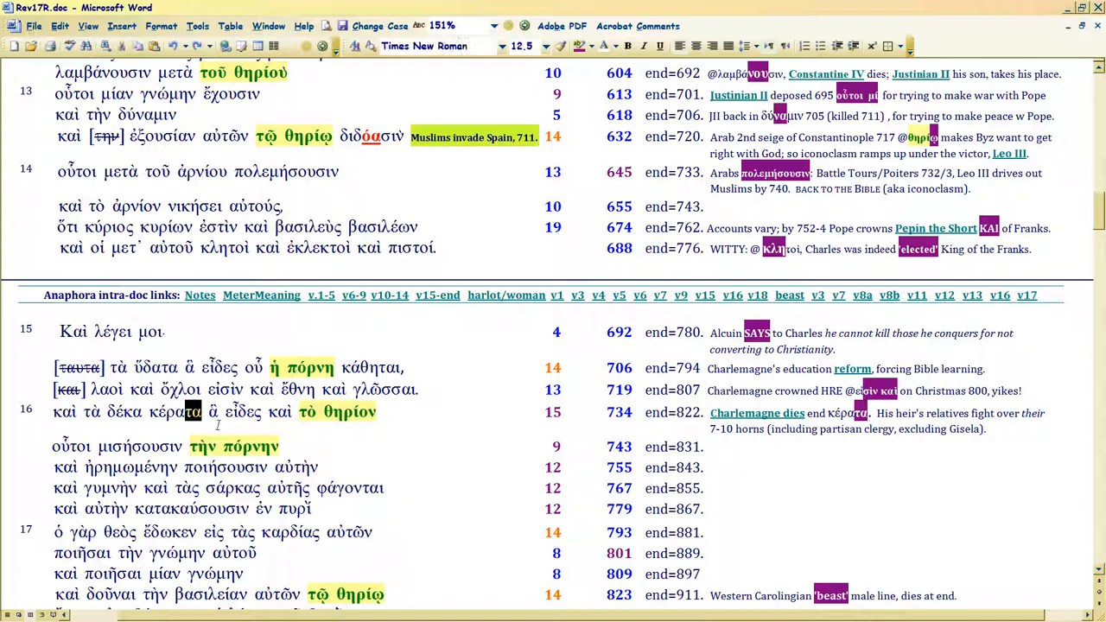
pyautogui.moveTo(730, 439)
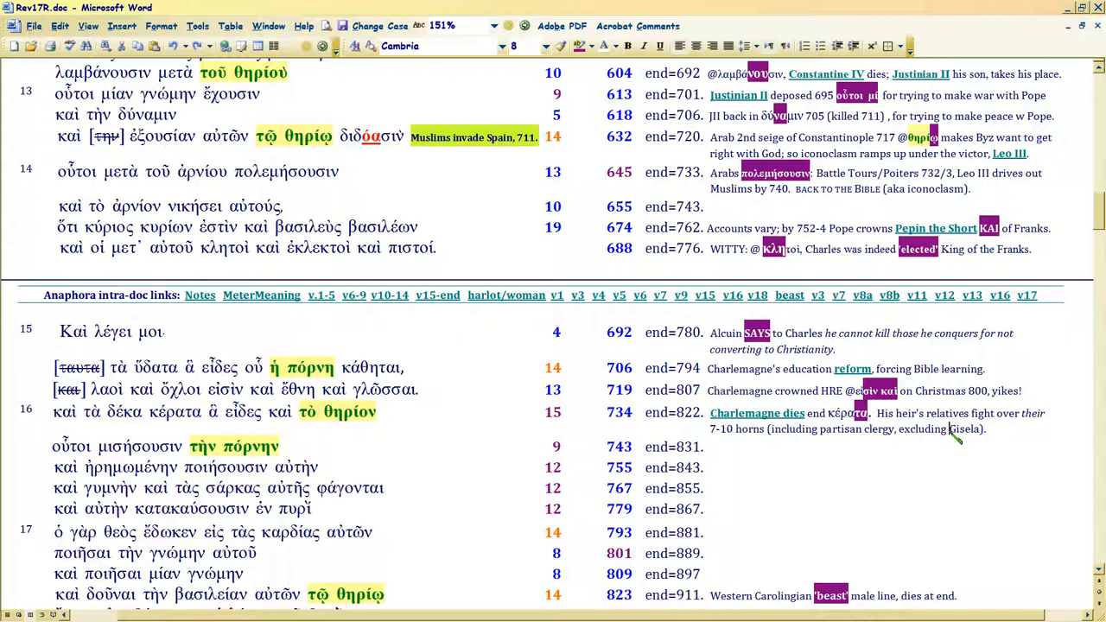
# Highlight the name Gisela in the verse 16 note and a Greek word in verse 15.
pyautogui.doubleClick(964, 429)
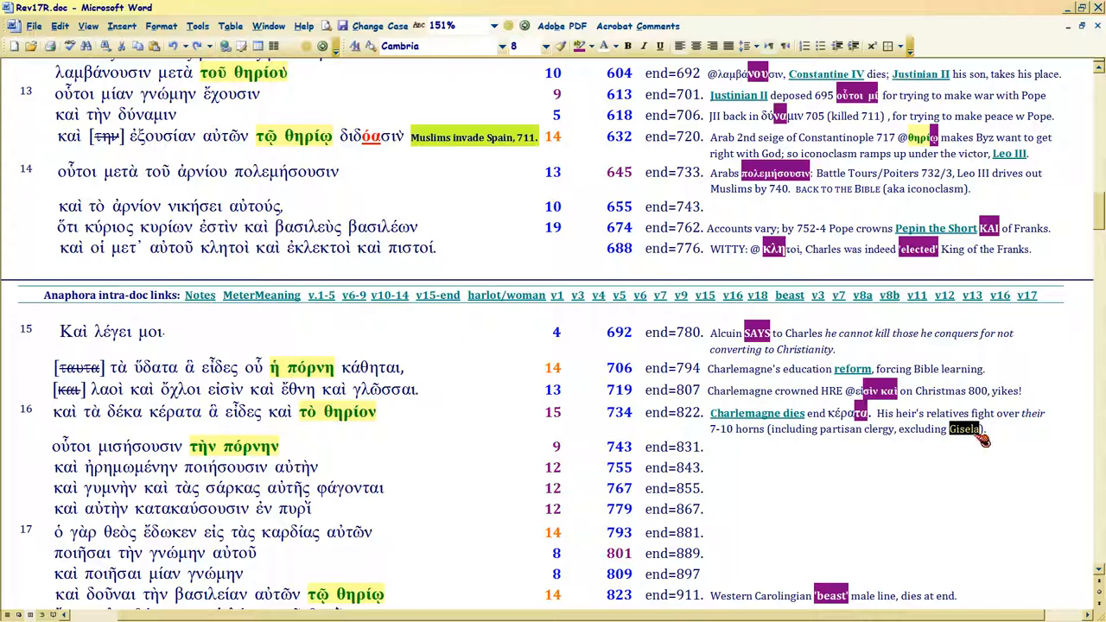
pyautogui.moveTo(959, 439)
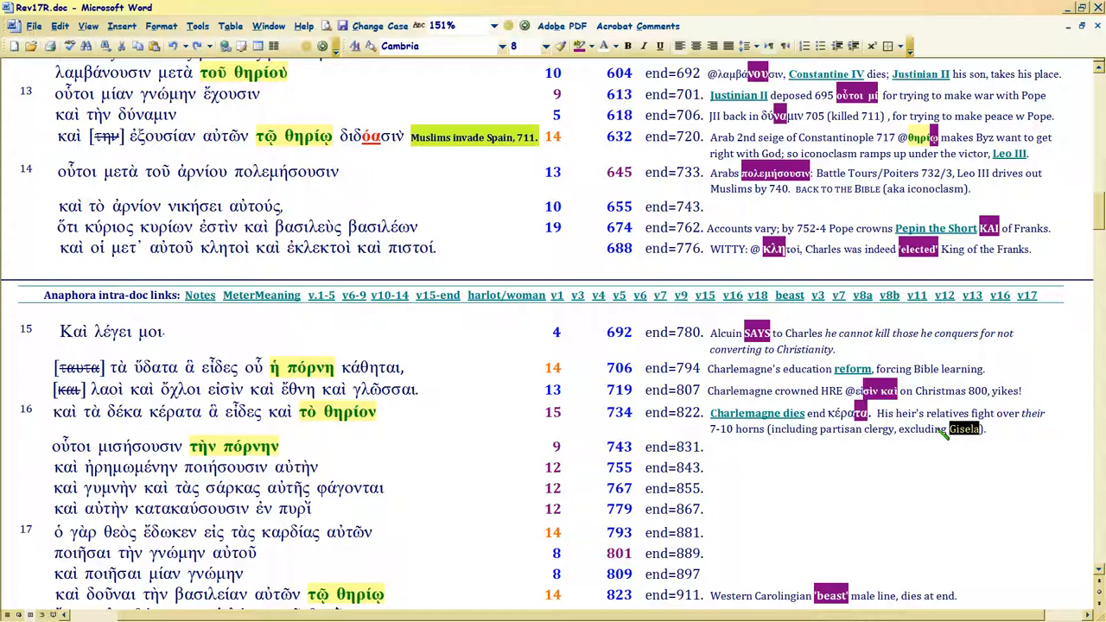
pyautogui.moveTo(928, 434)
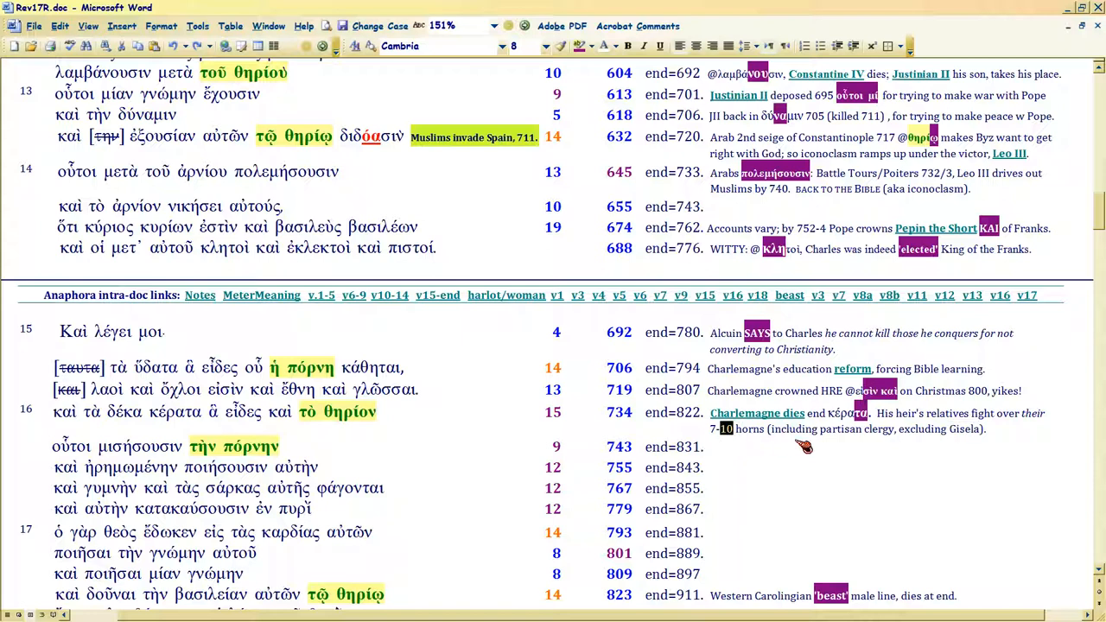
pyautogui.moveTo(778, 439)
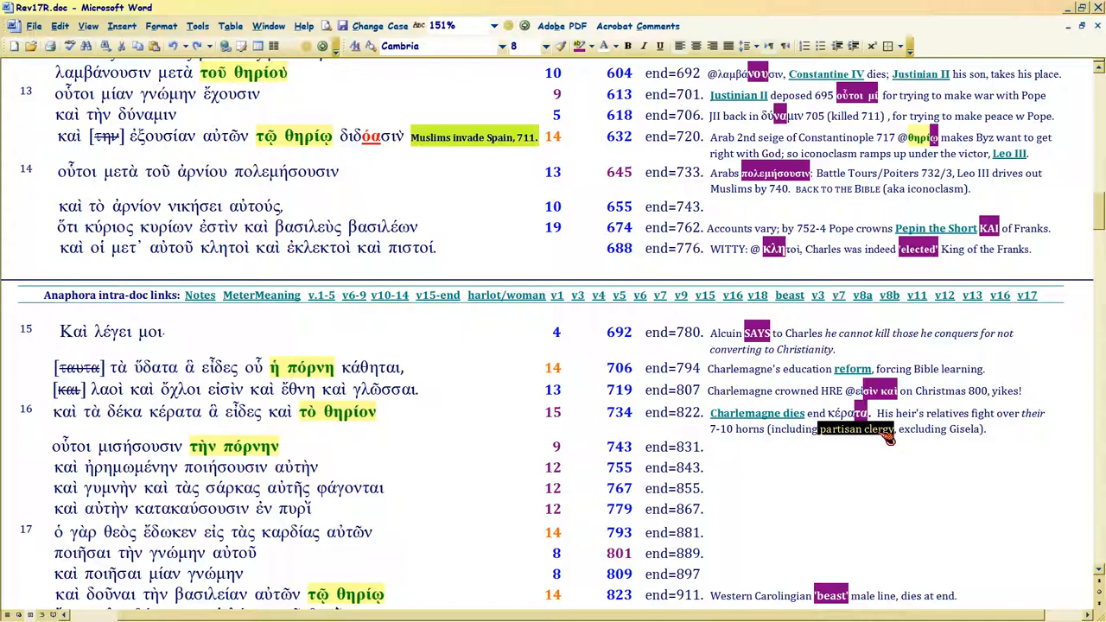
pyautogui.moveTo(730, 441)
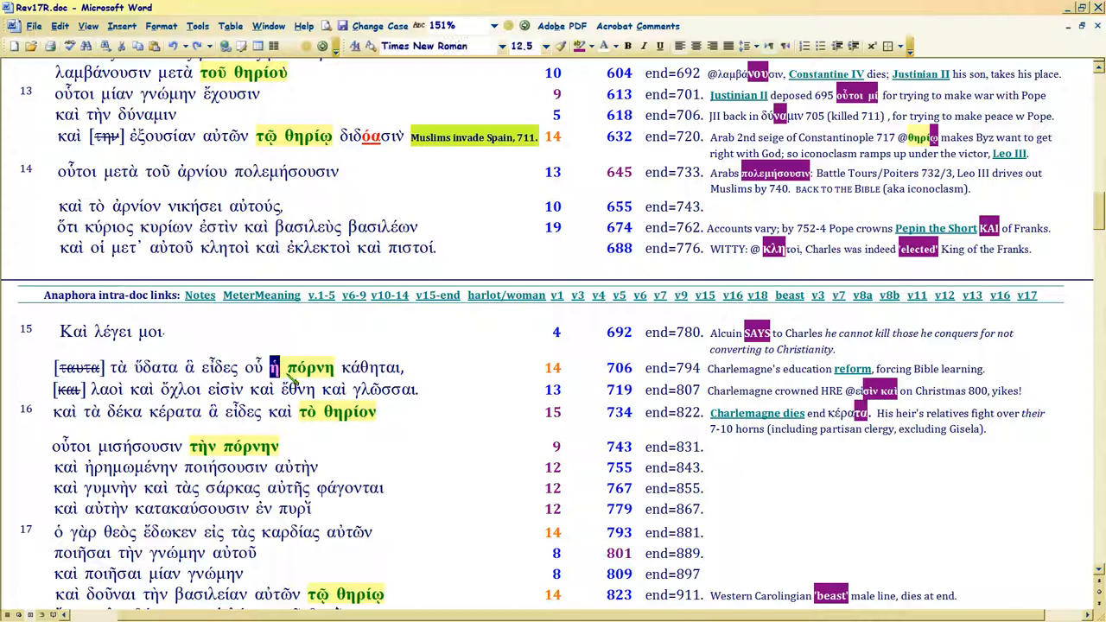
pyautogui.moveTo(289, 376)
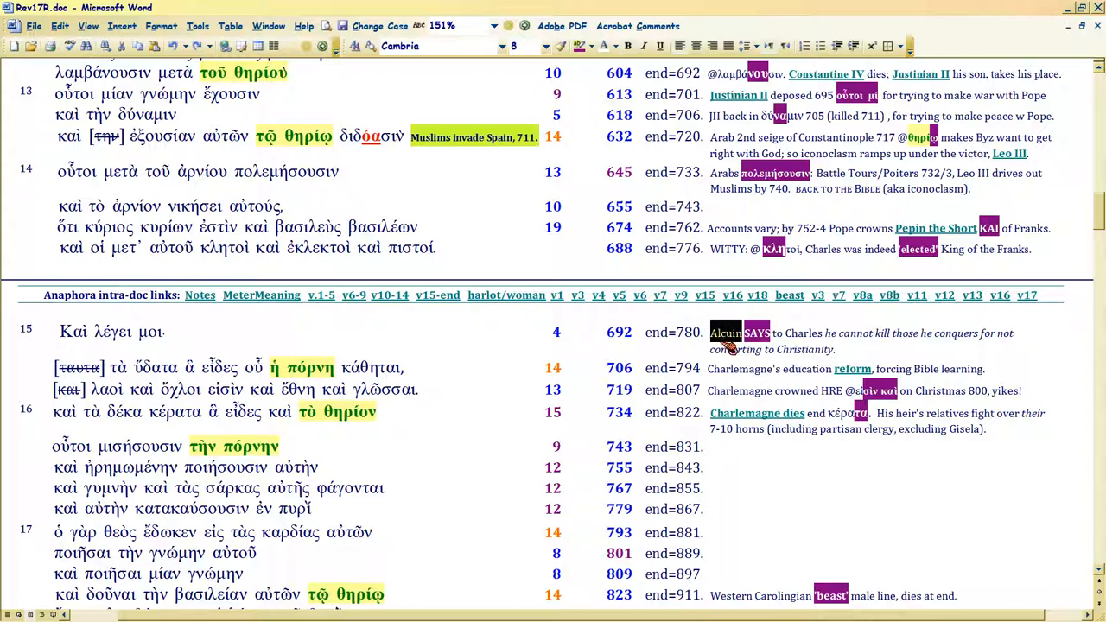
pyautogui.moveTo(691, 385)
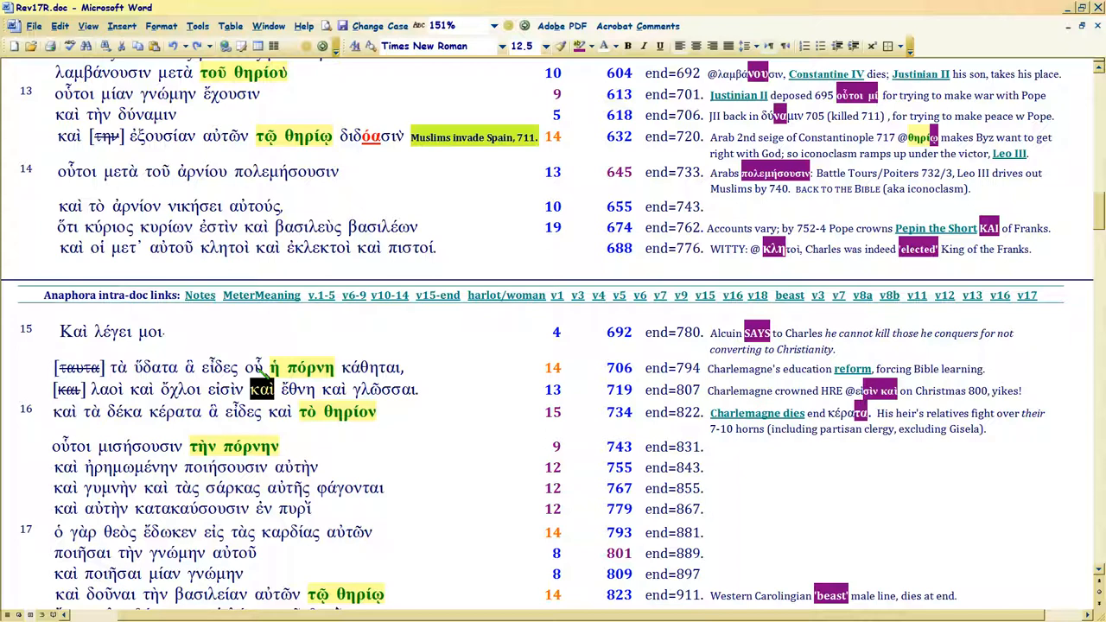
pyautogui.moveTo(957, 251)
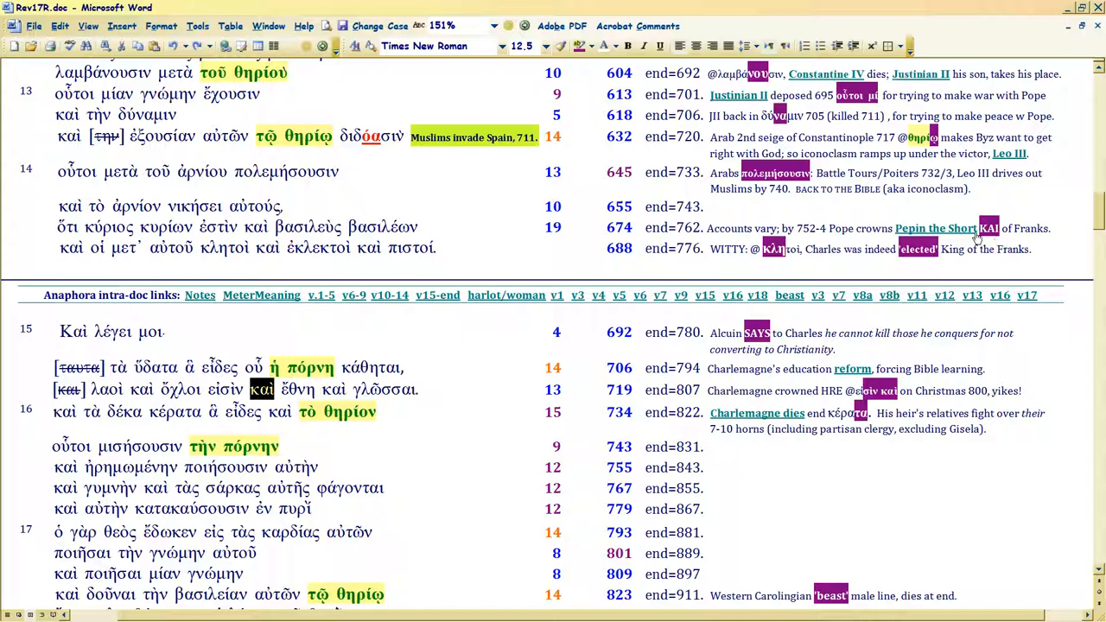
pyautogui.moveTo(298, 414)
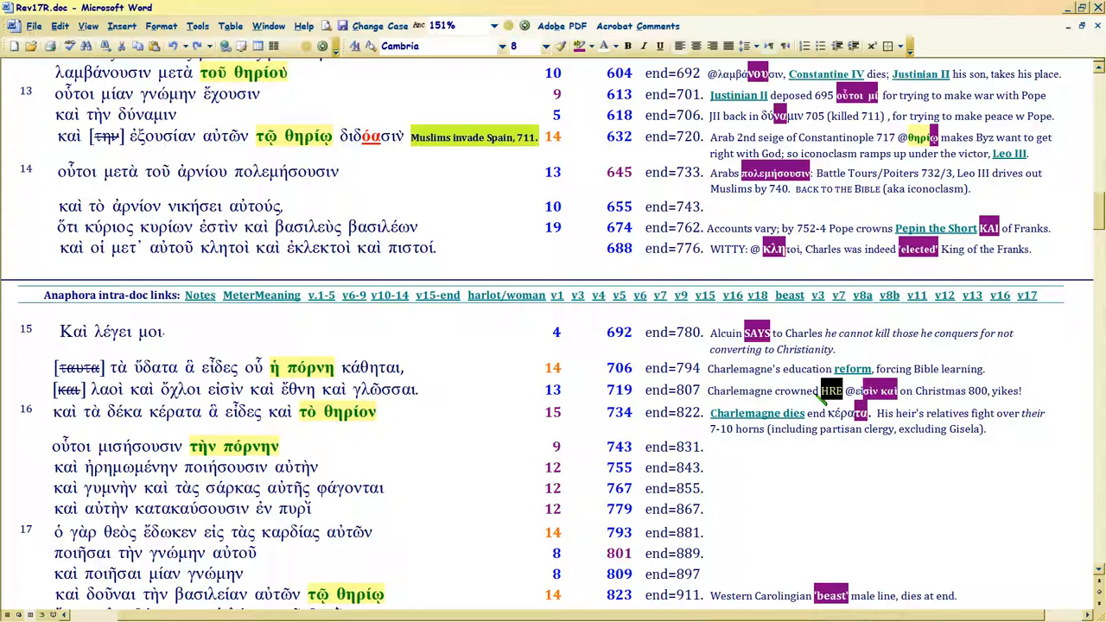
pyautogui.moveTo(819, 399)
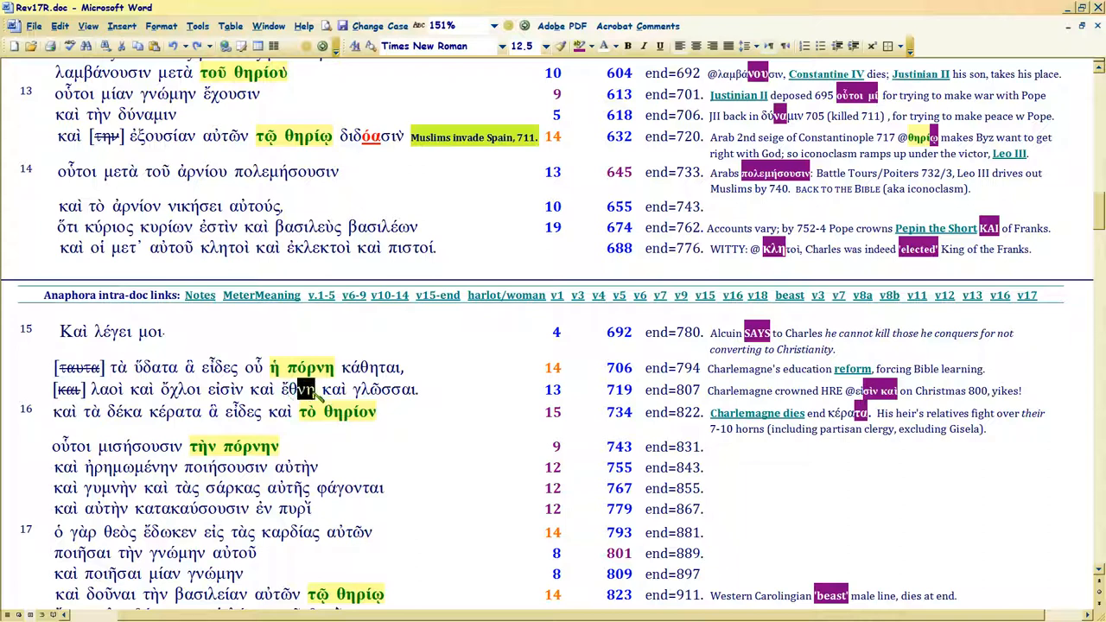
pyautogui.doubleClick(300, 389)
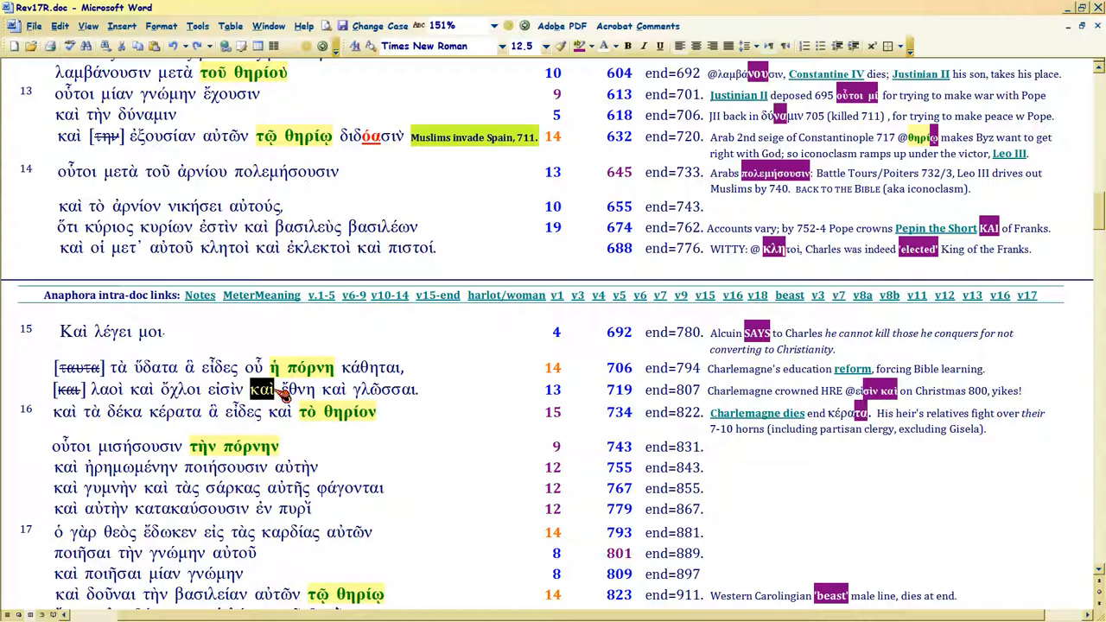
pyautogui.moveTo(712, 400)
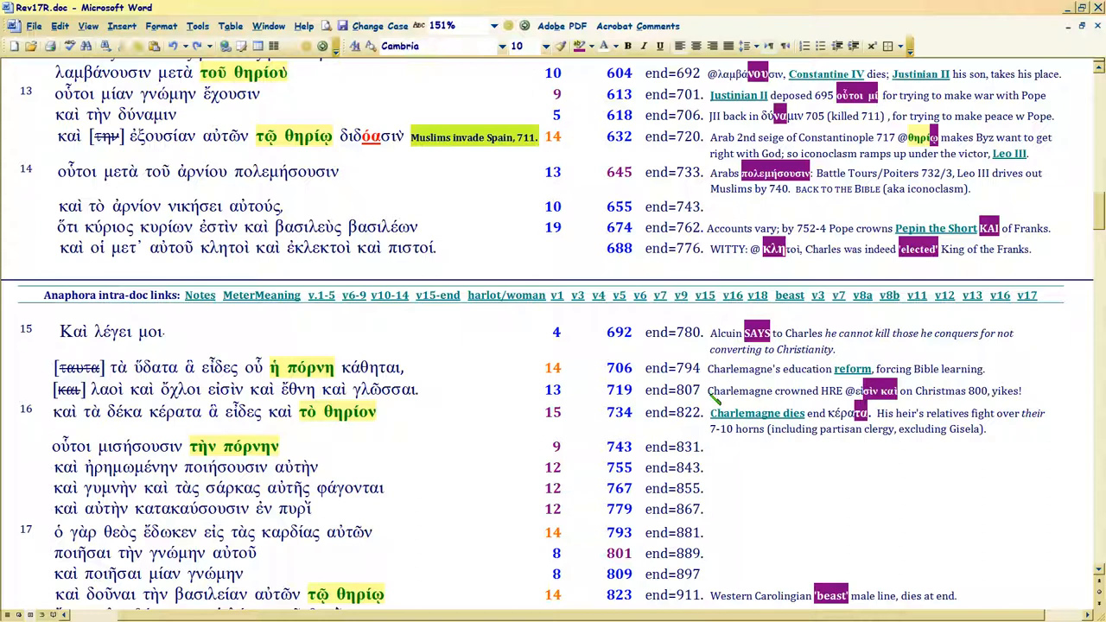
pyautogui.moveTo(717, 397)
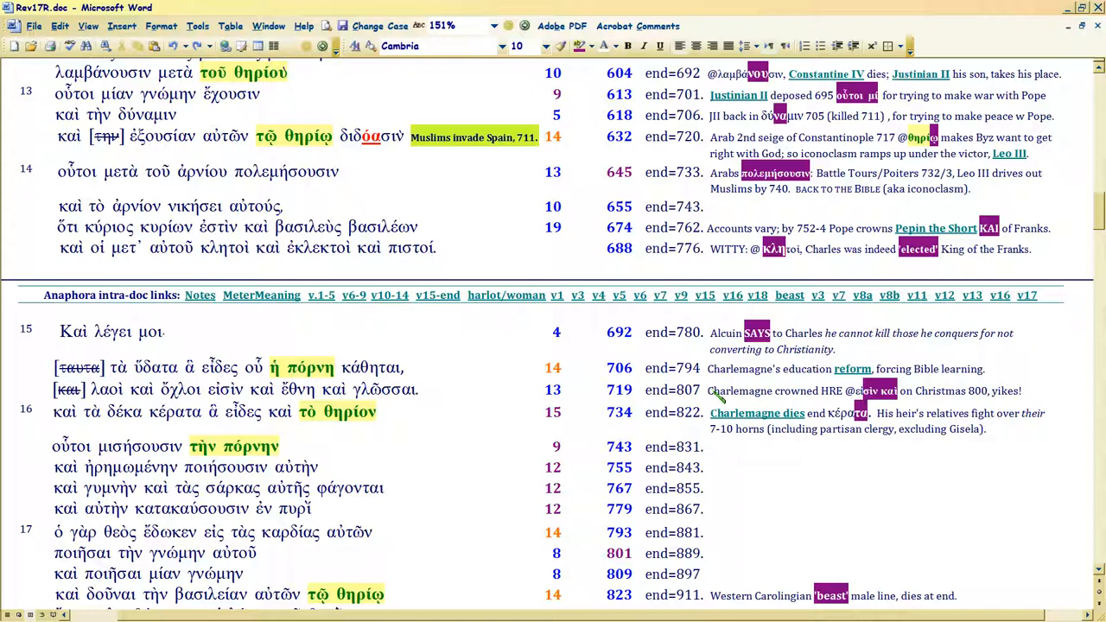
pyautogui.click(708, 390)
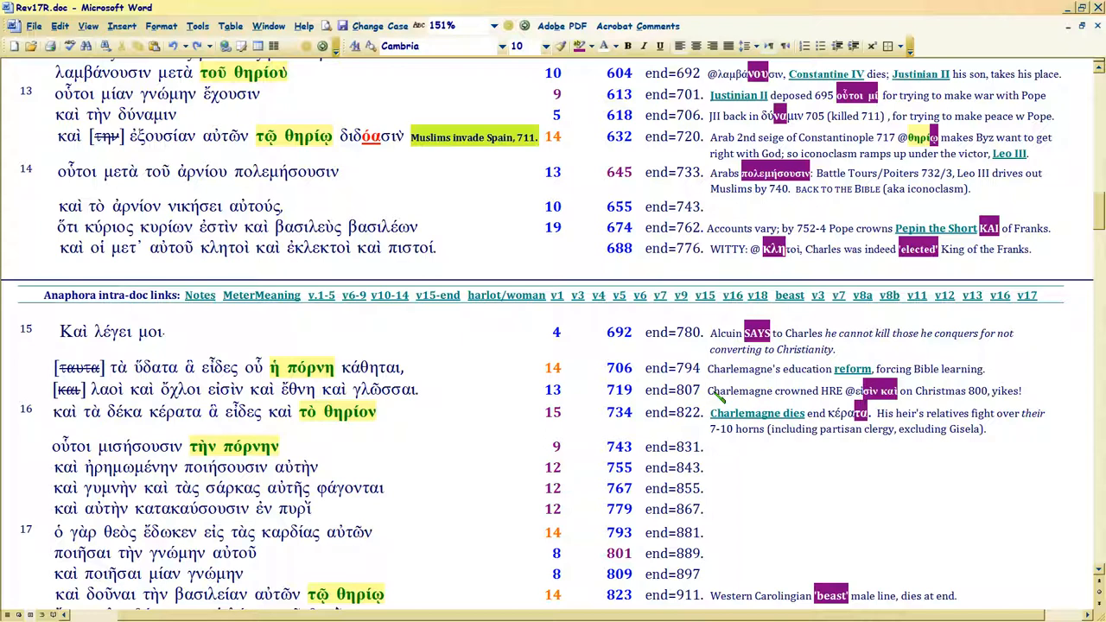
pyautogui.click(707, 389)
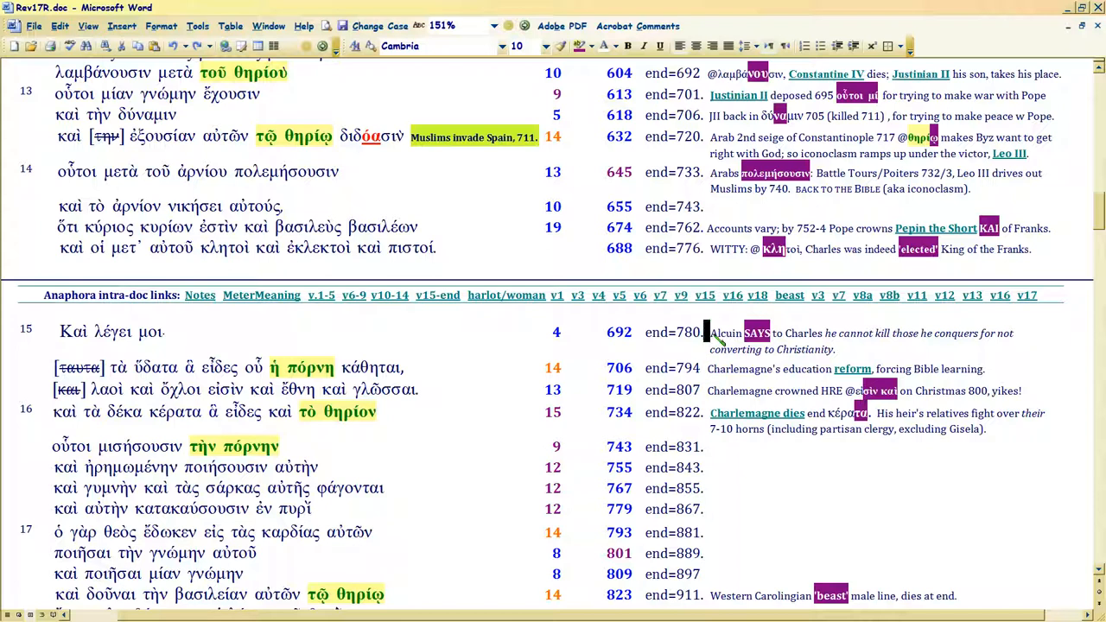
pyautogui.moveTo(713, 367)
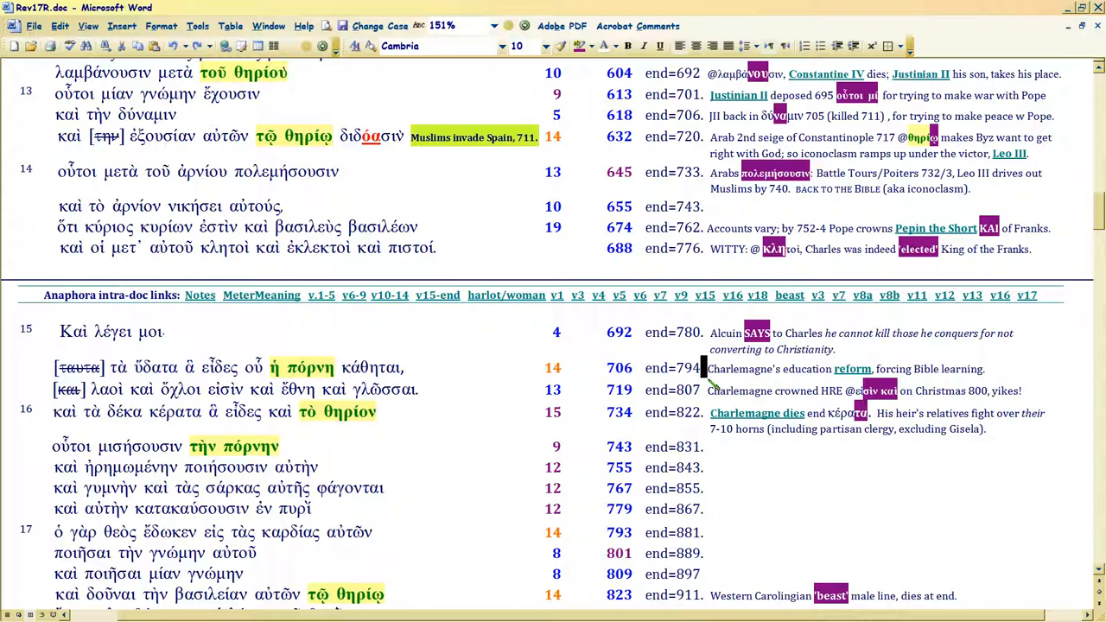
pyautogui.moveTo(704, 389)
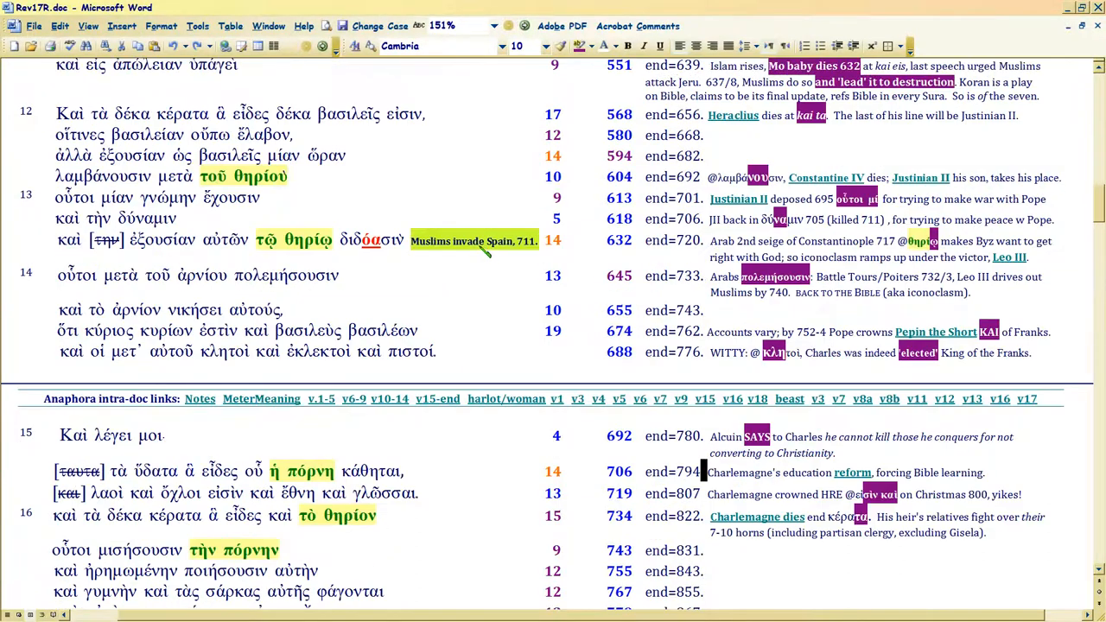
pyautogui.scroll(3)
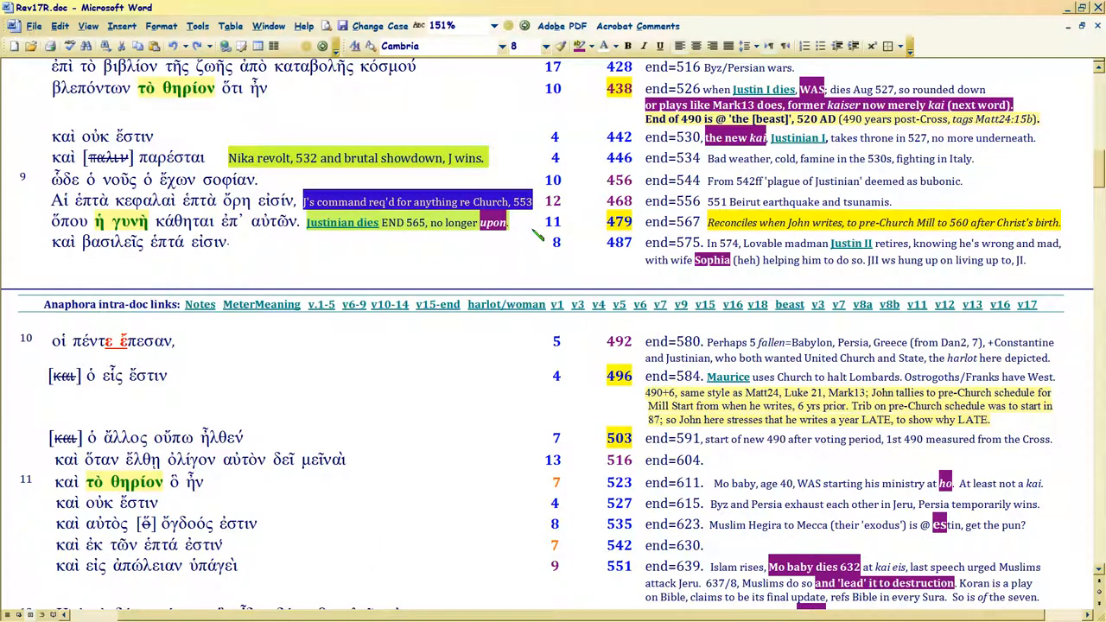
pyautogui.moveTo(527, 229)
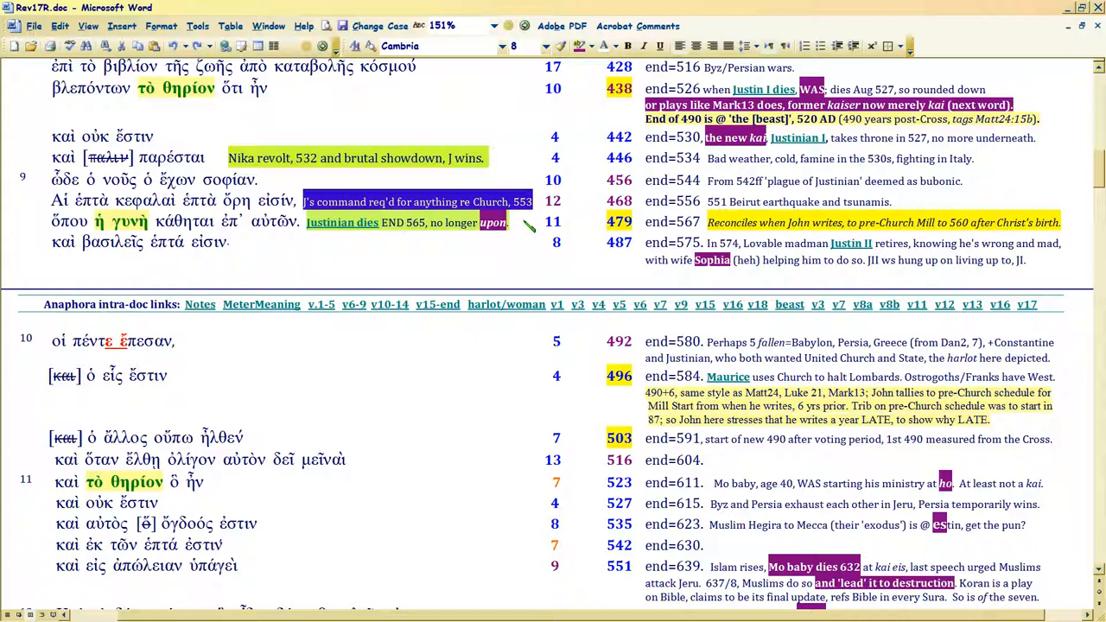
# Move down the table and pick out '10 horns' in the verse 16 note.
pyautogui.scroll(-3)
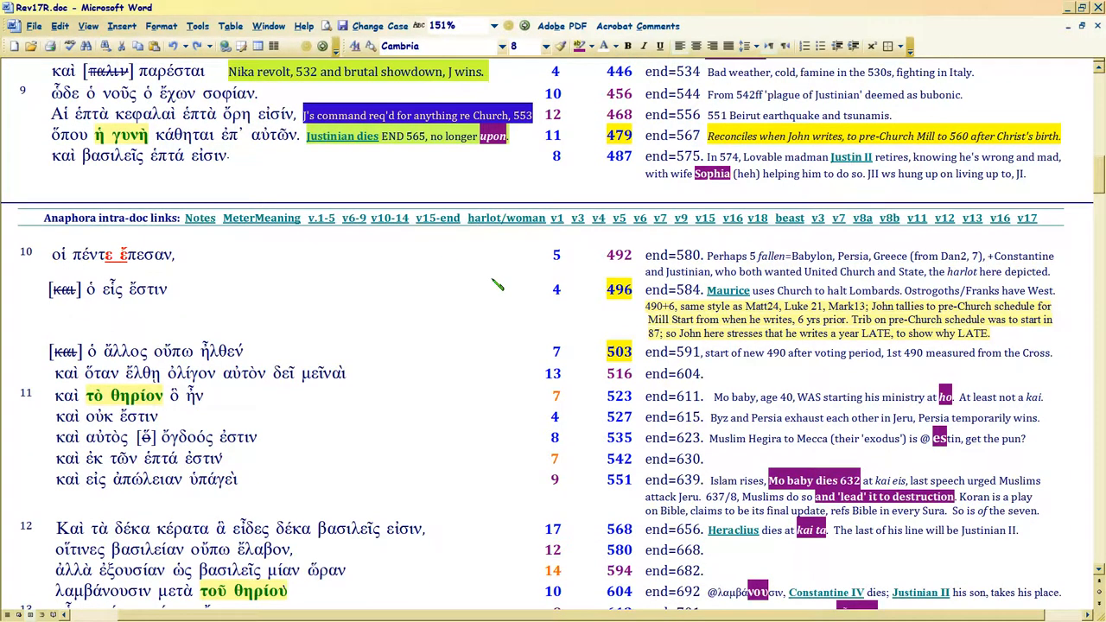
pyautogui.scroll(-3)
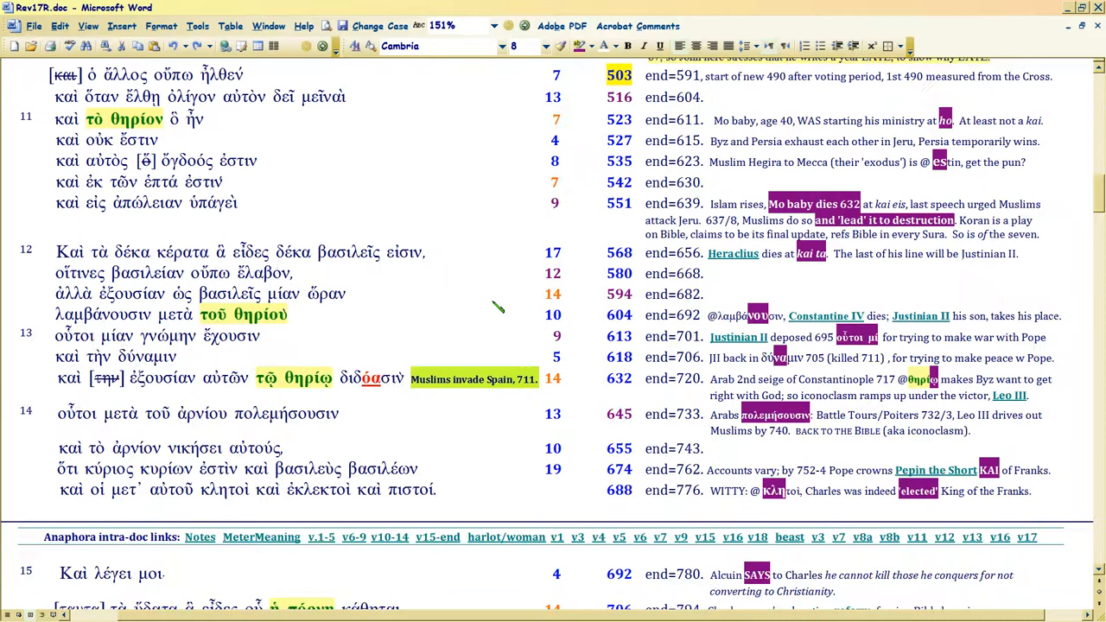
pyautogui.scroll(-3)
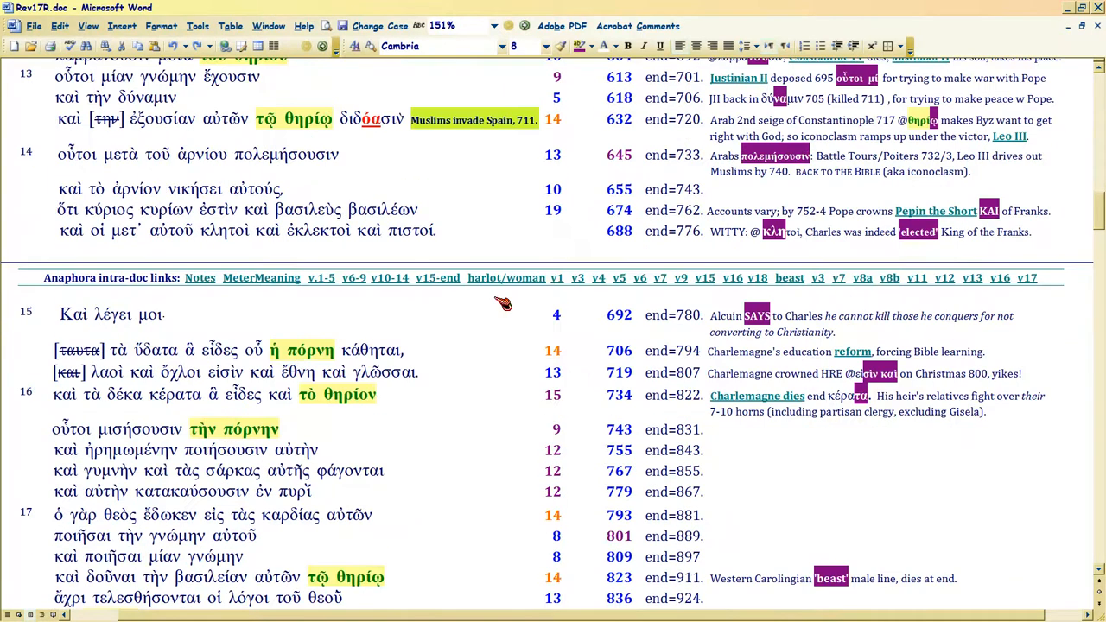
pyautogui.scroll(-3)
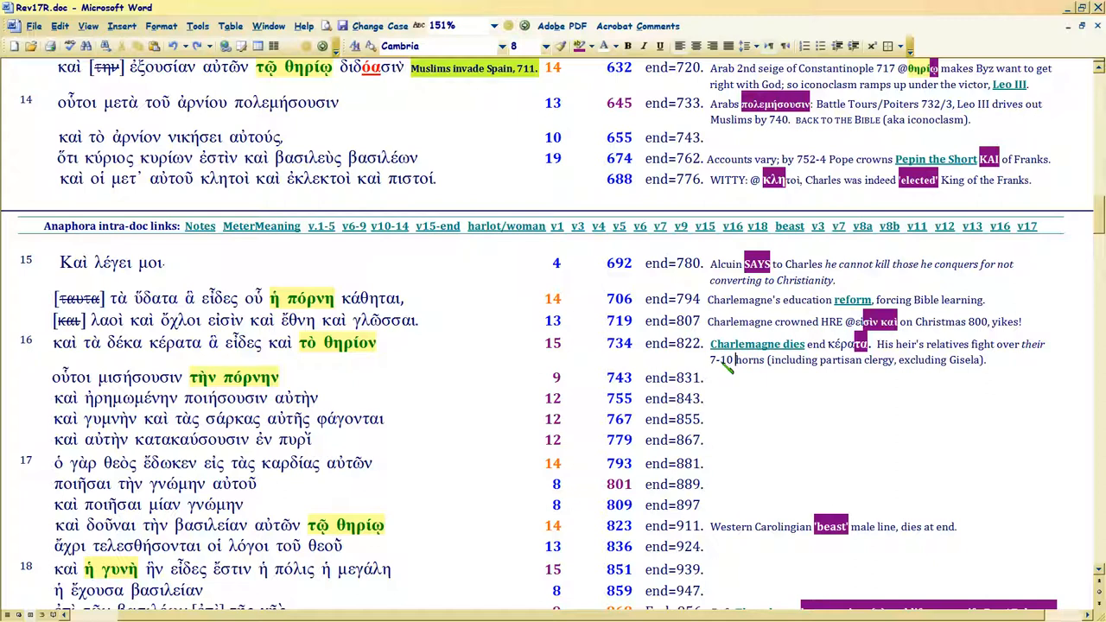
pyautogui.doubleClick(740, 360)
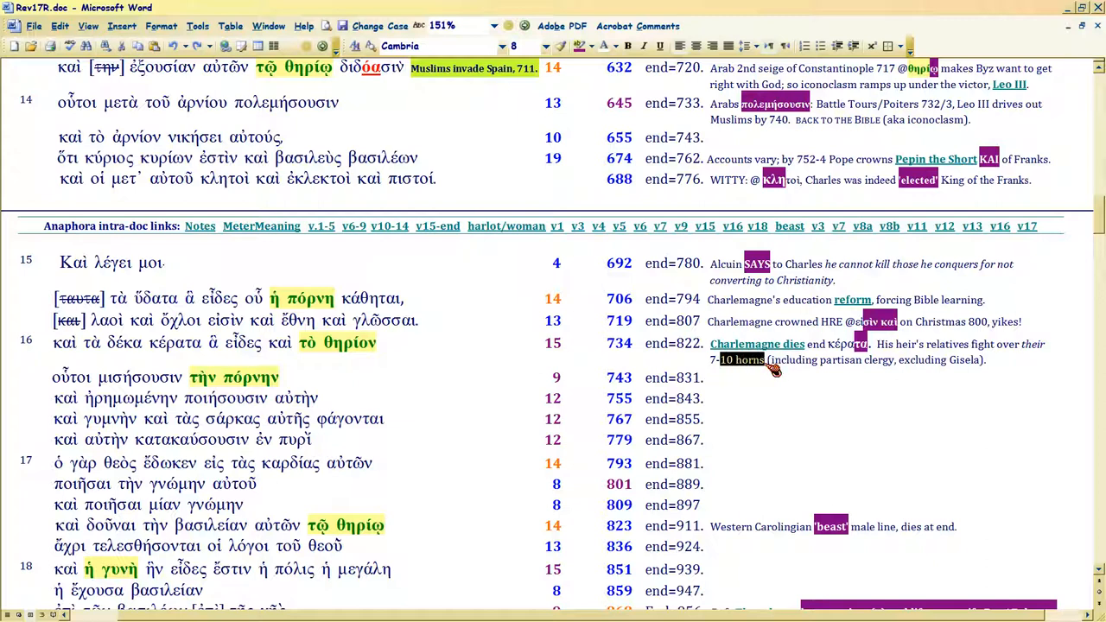
pyautogui.moveTo(738, 367)
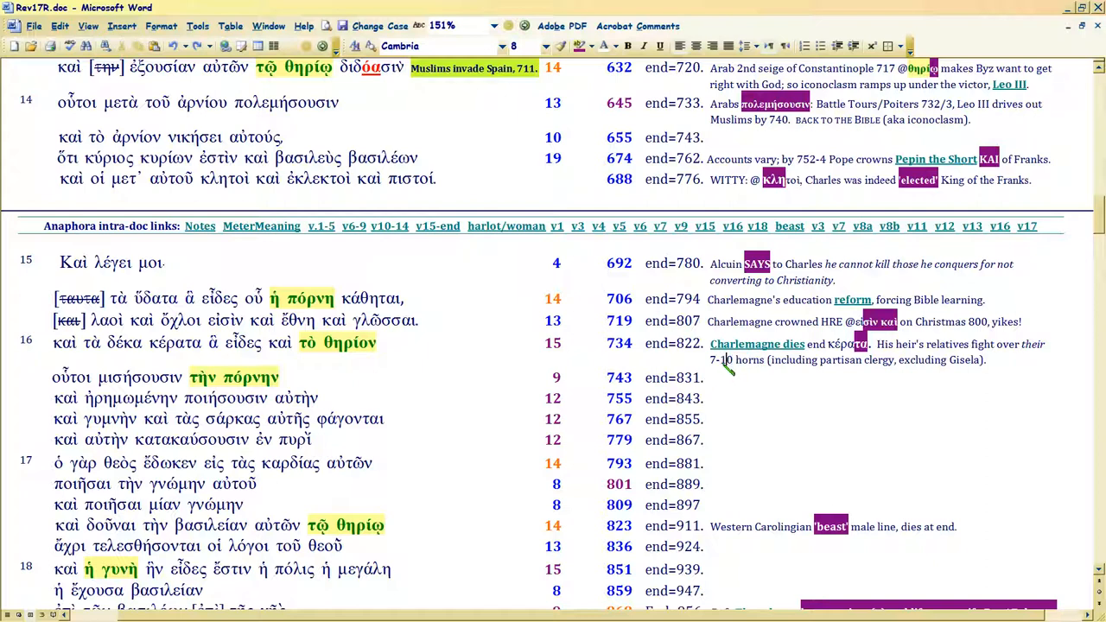
pyautogui.doubleClick(740, 359)
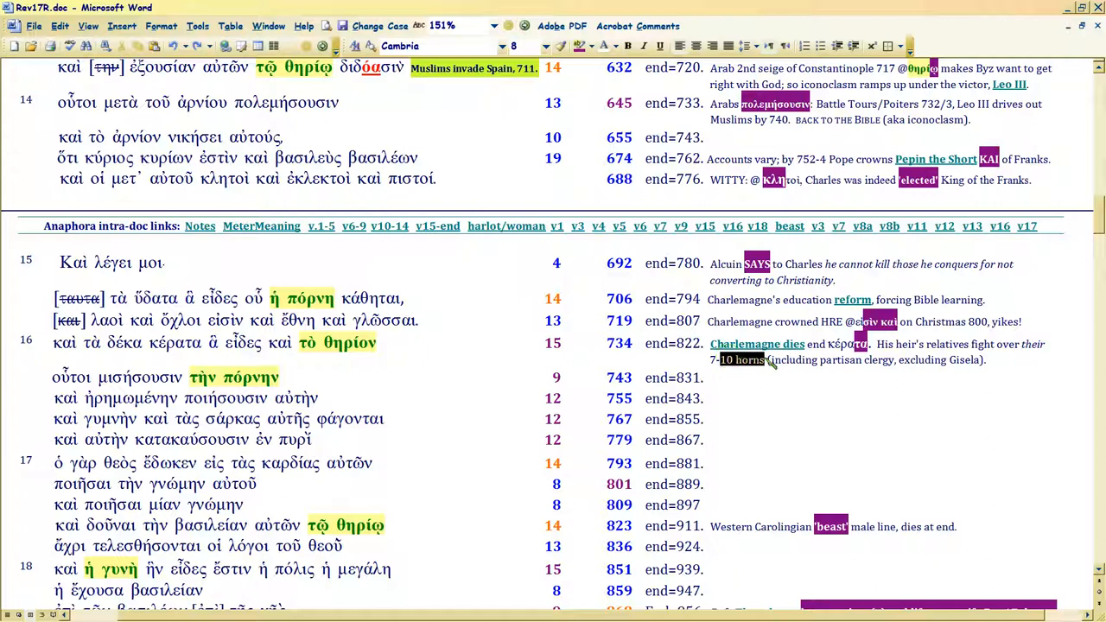
pyautogui.moveTo(759, 363)
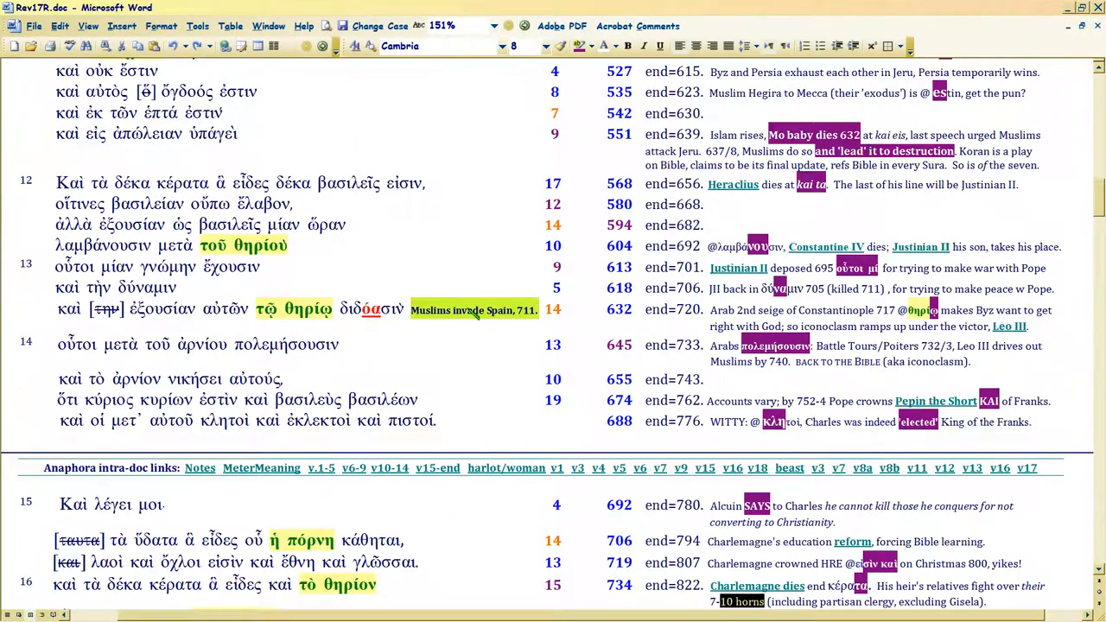
# Point out the word καὶ in verse 15 and a word in the row near the top.
pyautogui.scroll(-3)
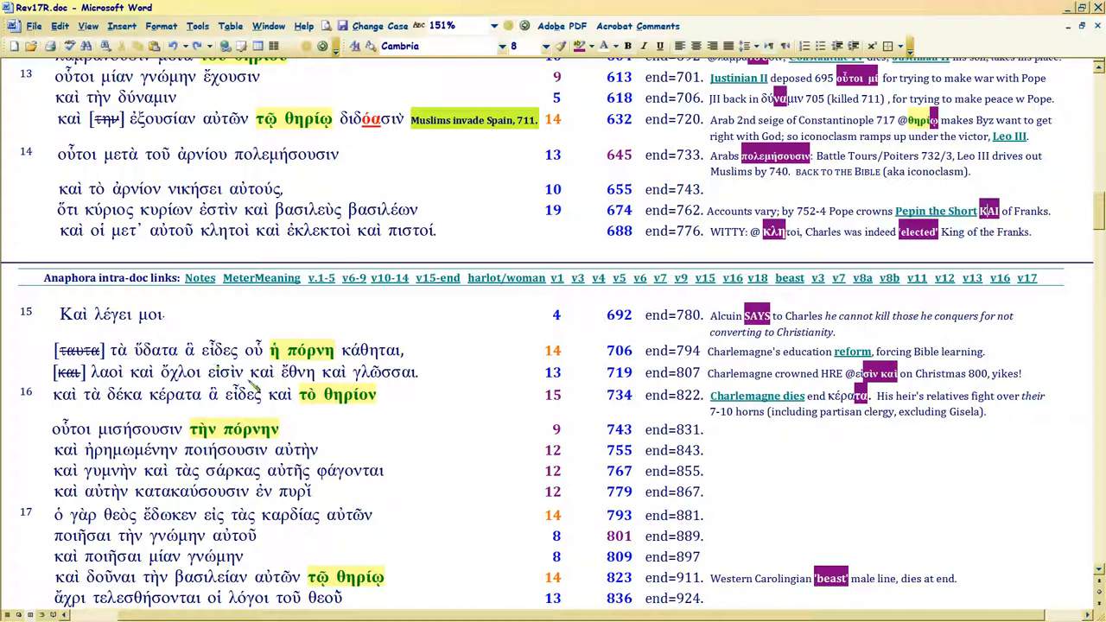
pyautogui.doubleClick(260, 372)
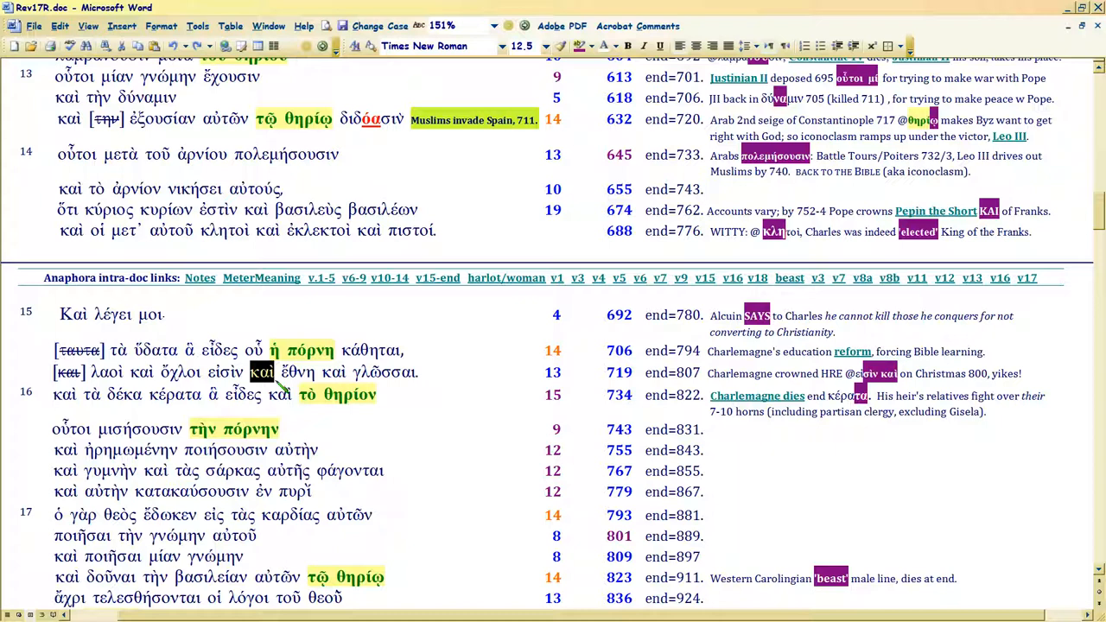
pyautogui.moveTo(877, 389)
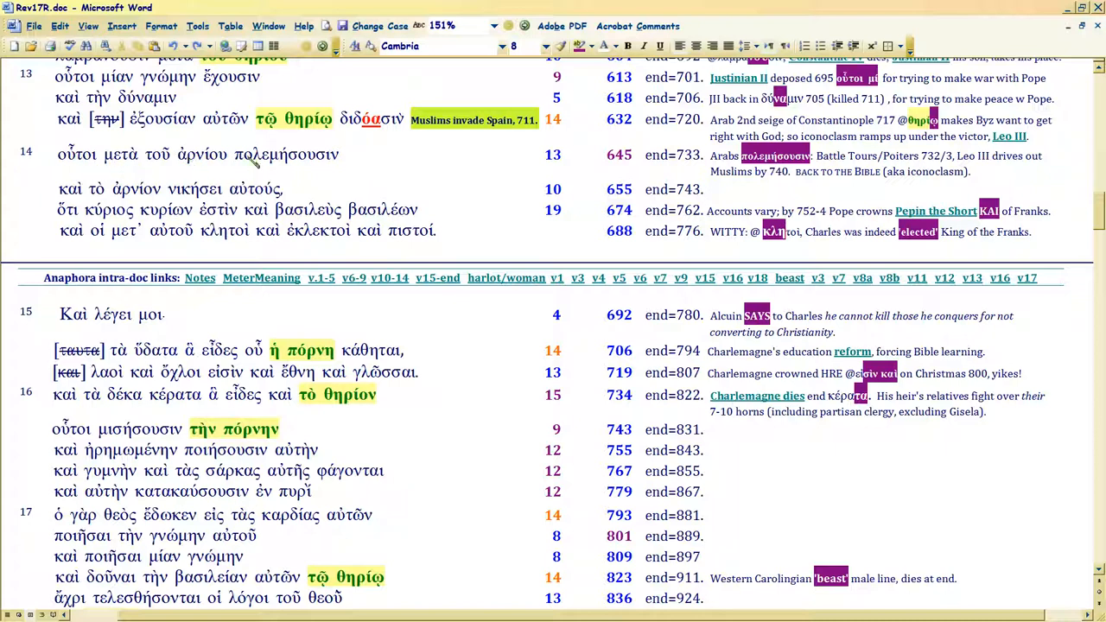
pyautogui.doubleClick(286, 153)
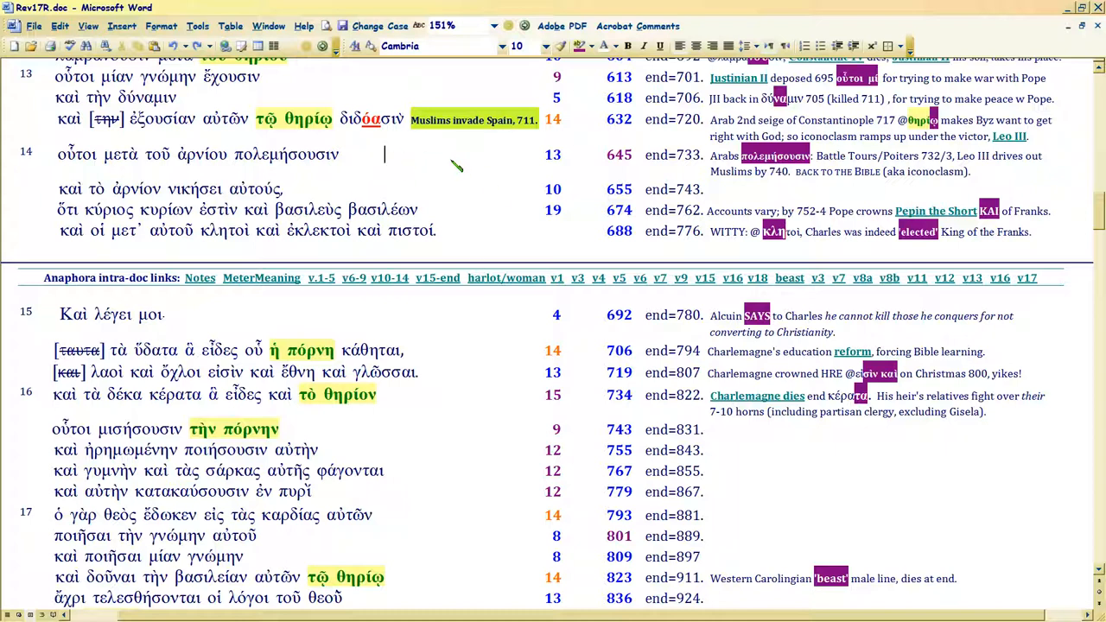
pyautogui.moveTo(501, 166)
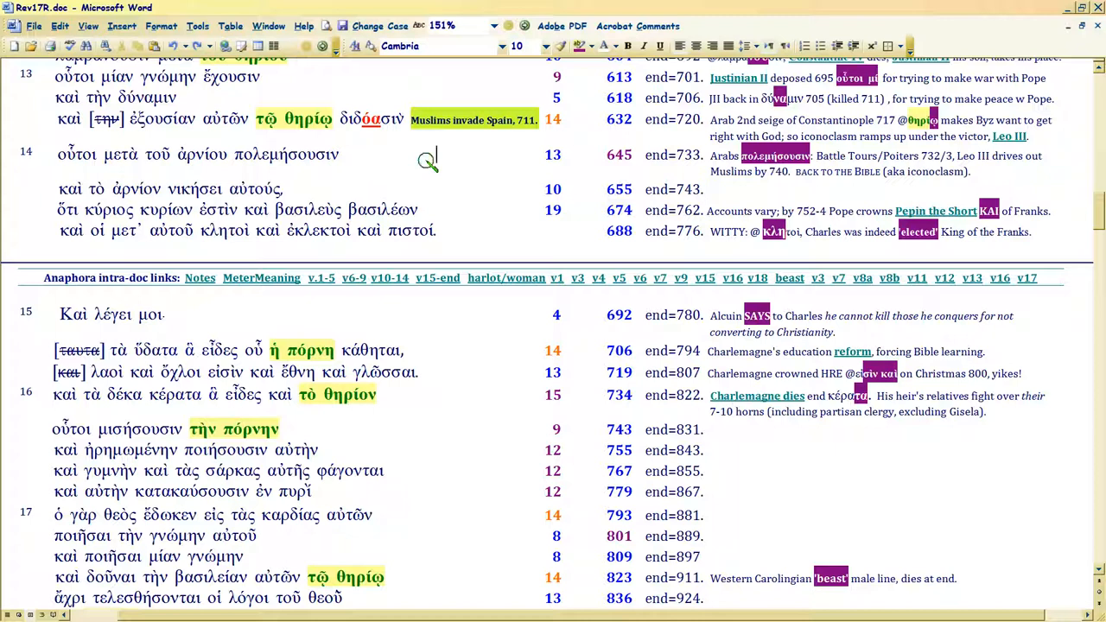
pyautogui.moveTo(442, 205)
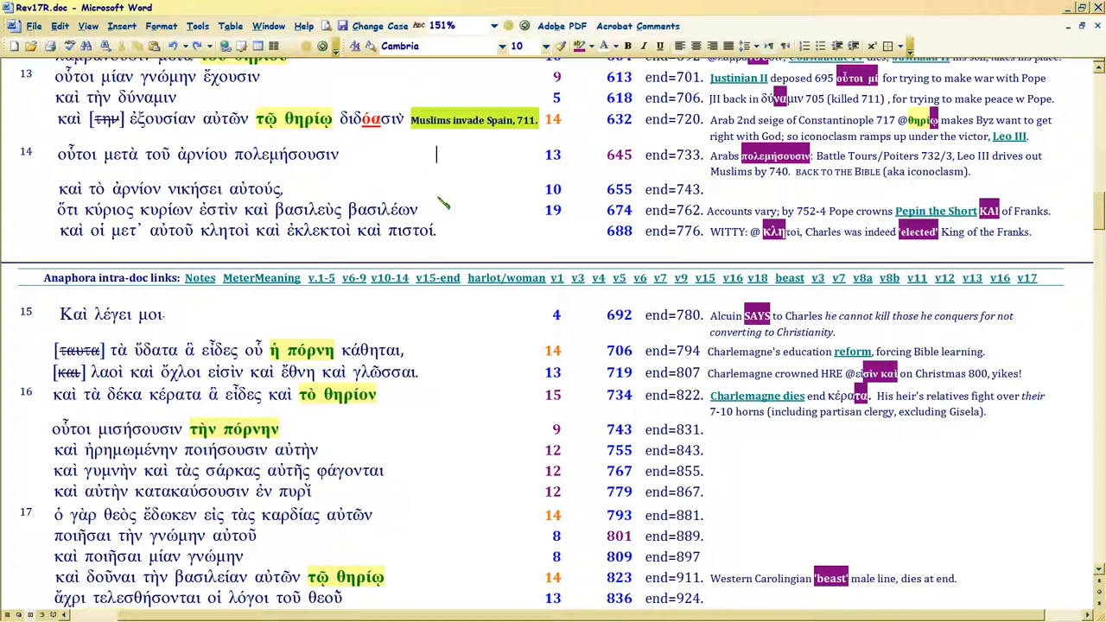
pyautogui.moveTo(464, 164)
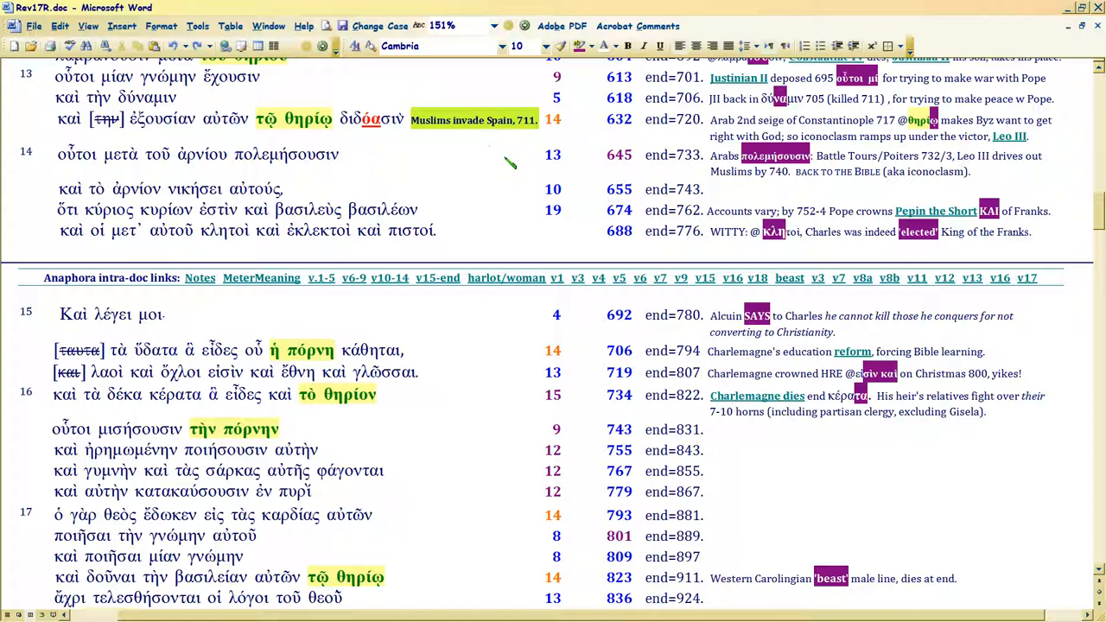
pyautogui.moveTo(432, 153)
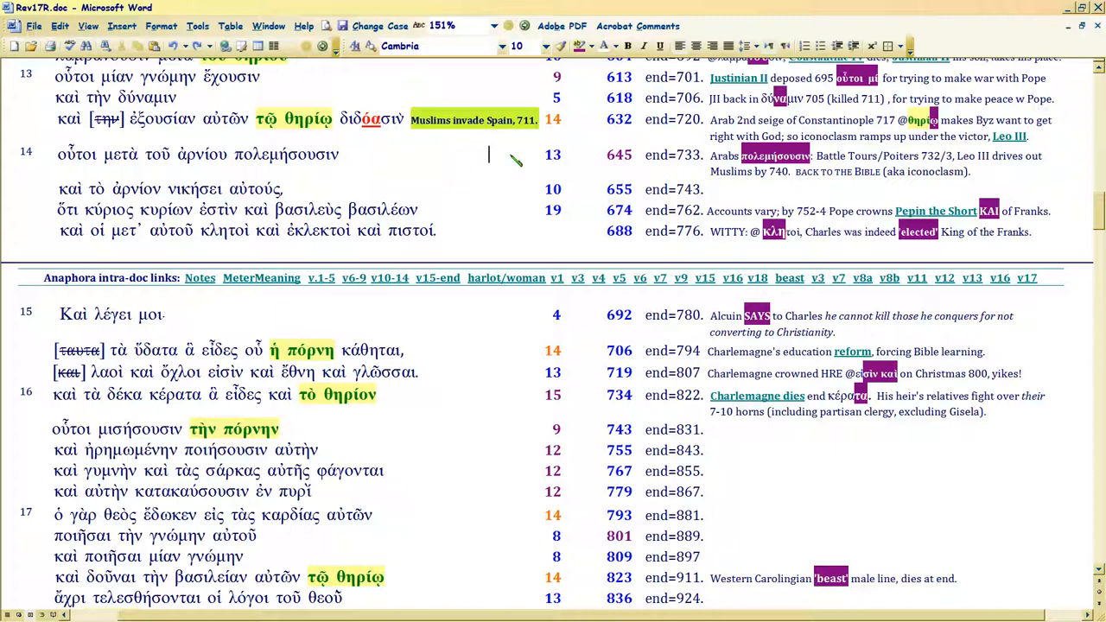
pyautogui.moveTo(436, 160)
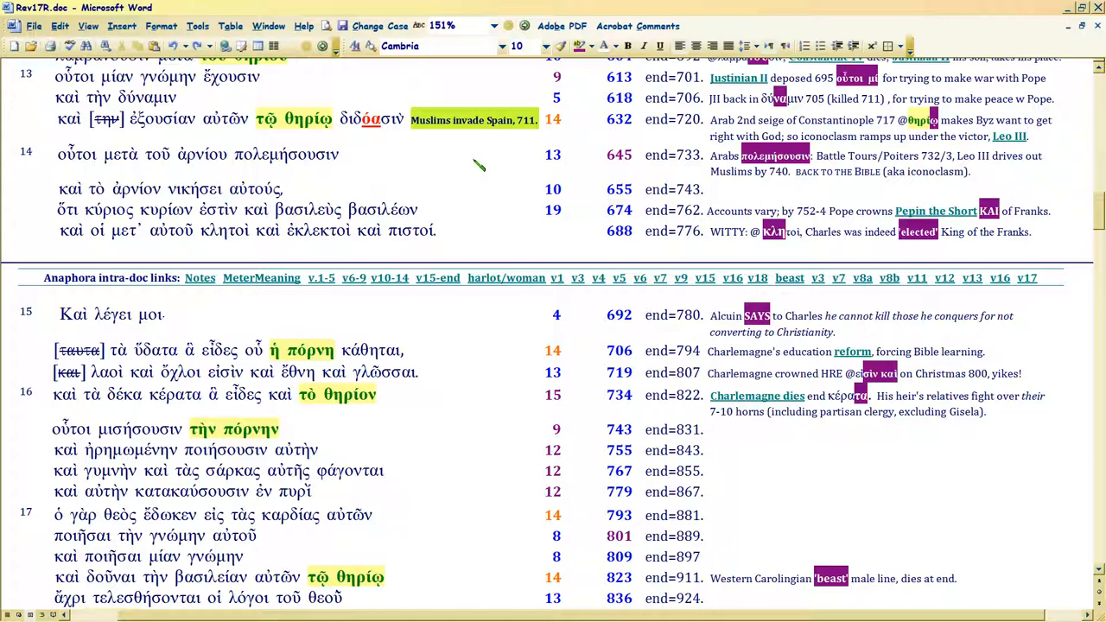
pyautogui.click(384, 155)
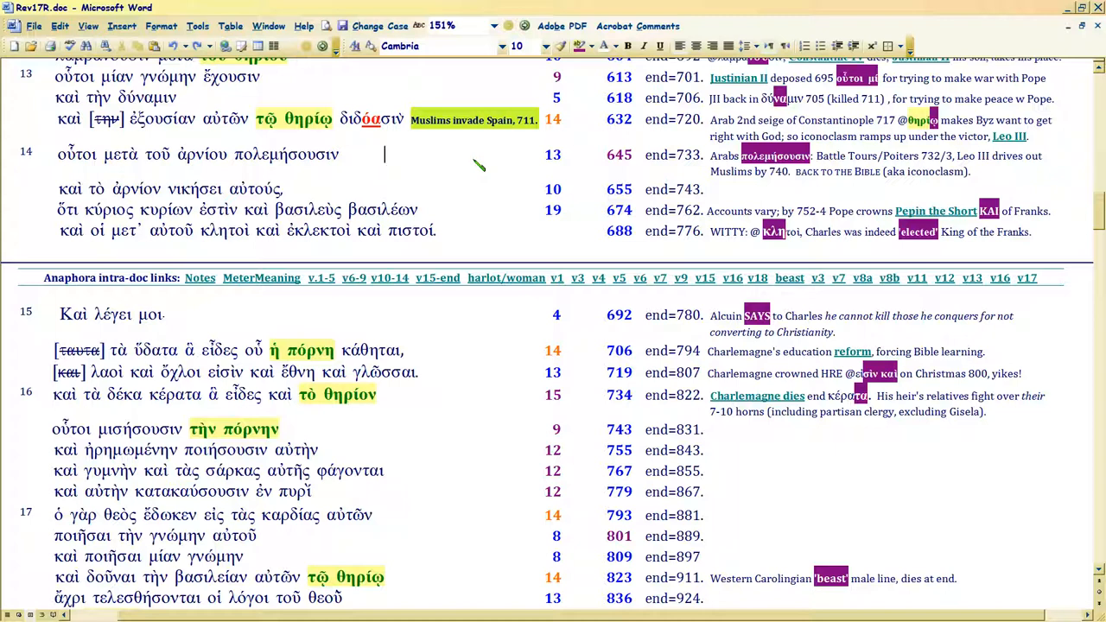
pyautogui.moveTo(436, 164)
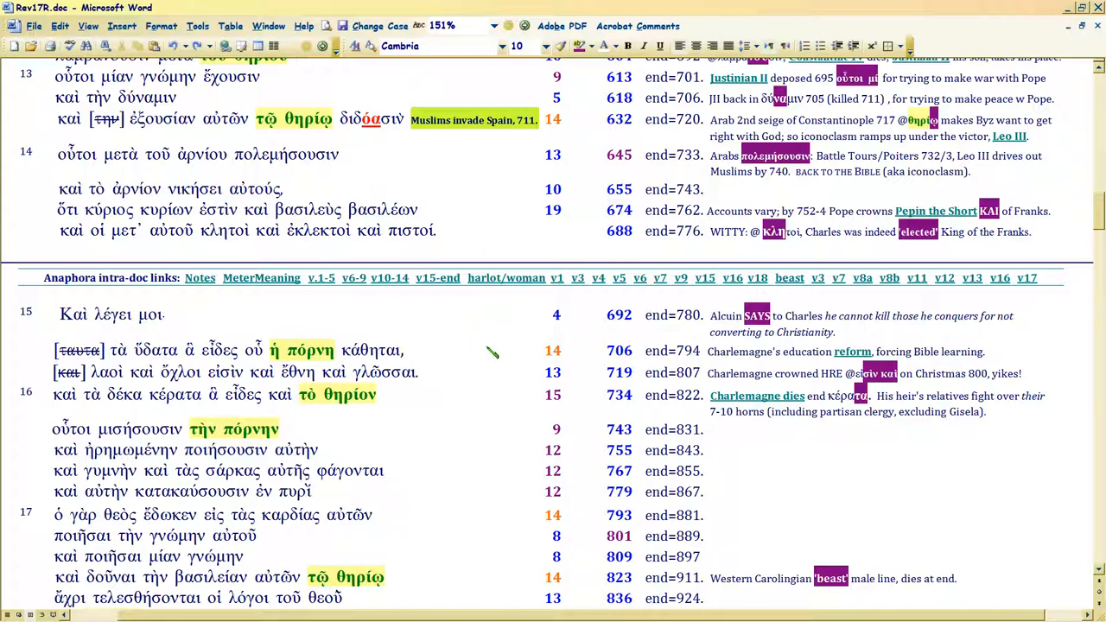
pyautogui.moveTo(487, 372)
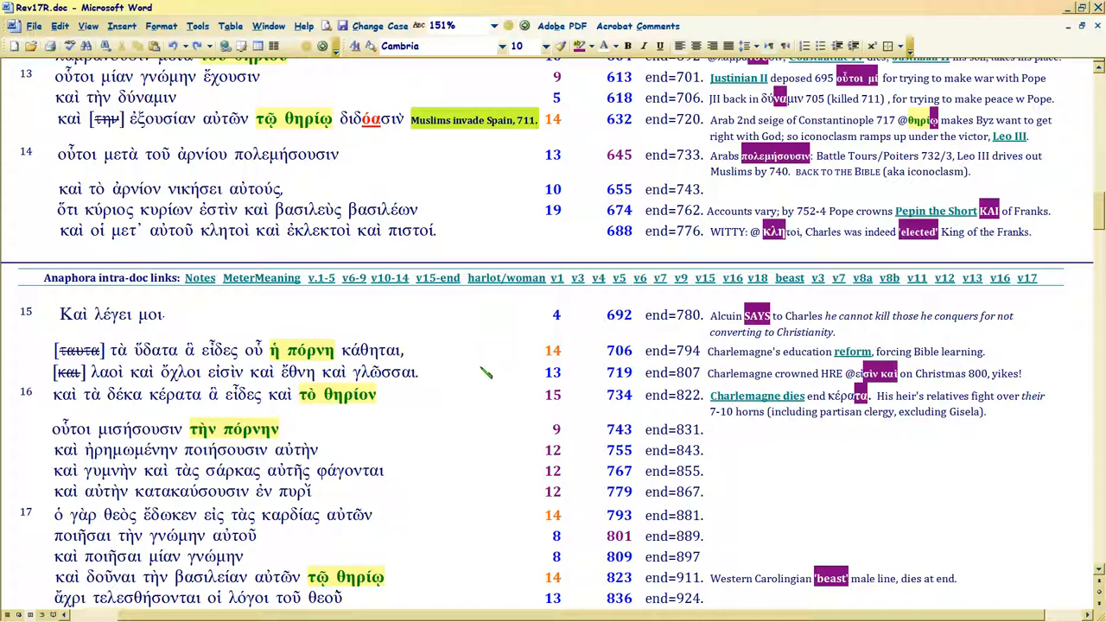
pyautogui.moveTo(502, 350)
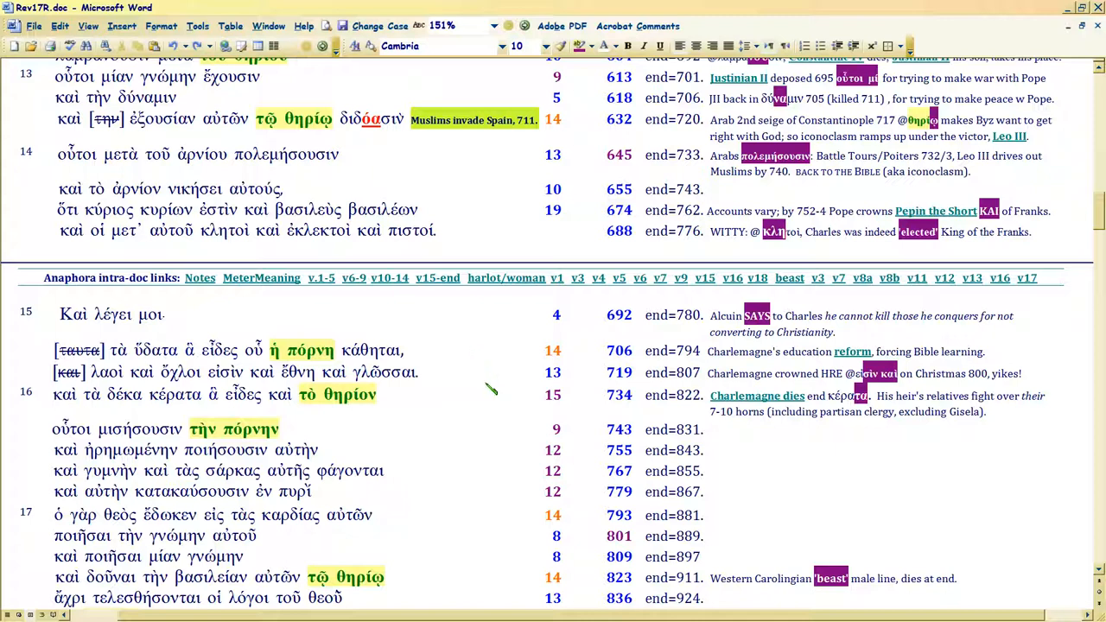
pyautogui.moveTo(488, 387)
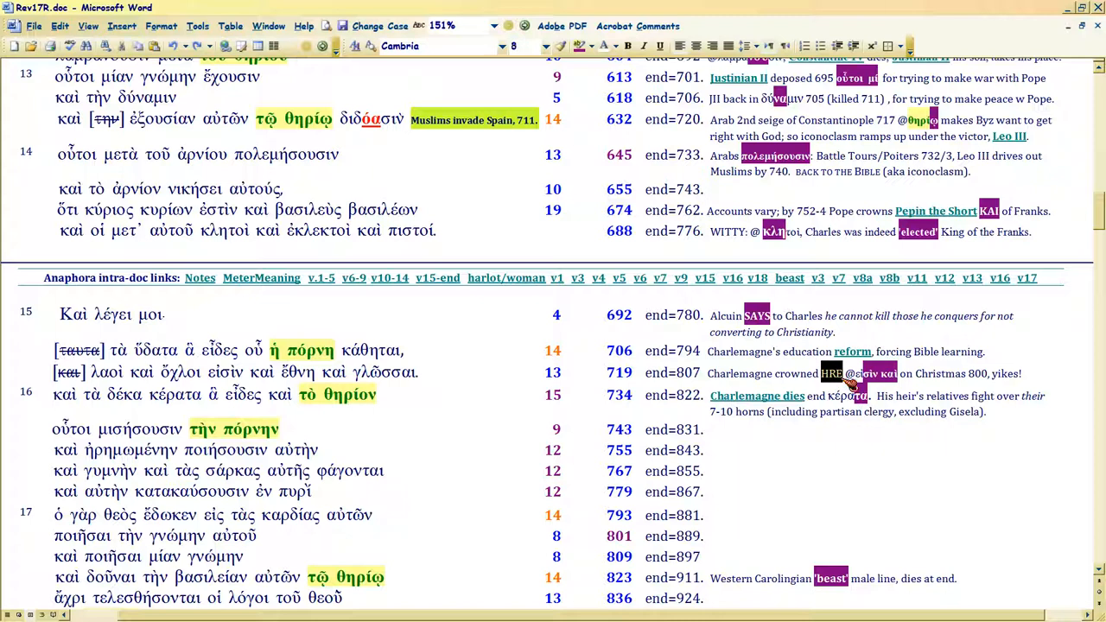
pyautogui.moveTo(739, 385)
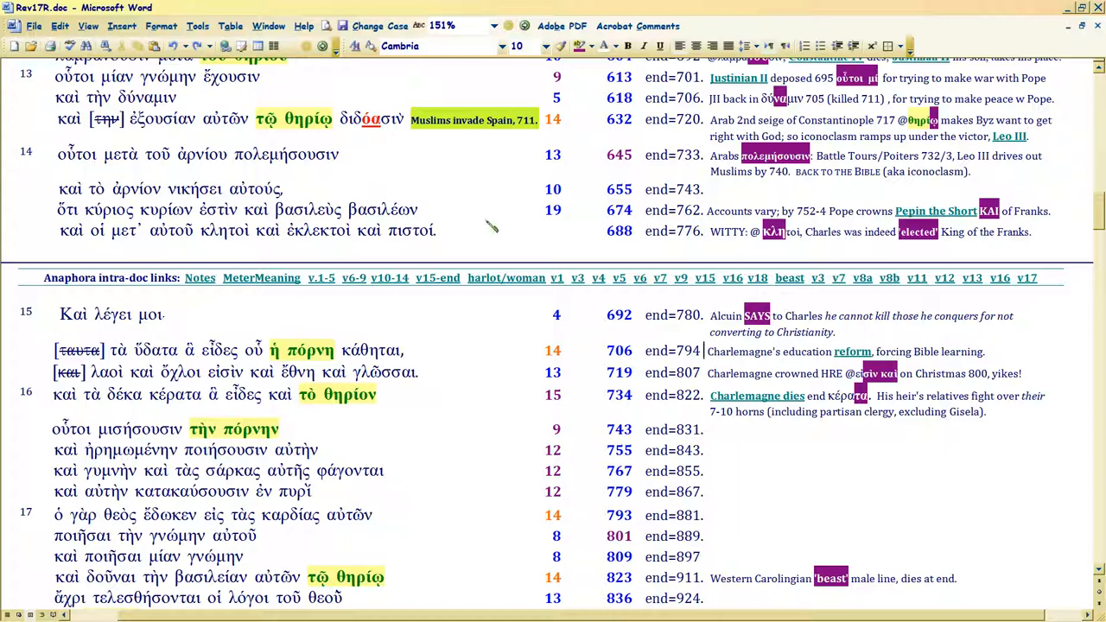
pyautogui.moveTo(473, 206)
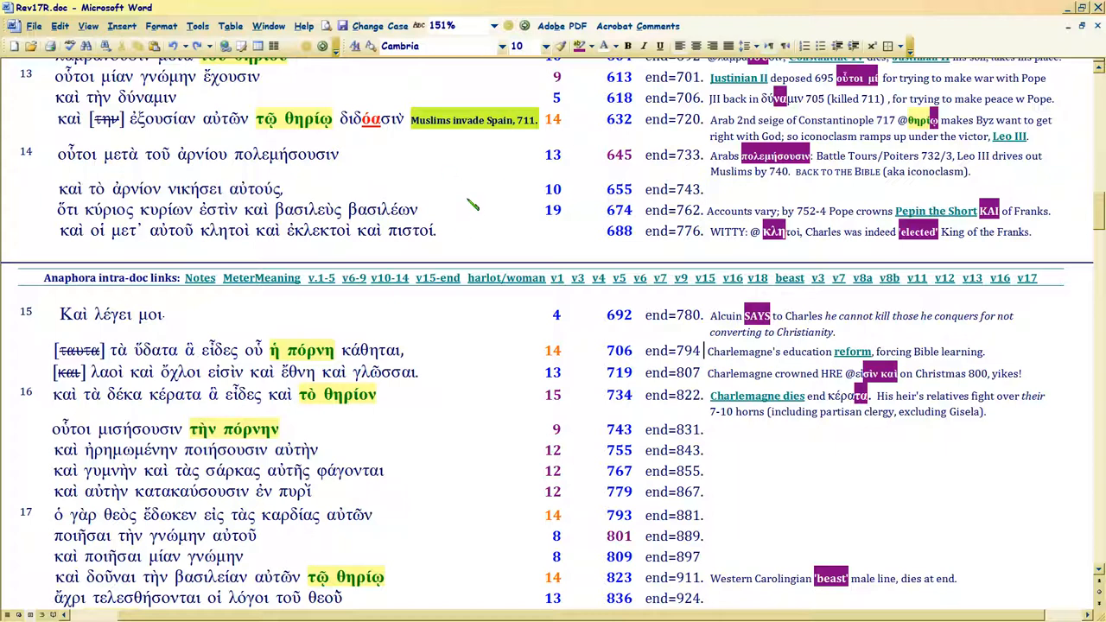
pyautogui.moveTo(449, 187)
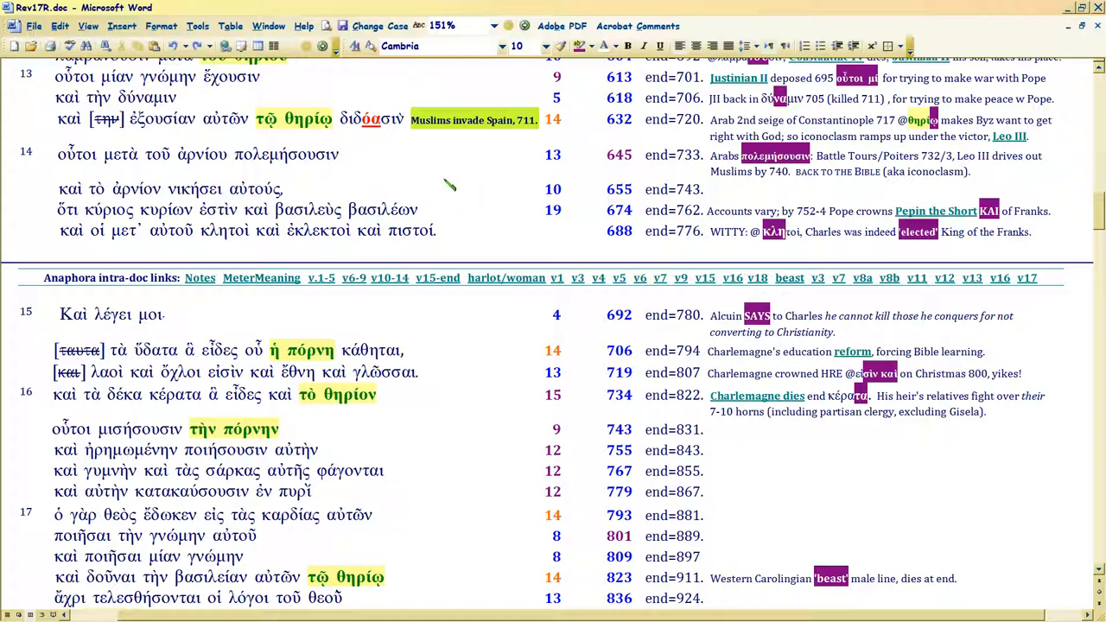
pyautogui.moveTo(488, 220)
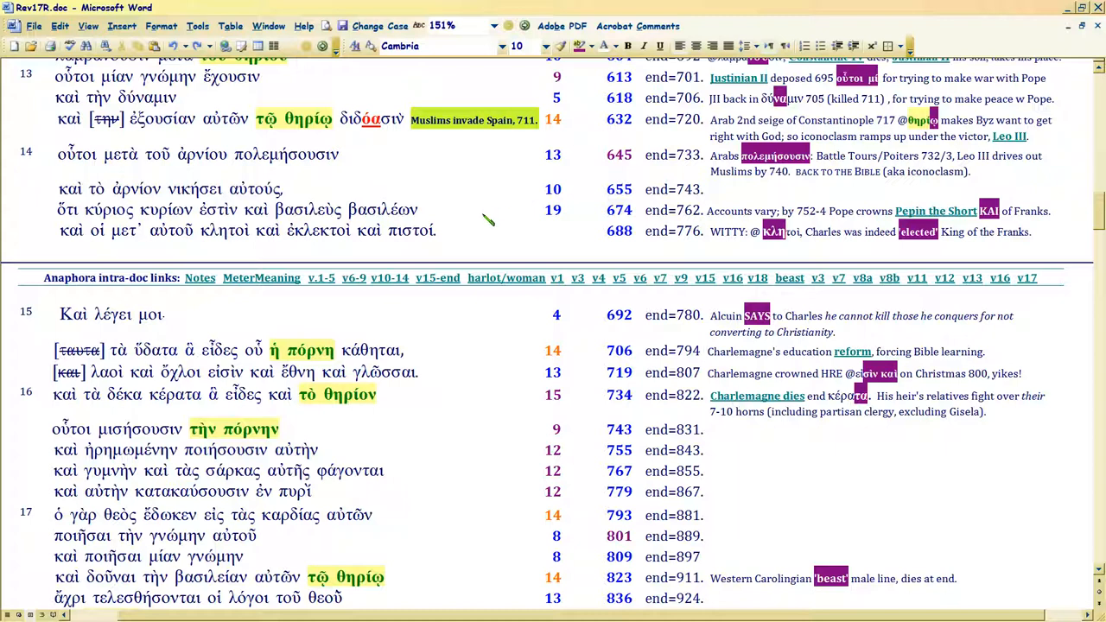
pyautogui.click(704, 352)
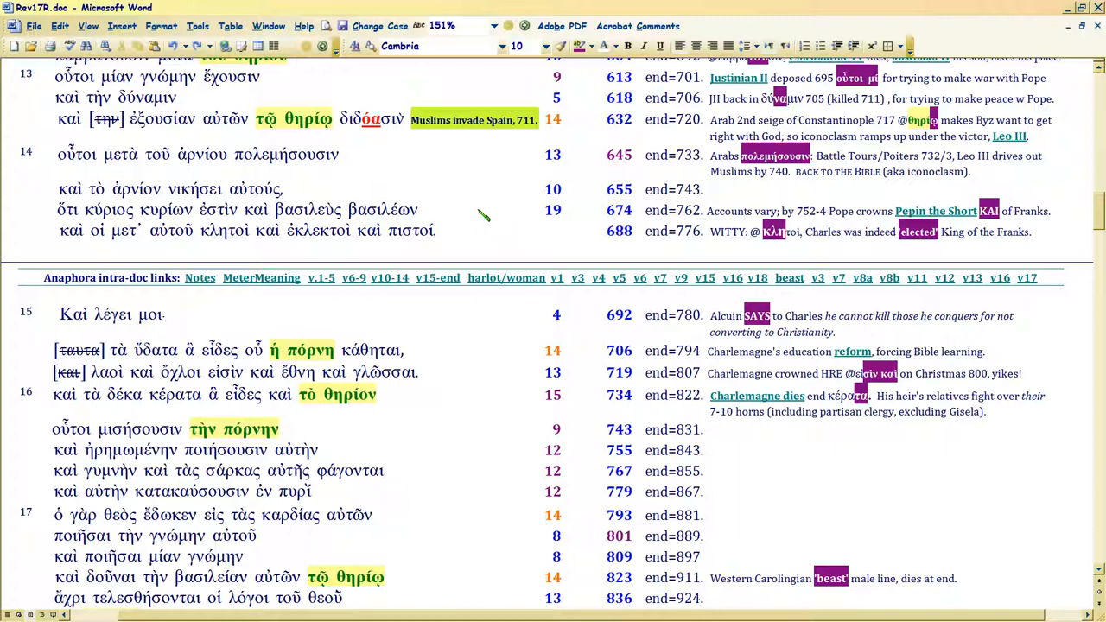
pyautogui.click(704, 352)
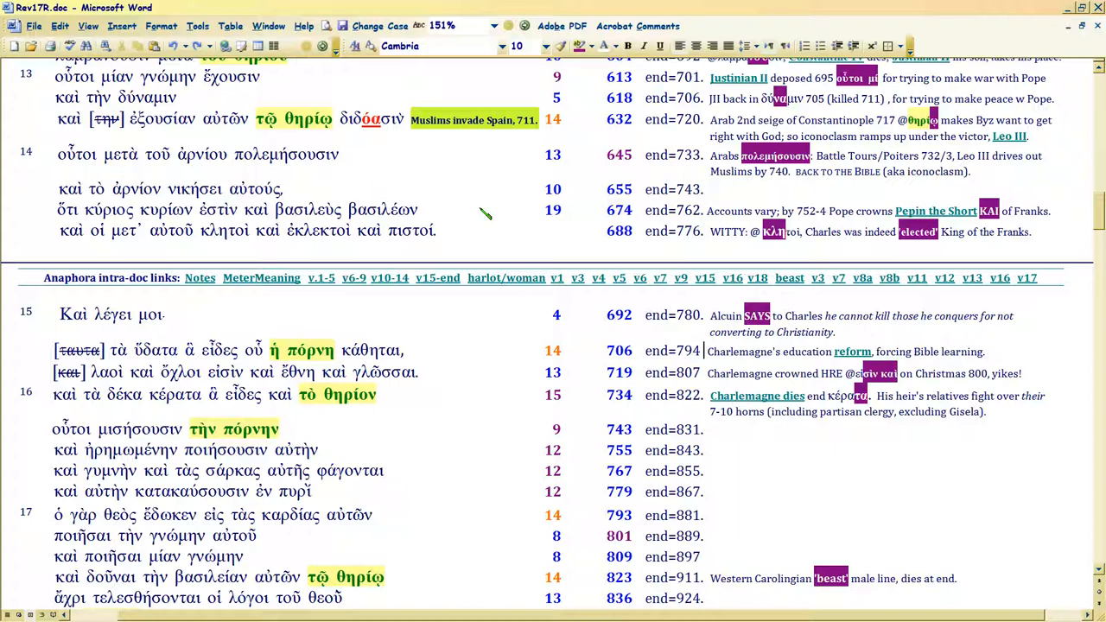
pyautogui.moveTo(485, 346)
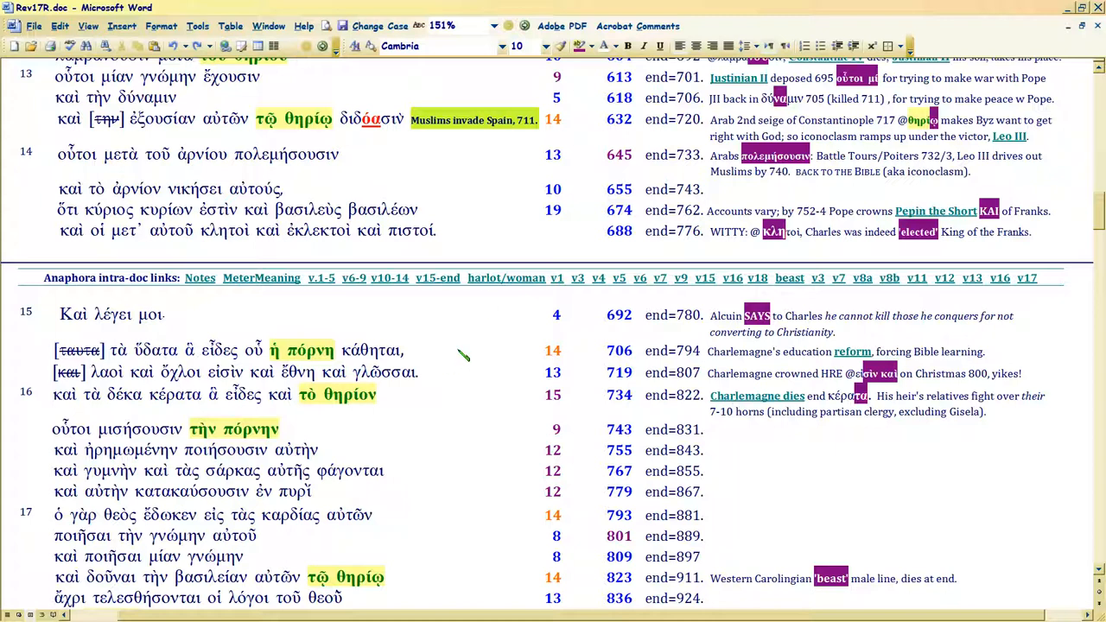
pyautogui.moveTo(760, 380)
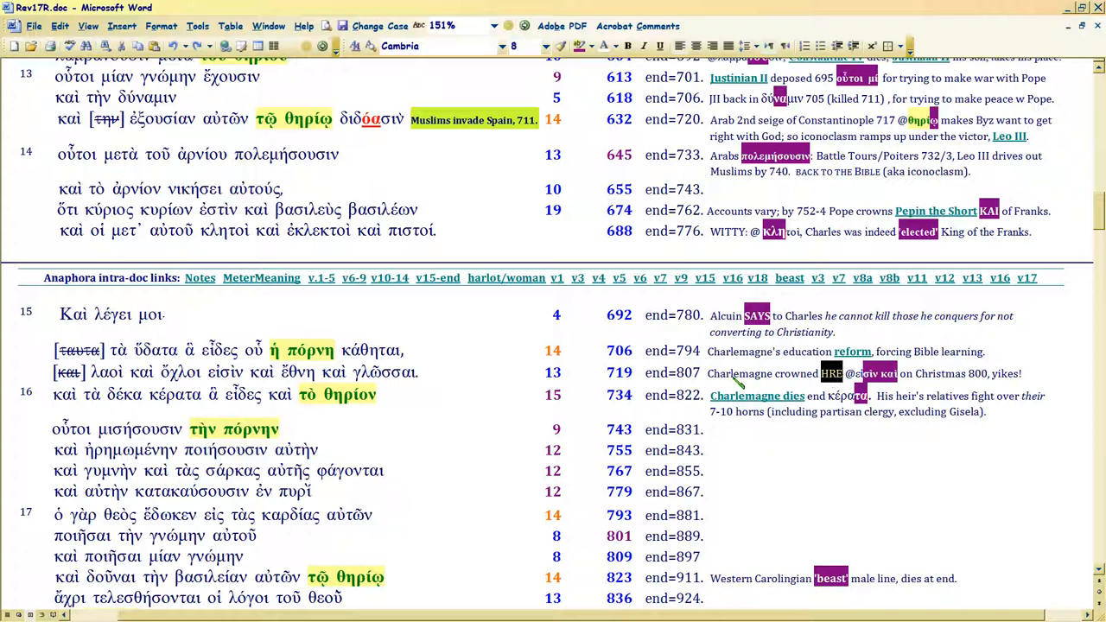
pyautogui.moveTo(739, 382)
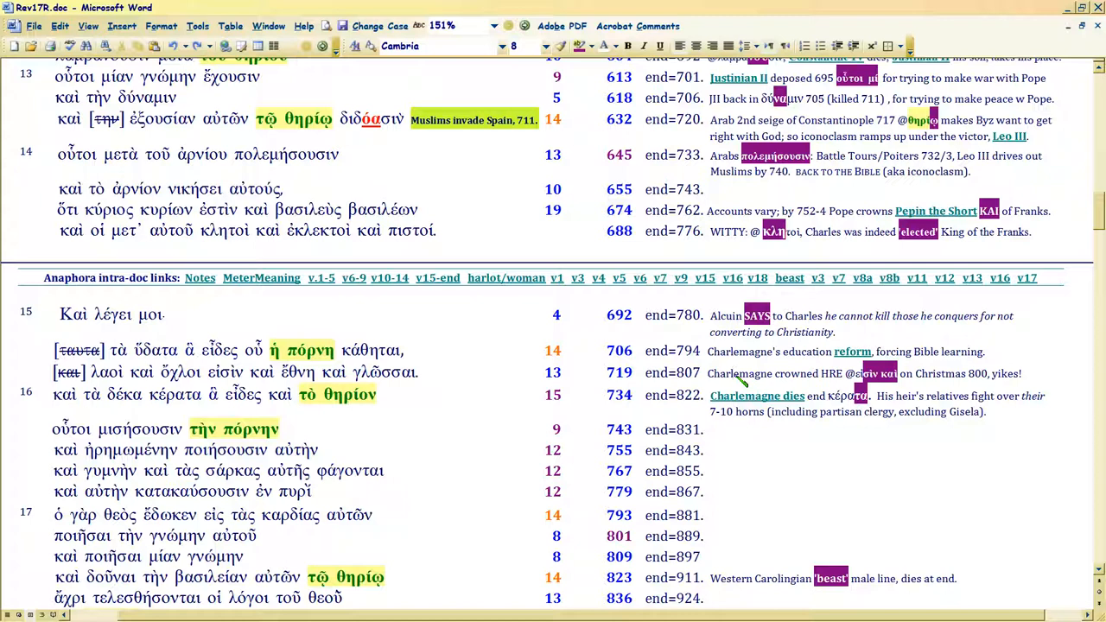
pyautogui.moveTo(734, 373)
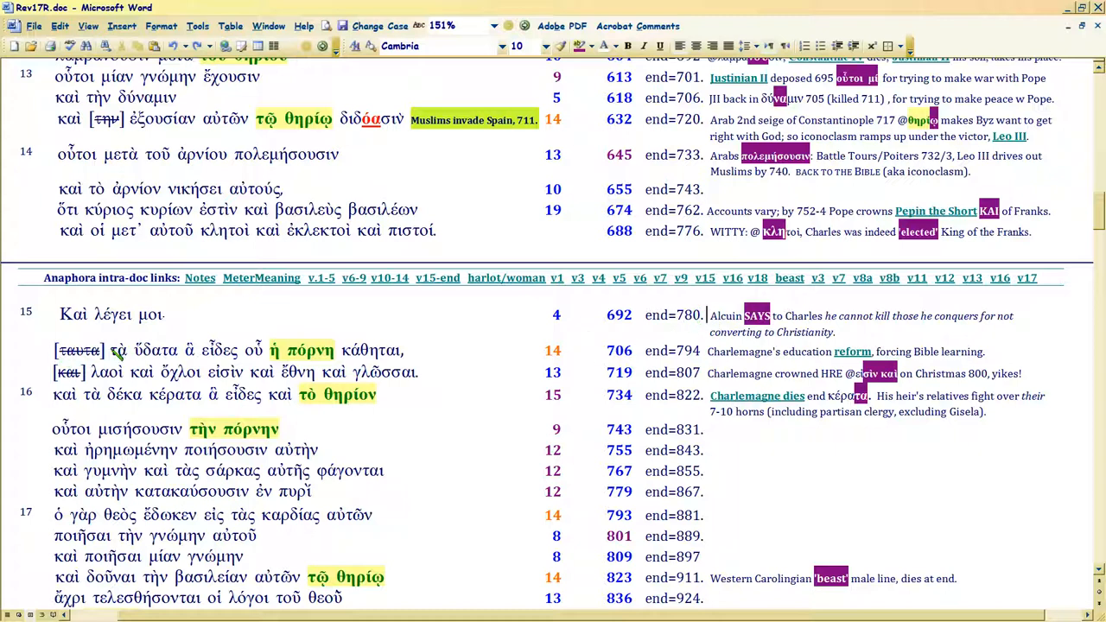
# Highlight κάθηται in verse 15 and mark spots in the adjacent annotation cells.
pyautogui.moveTo(108, 349); pyautogui.dragTo(262, 350)
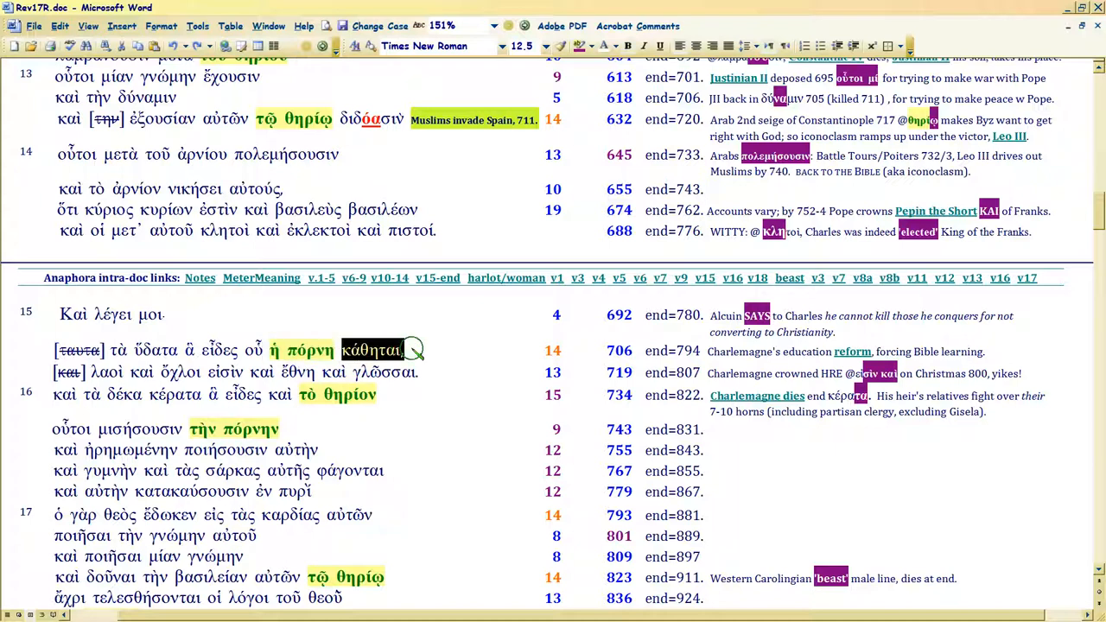
pyautogui.moveTo(682, 359)
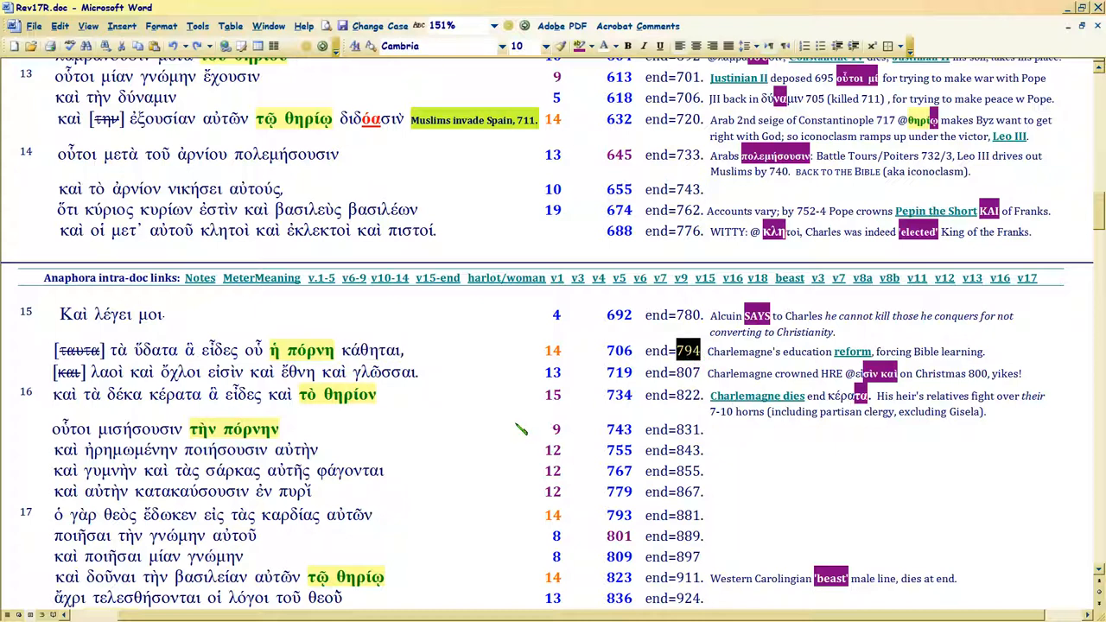
pyautogui.moveTo(453, 363)
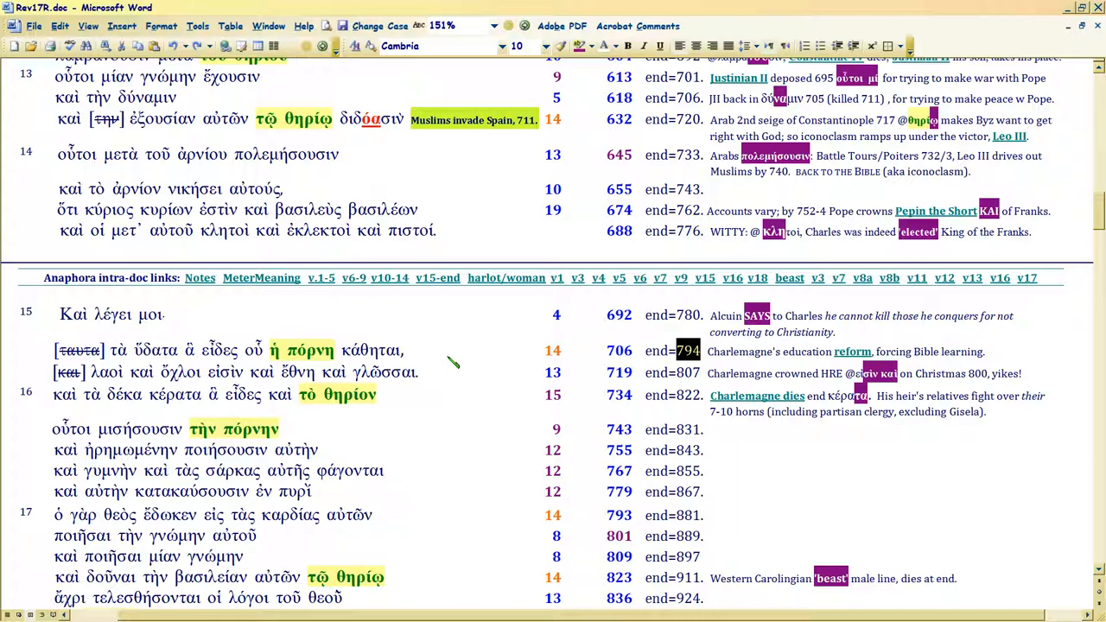
pyautogui.moveTo(112, 354)
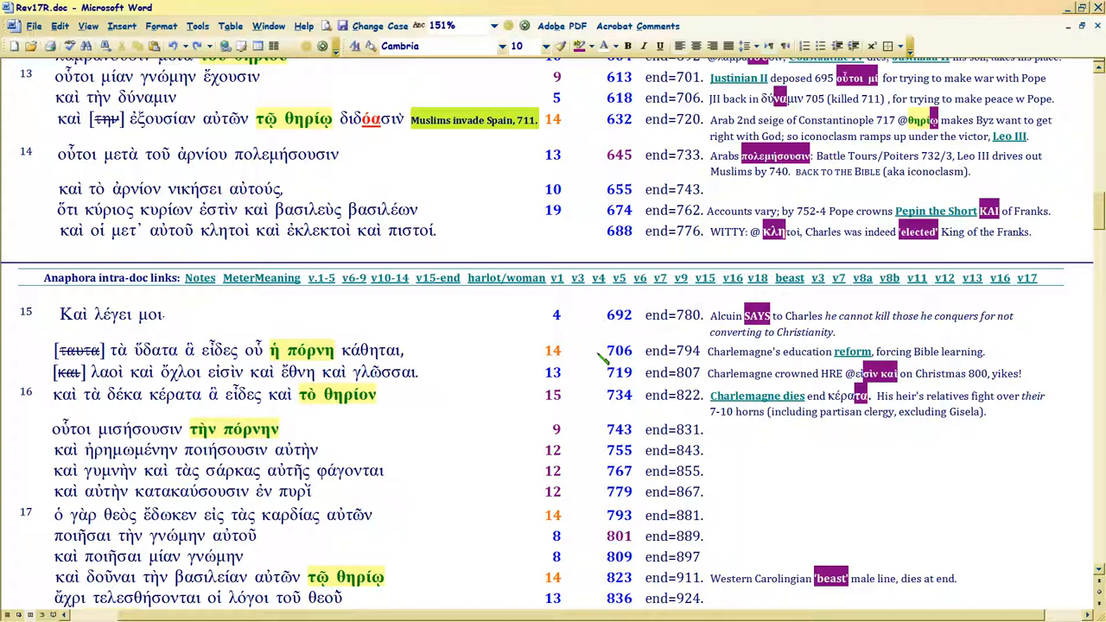
pyautogui.click(703, 315)
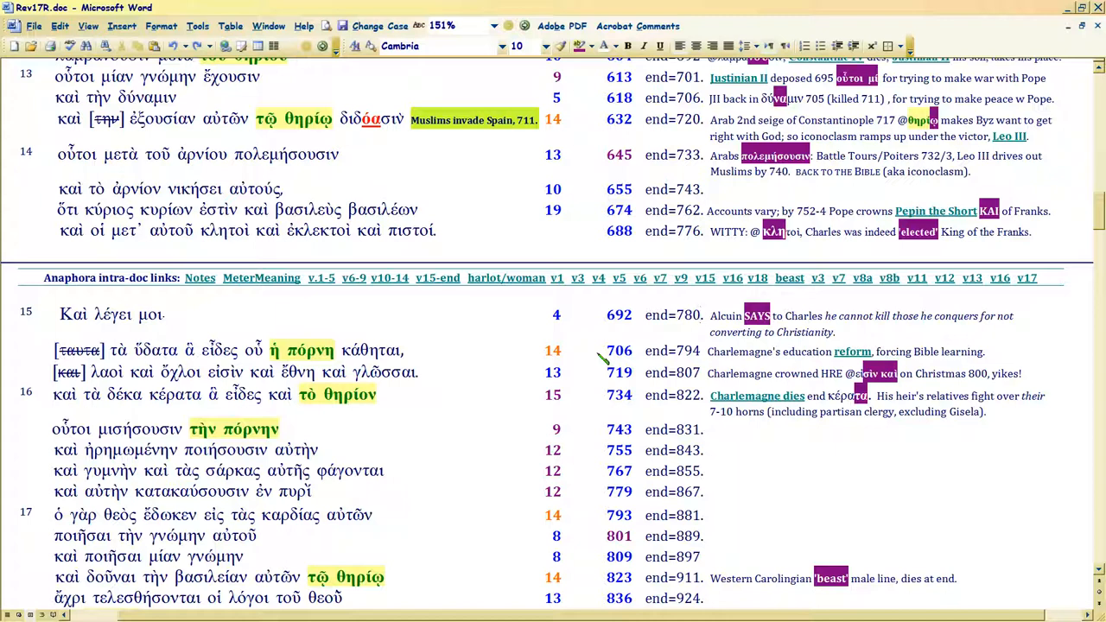
pyautogui.click(704, 315)
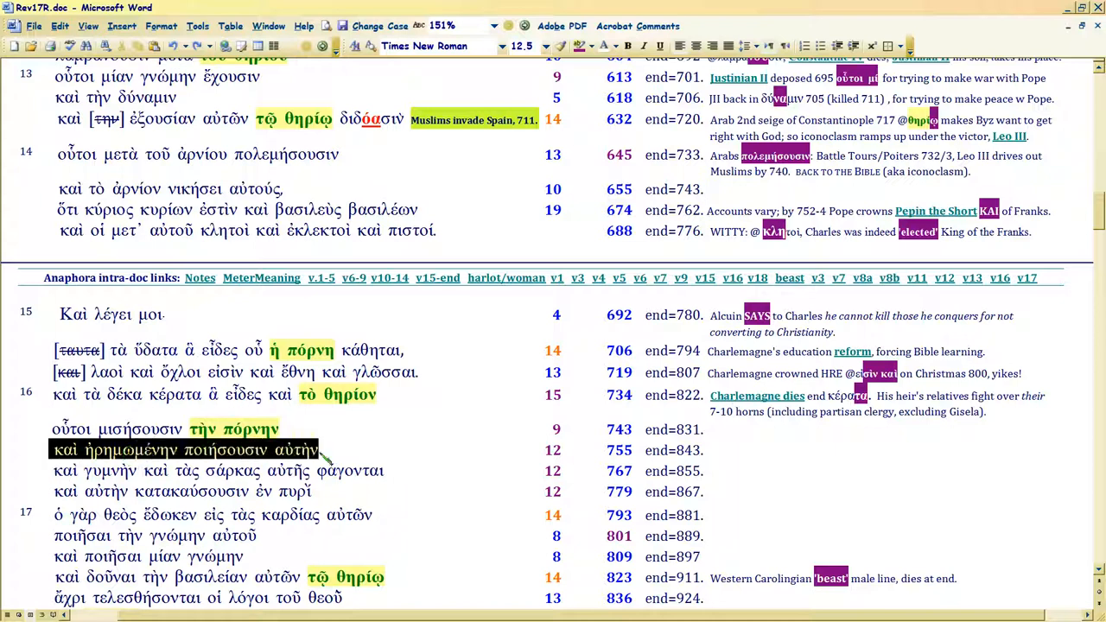
pyautogui.moveTo(698, 356)
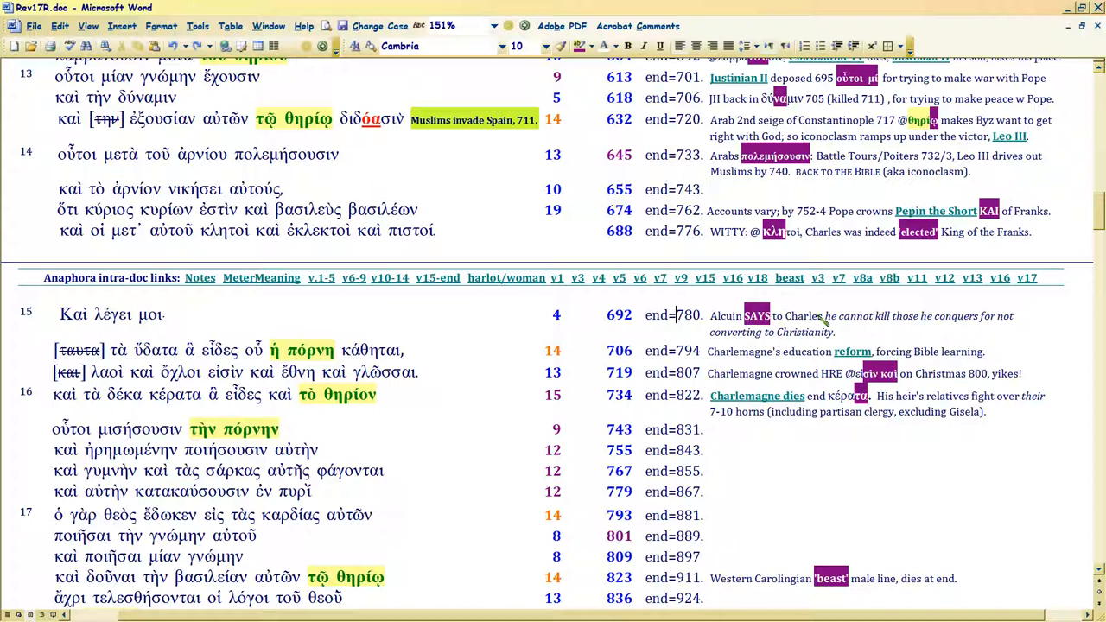
pyautogui.doubleClick(803, 315)
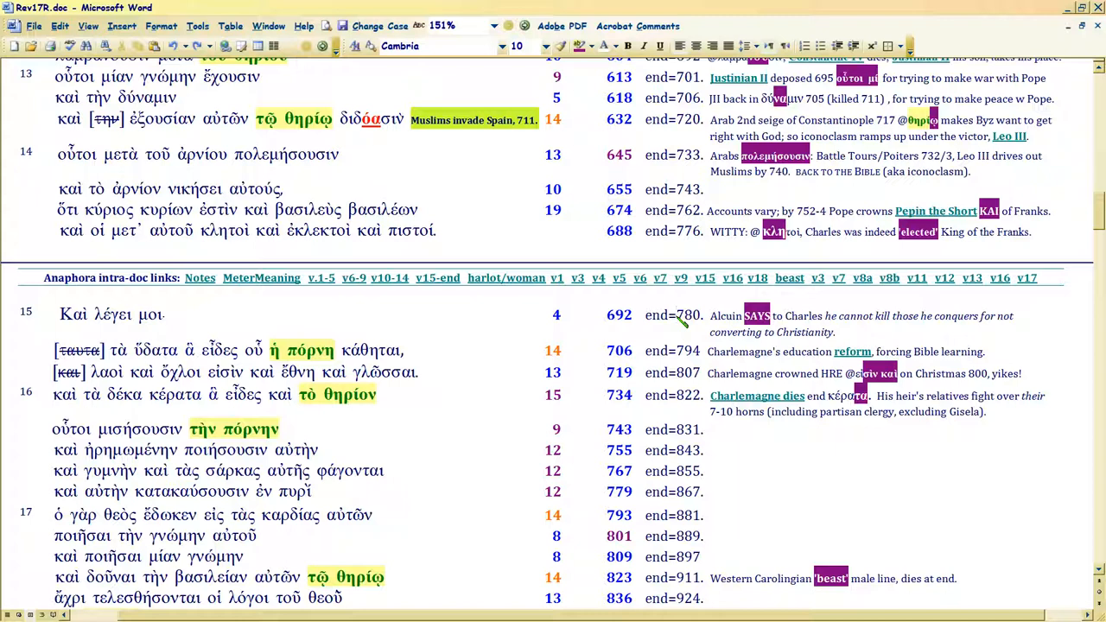
pyautogui.click(677, 315)
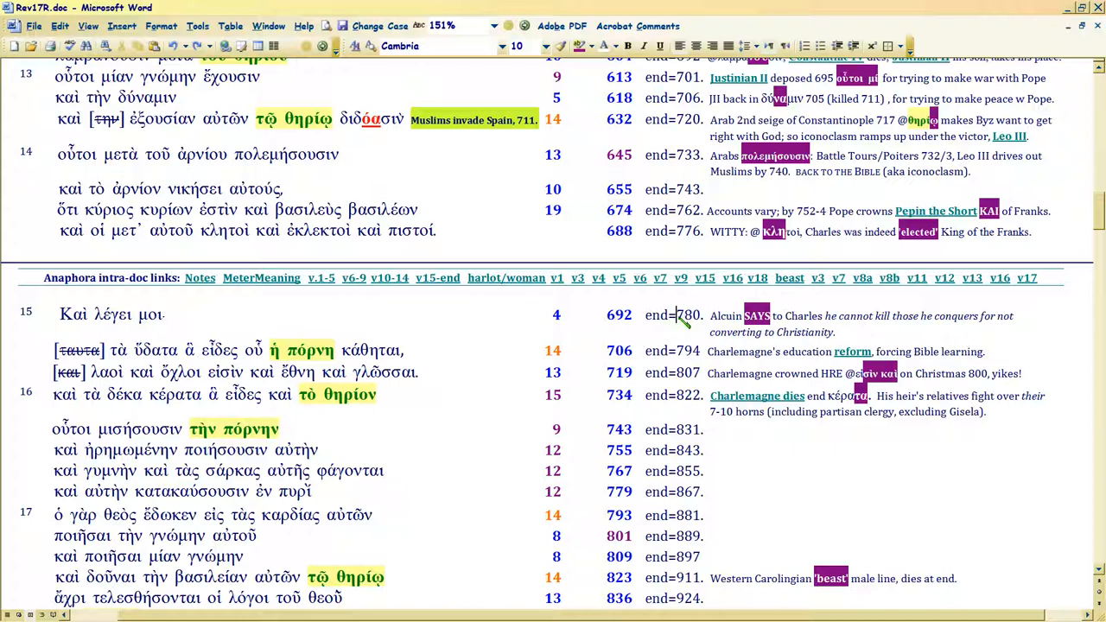
pyautogui.moveTo(682, 324)
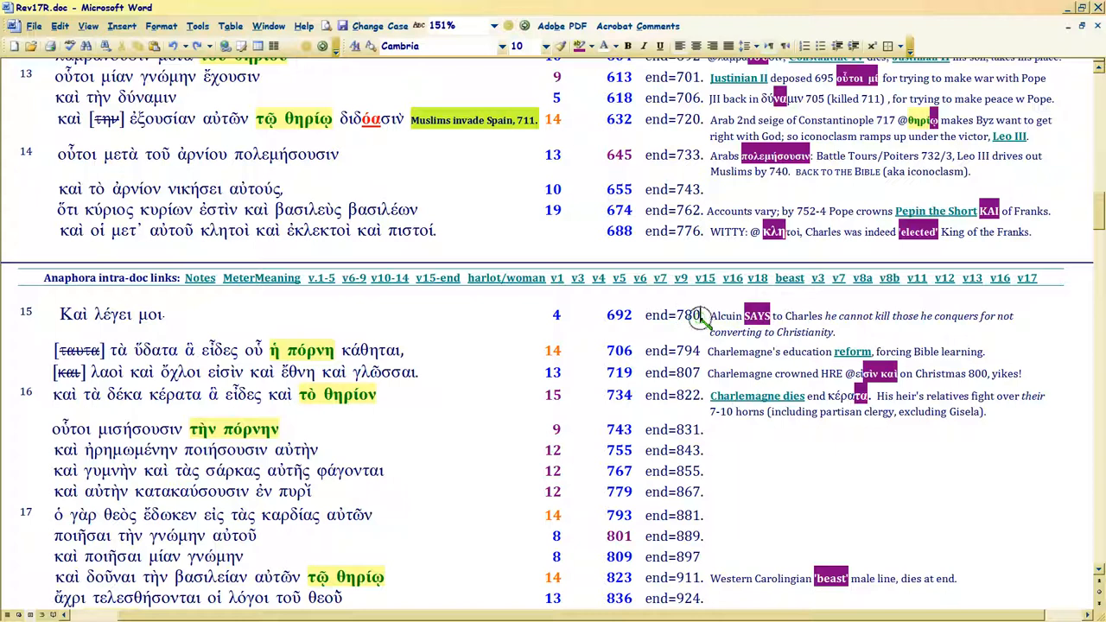
pyautogui.moveTo(702, 318)
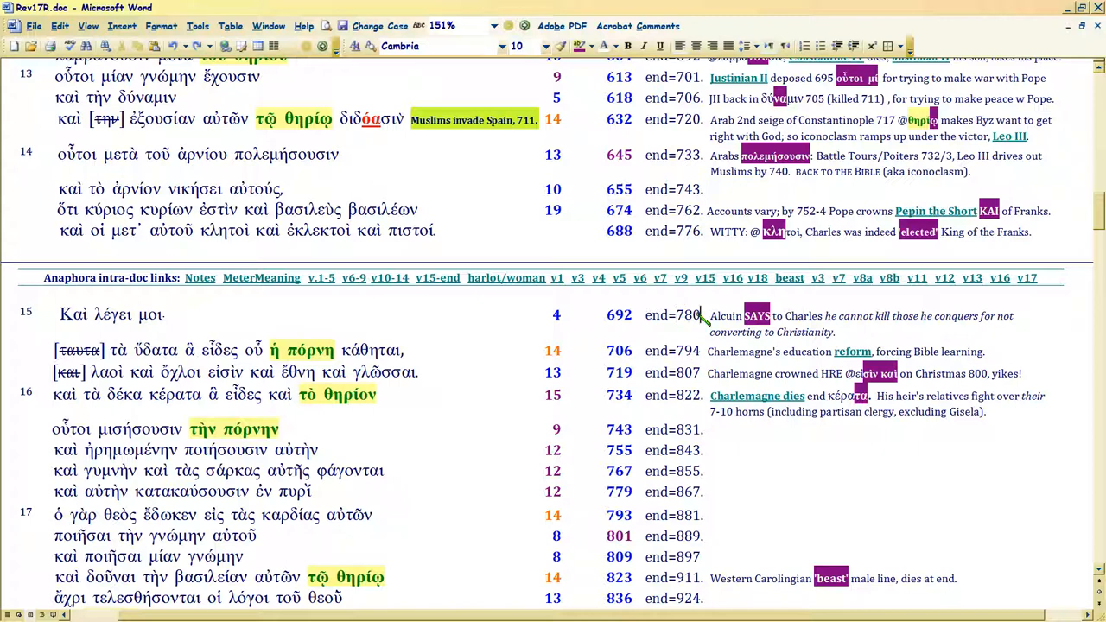
pyautogui.moveTo(704, 324)
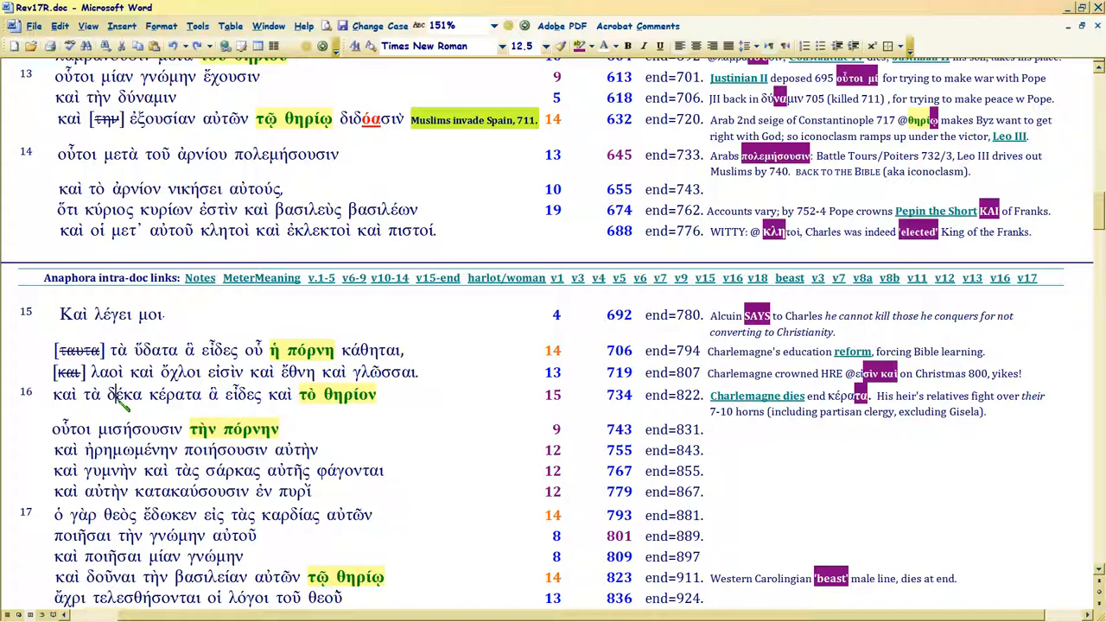
pyautogui.moveTo(748, 423)
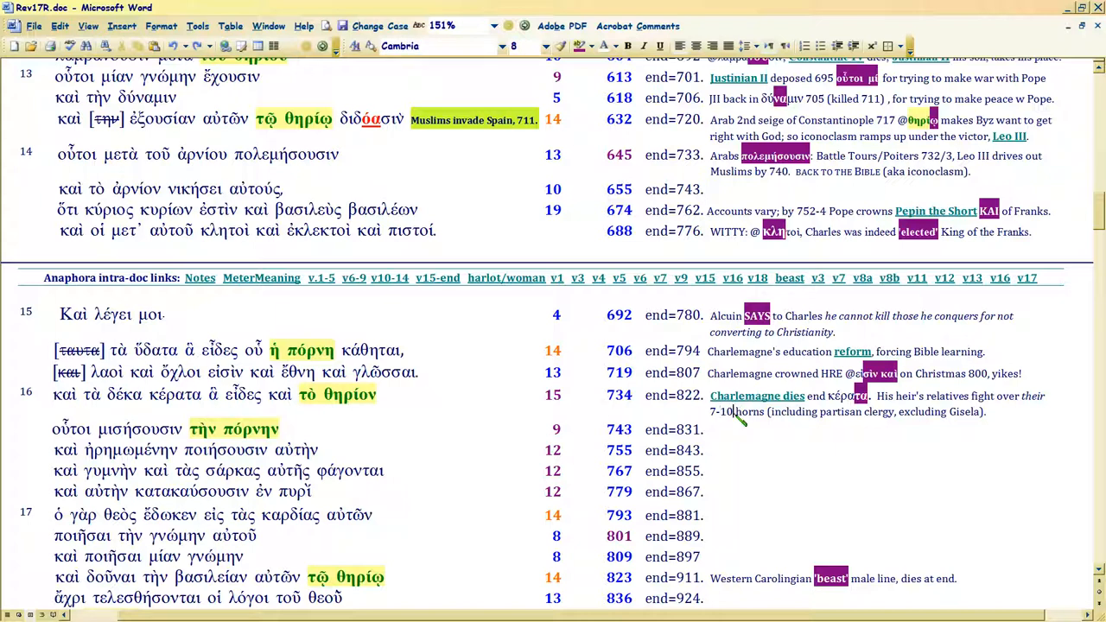
pyautogui.moveTo(739, 419)
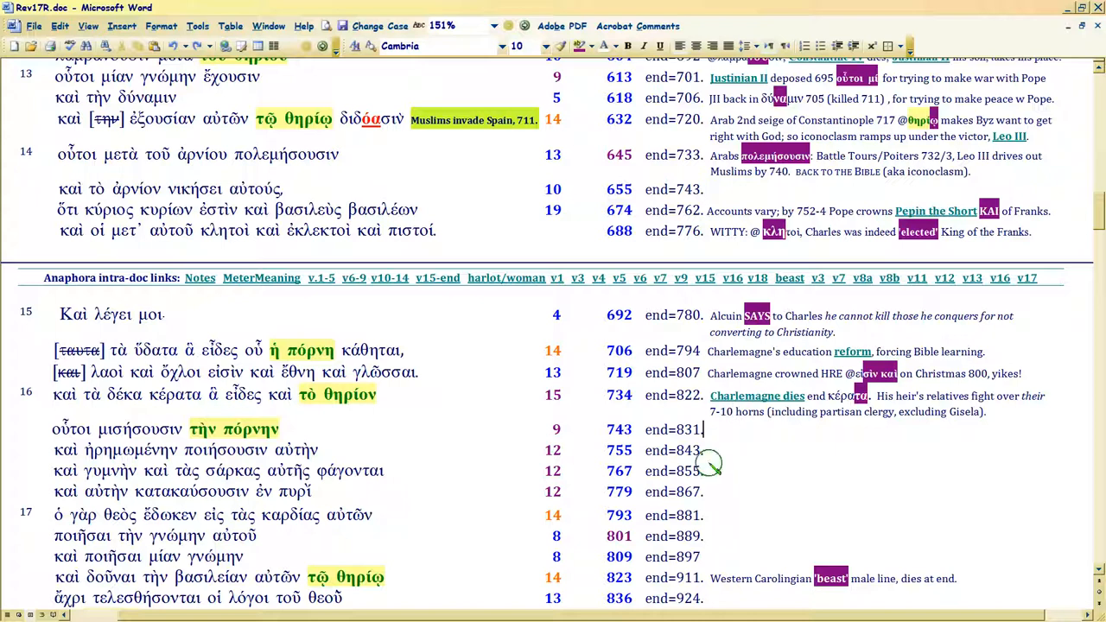
pyautogui.moveTo(710, 514)
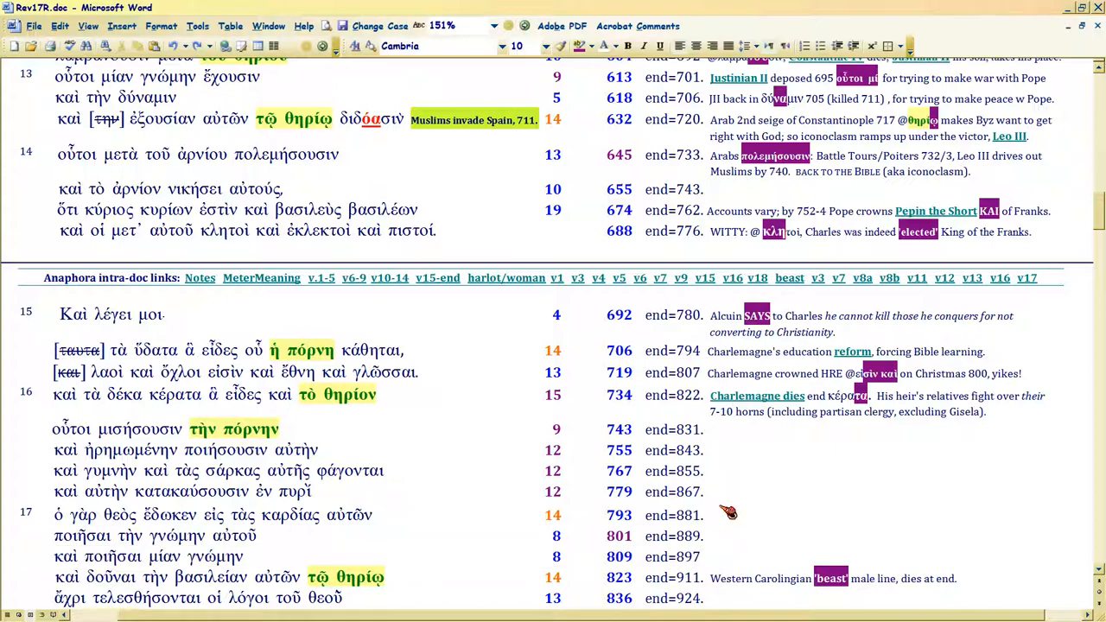
# Move down past verse 18 to the Notes reminder about adding 88 to the meter.
pyautogui.scroll(-3)
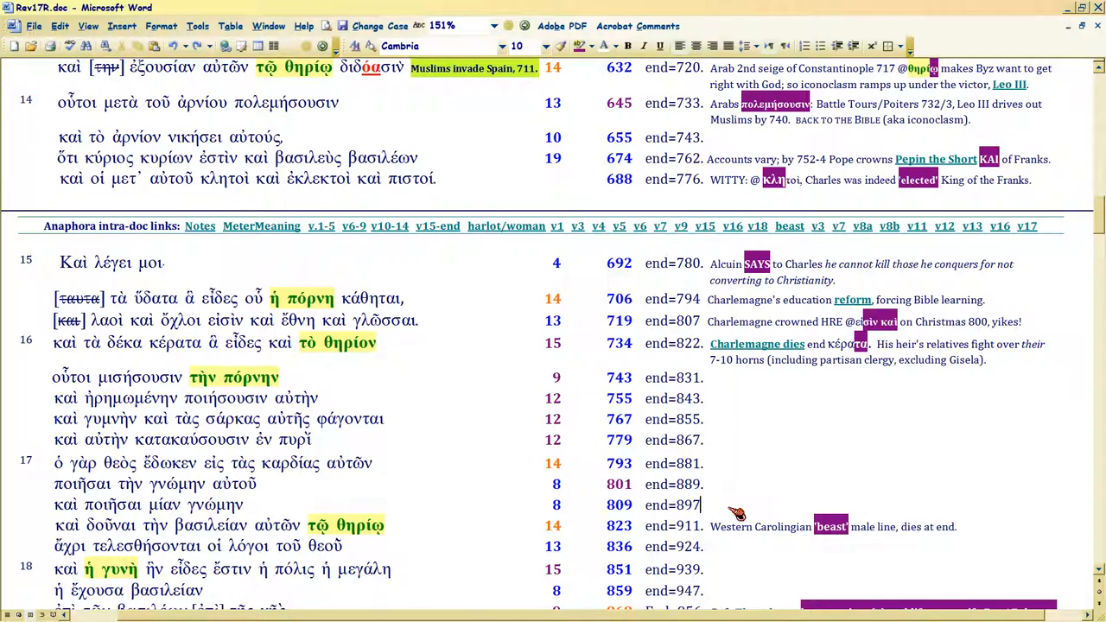
pyautogui.scroll(-3)
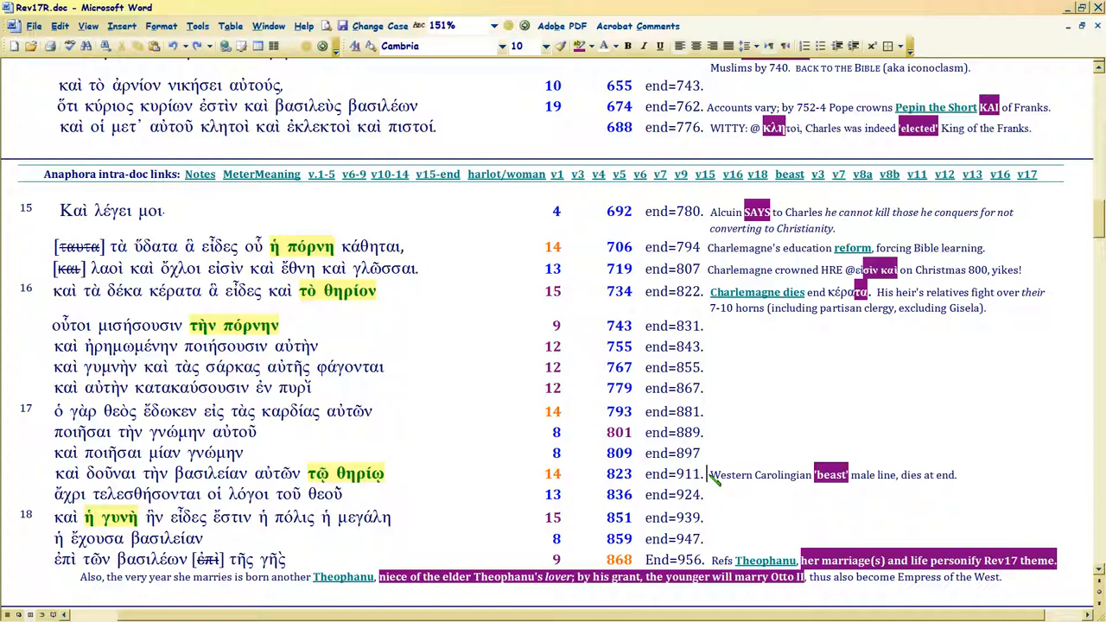
pyautogui.moveTo(708, 474)
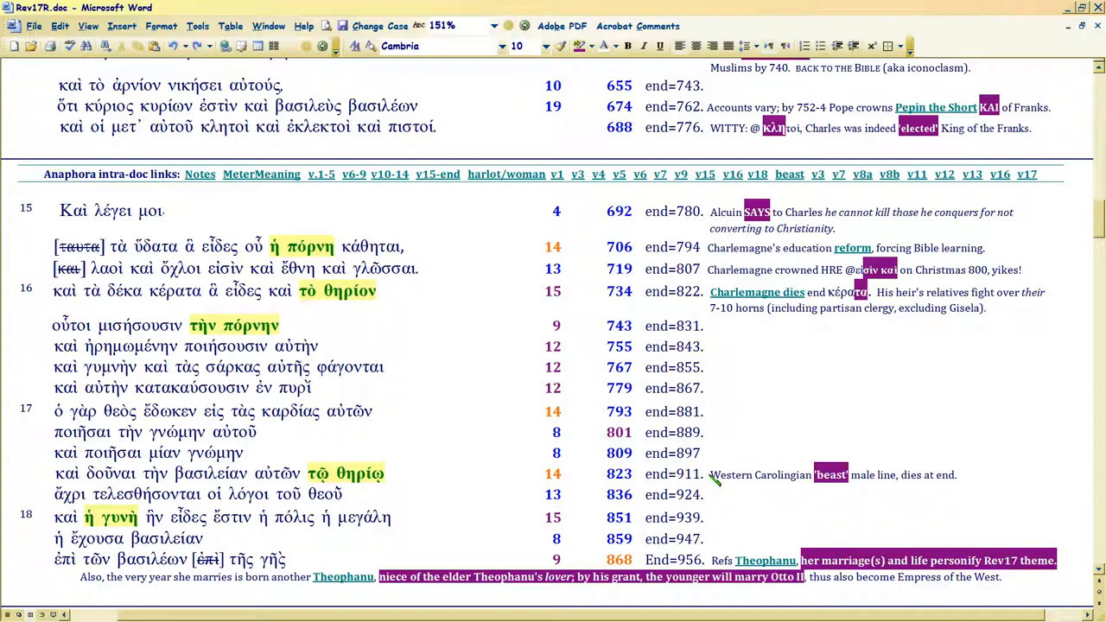
pyautogui.moveTo(756, 475)
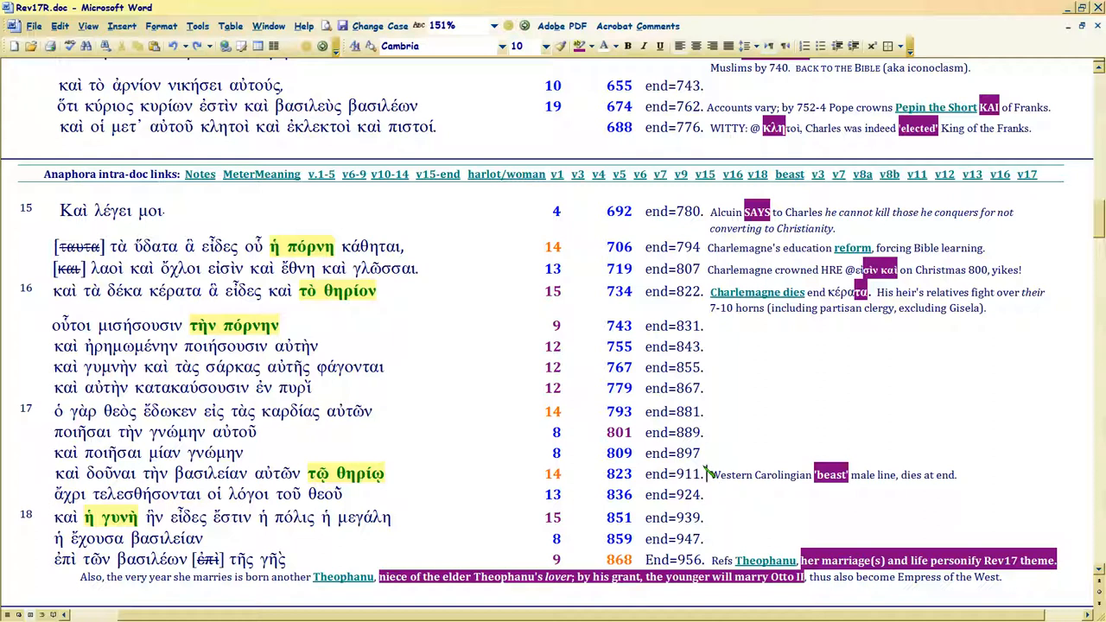
pyautogui.moveTo(713, 474)
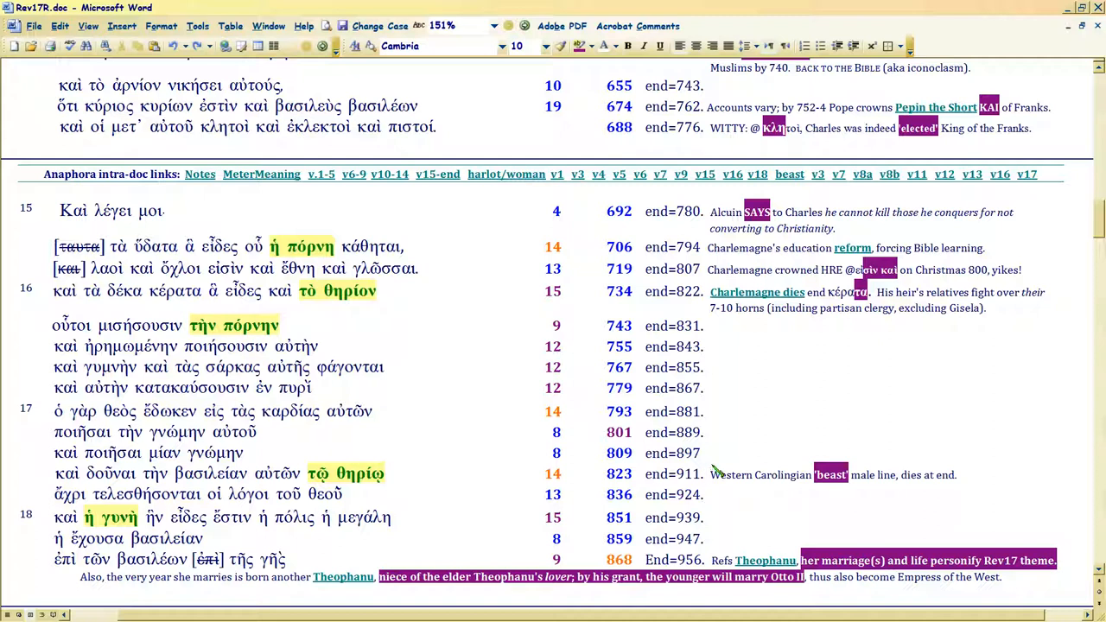
pyautogui.moveTo(725, 440)
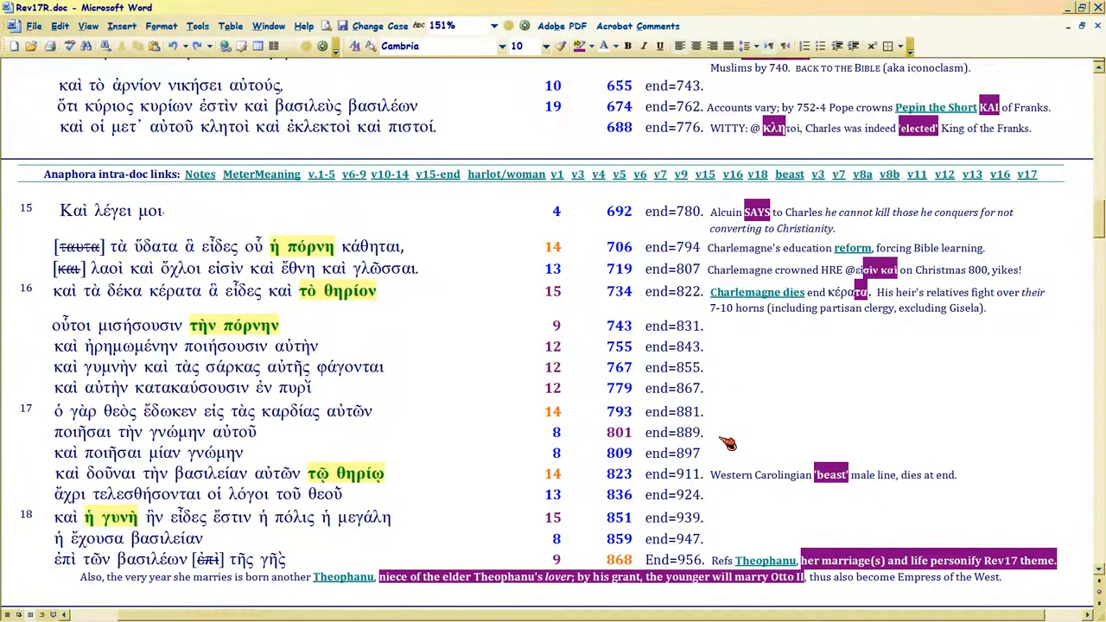
pyautogui.scroll(-3)
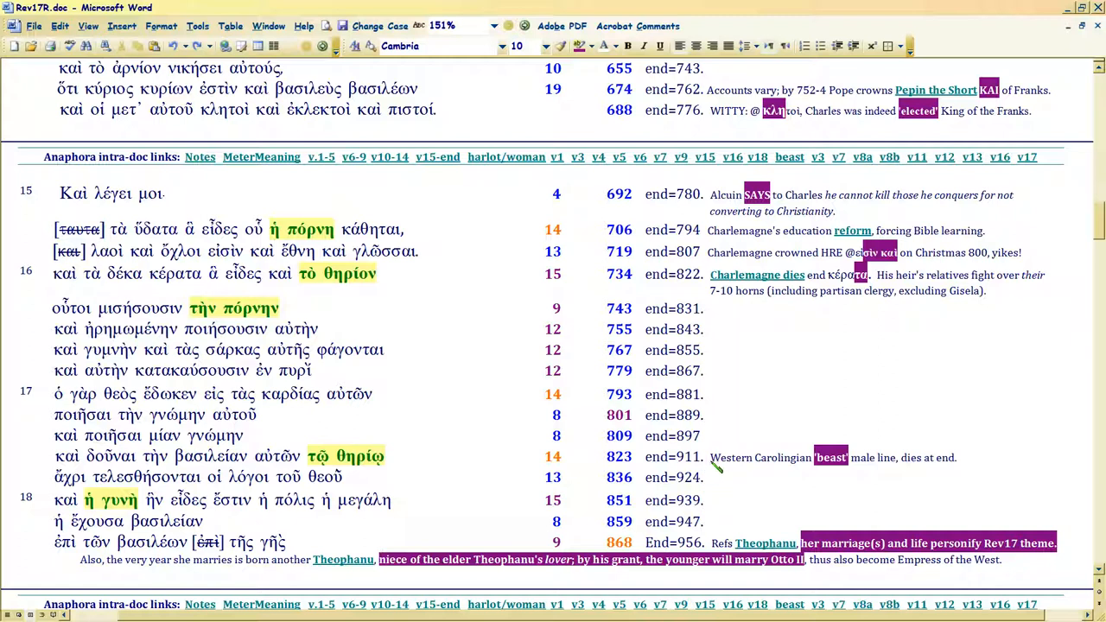
pyautogui.moveTo(716, 464)
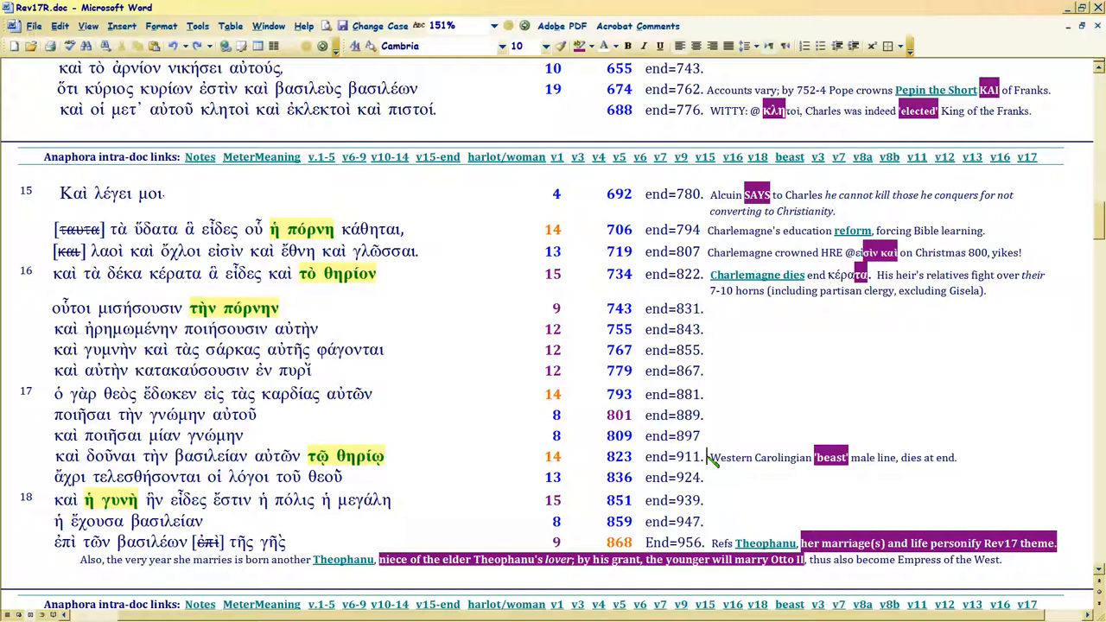
pyautogui.scroll(-3)
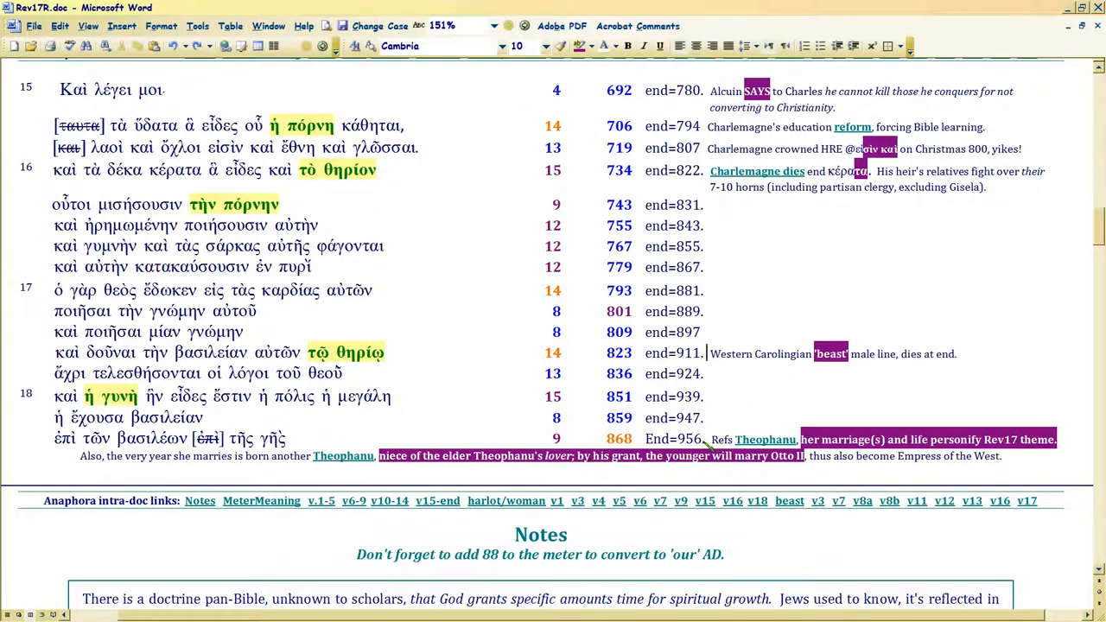
pyautogui.moveTo(298, 419)
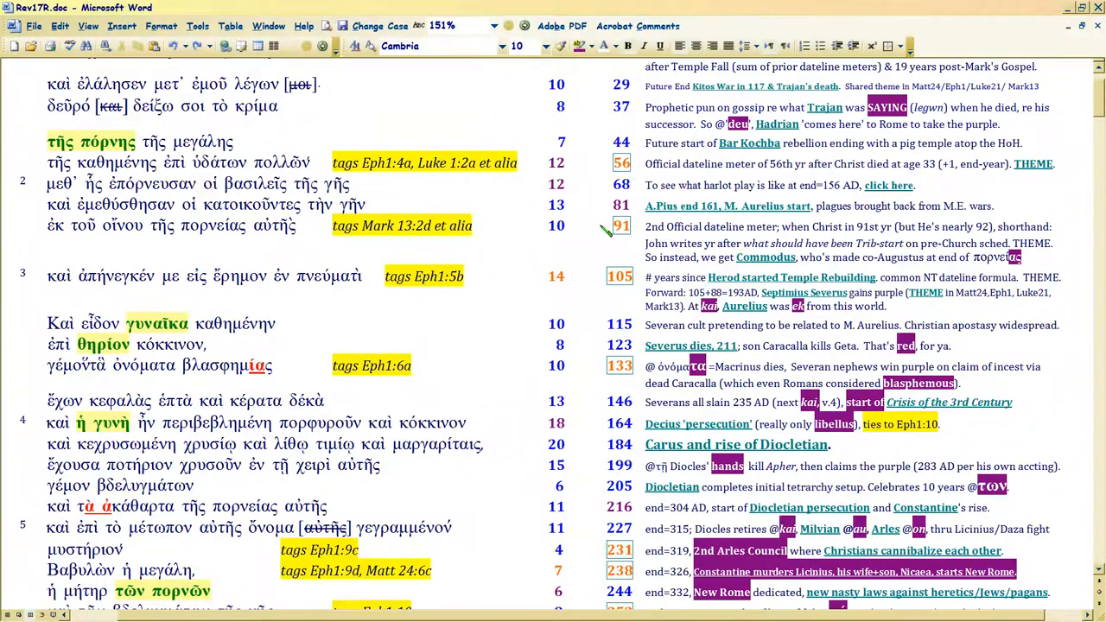
pyautogui.moveTo(475, 316)
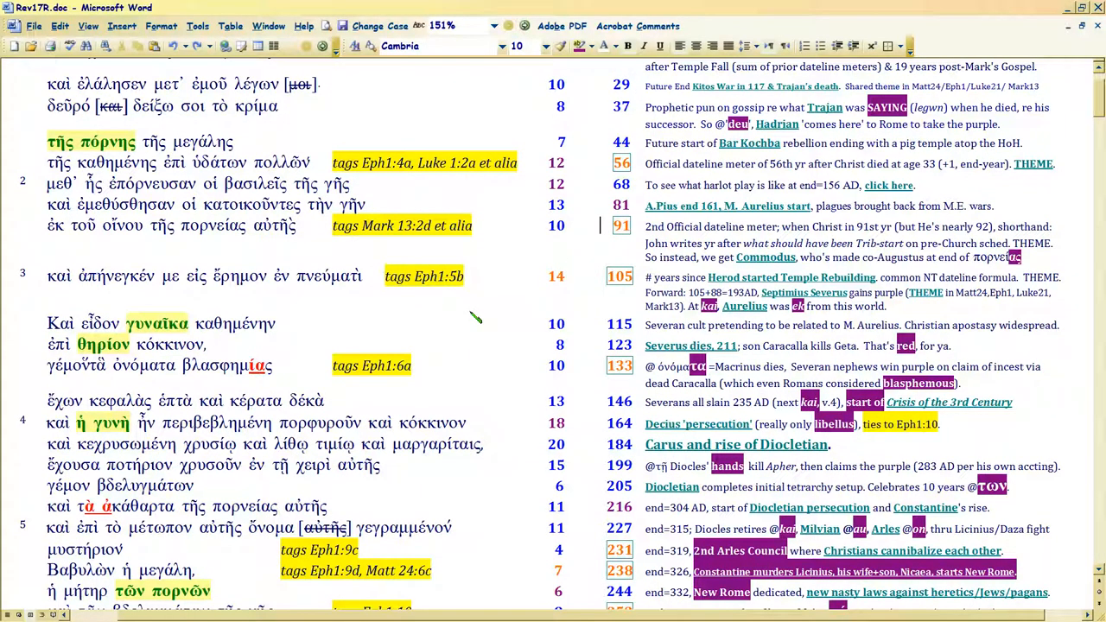
pyautogui.moveTo(578, 162)
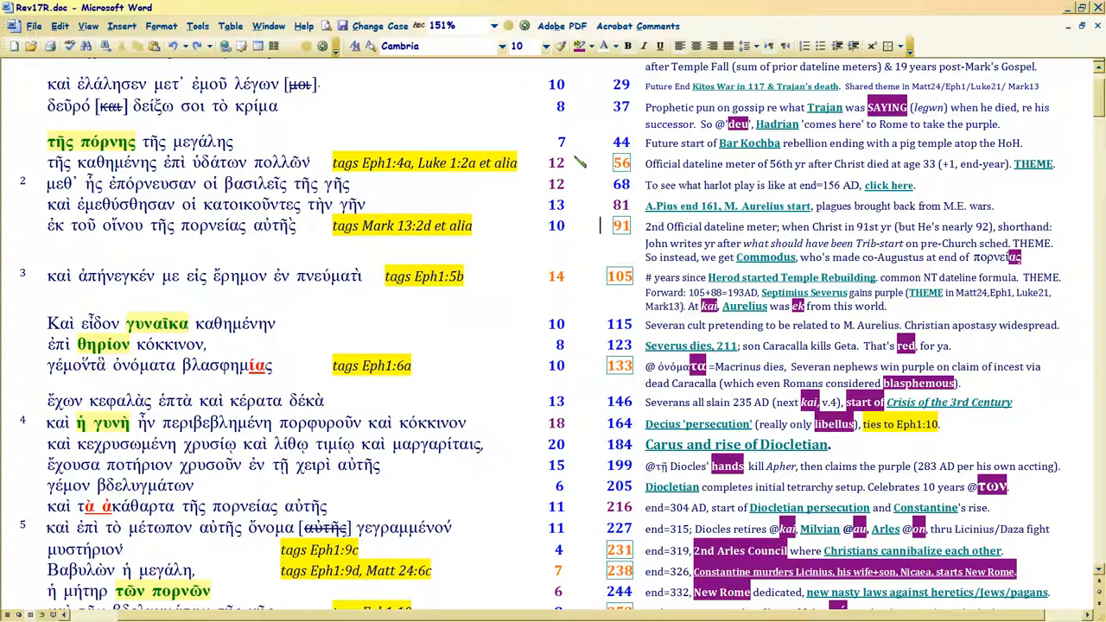
# Scroll from verse 1 down to verses 14–18 with the Charlemagne and Theophanu notes.
pyautogui.scroll(-3)
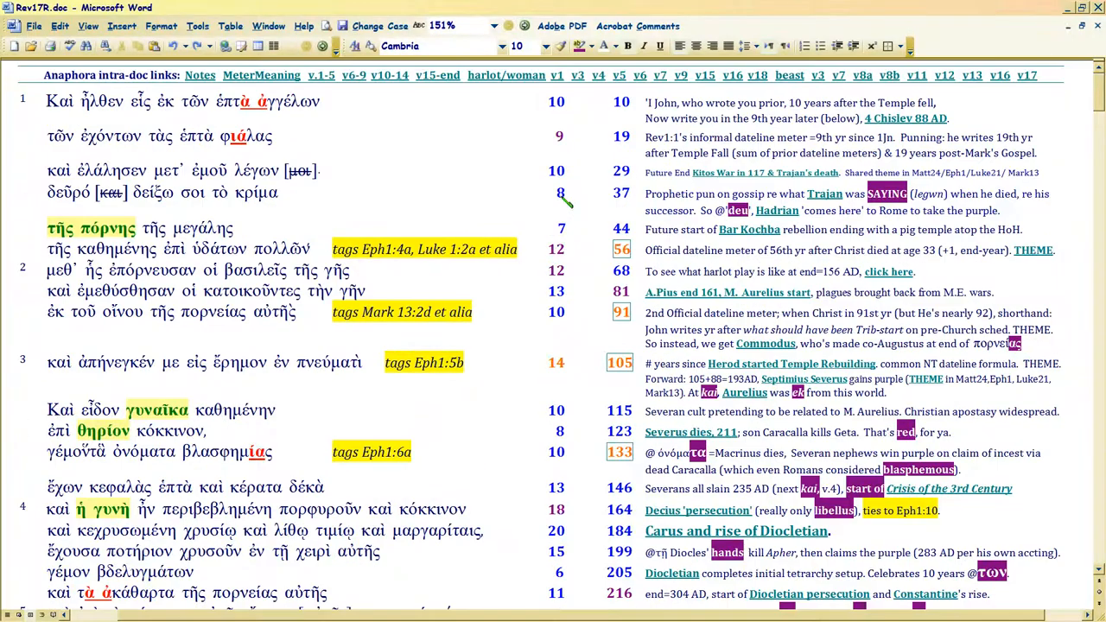
pyautogui.scroll(-3)
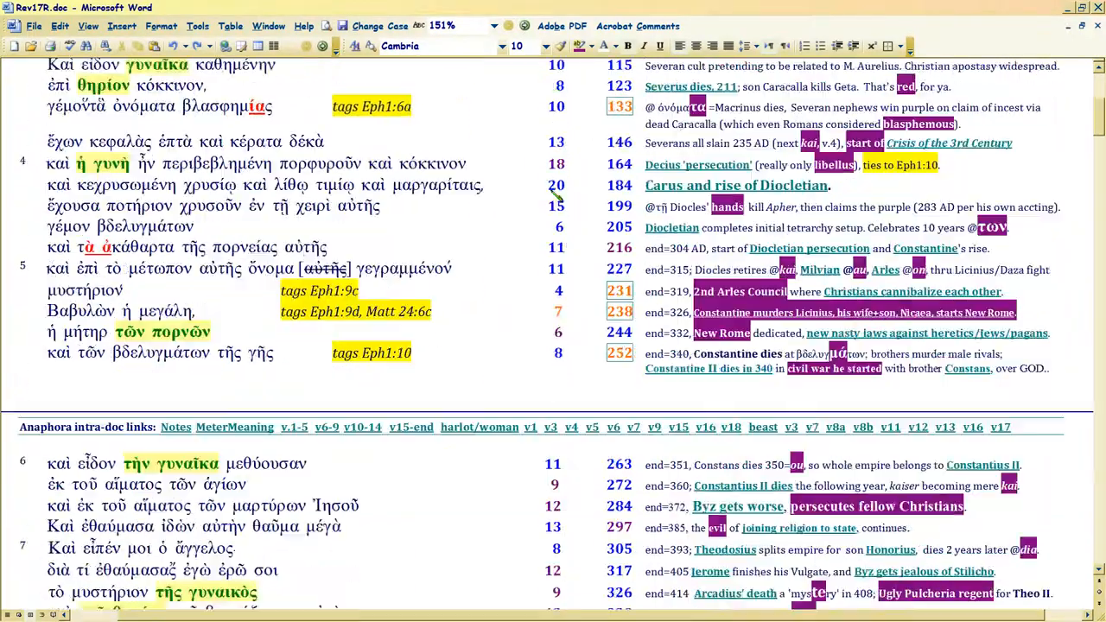
pyautogui.scroll(-3)
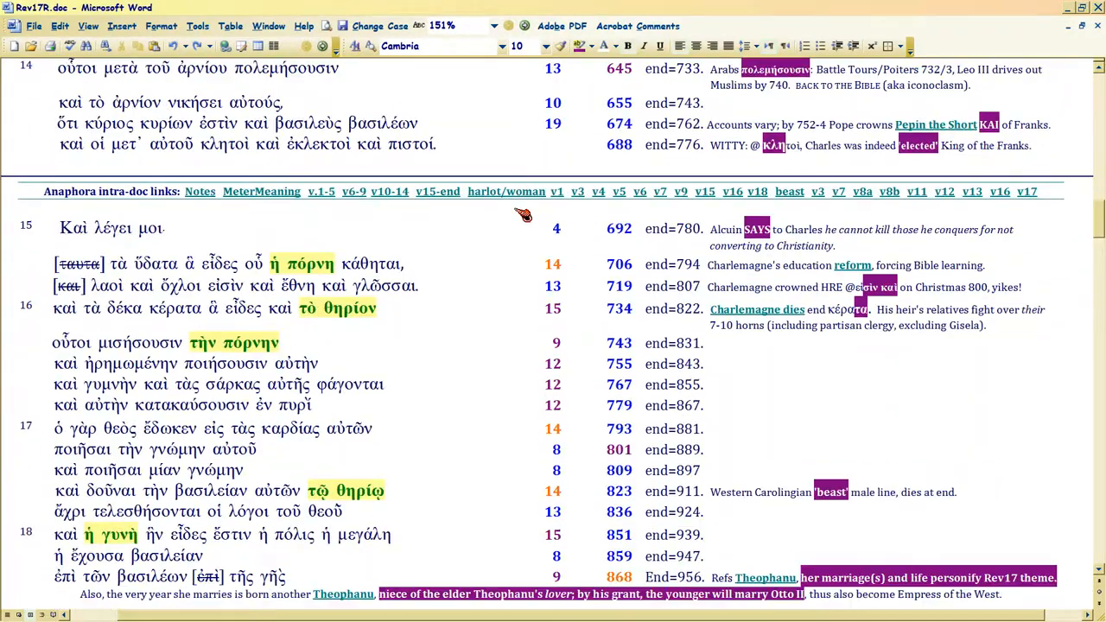
# Bring verses 8–10 with the Justinian, Western Empire and Maurice notes into view.
pyautogui.scroll(-3)
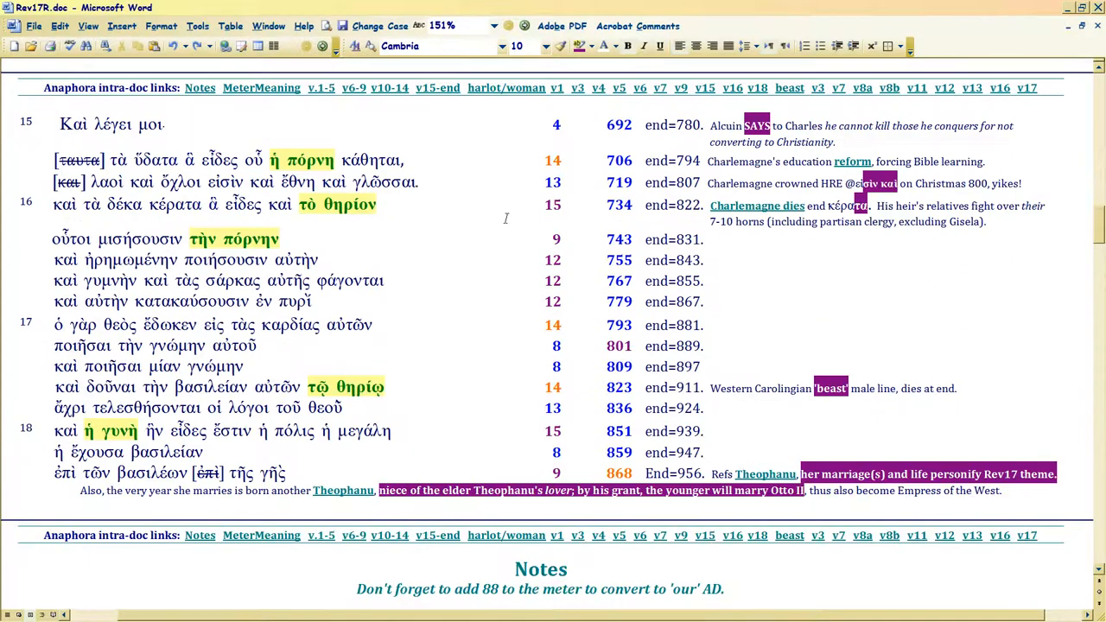
pyautogui.scroll(-3)
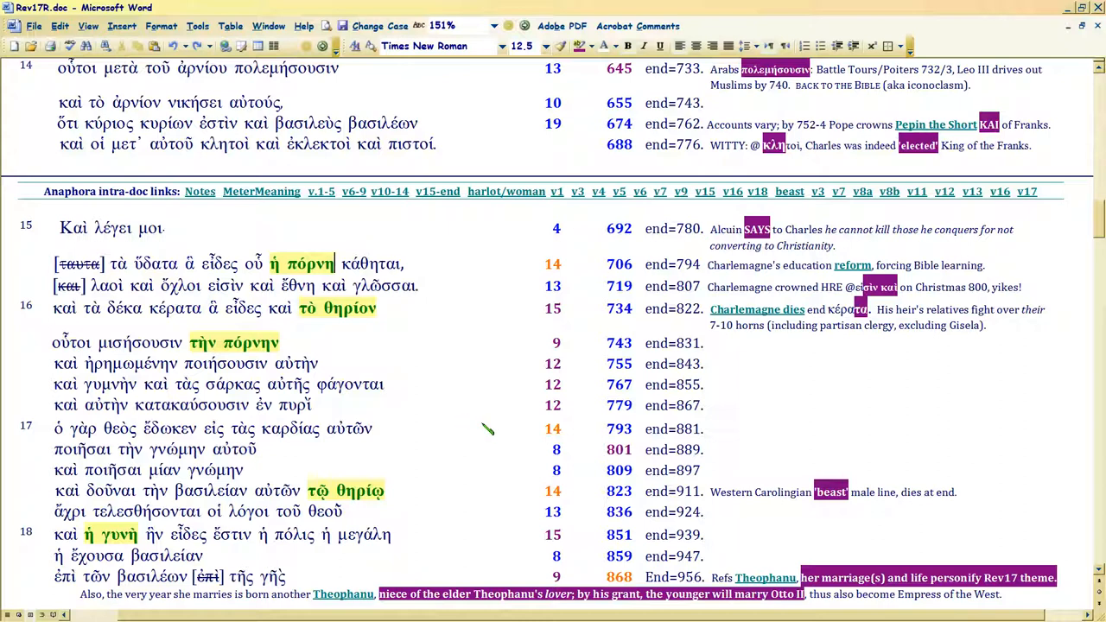
pyautogui.moveTo(507, 512)
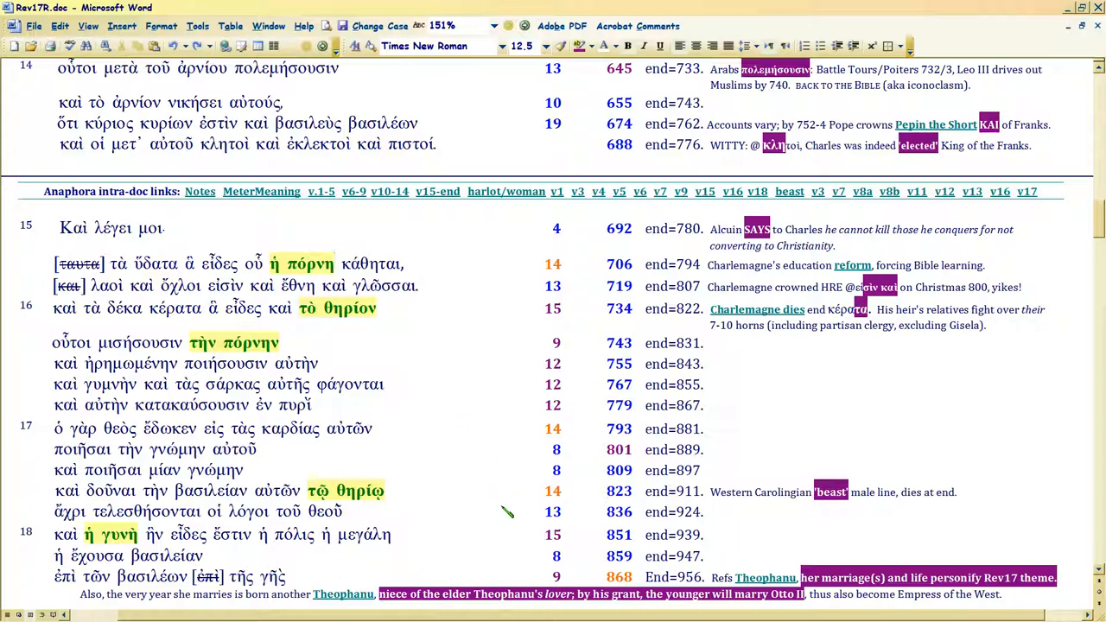
pyautogui.moveTo(516, 481)
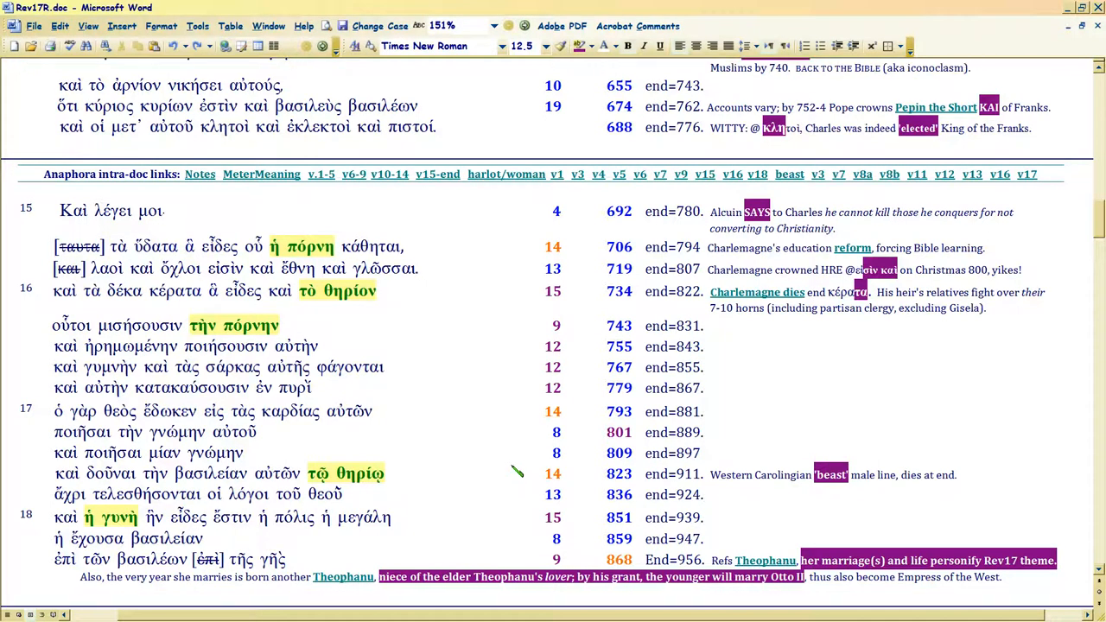
pyautogui.scroll(-3)
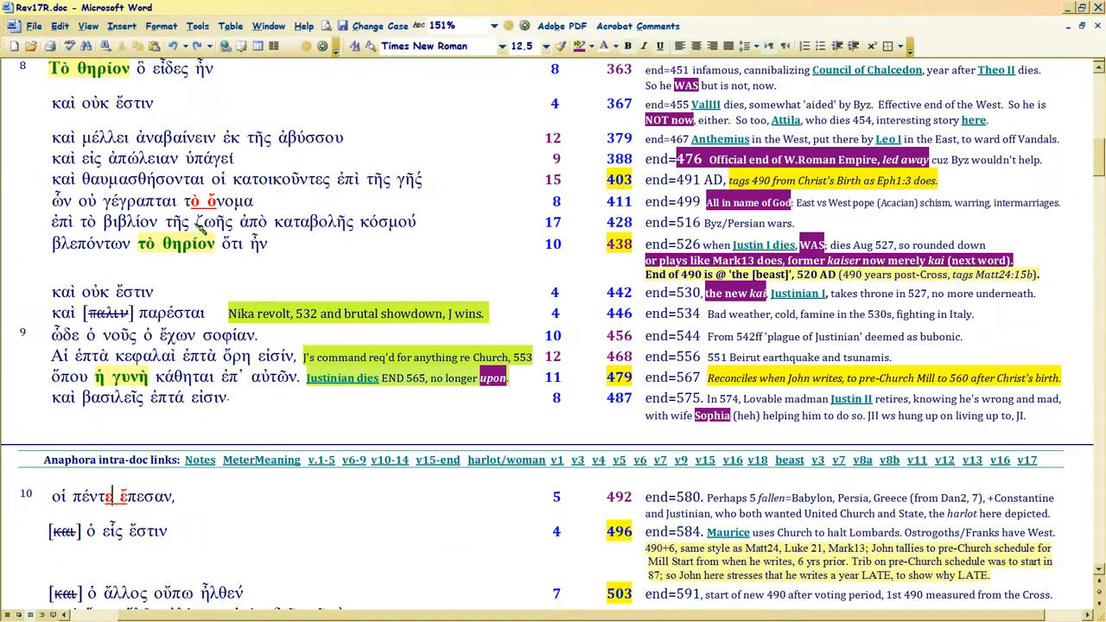
pyautogui.scroll(-3)
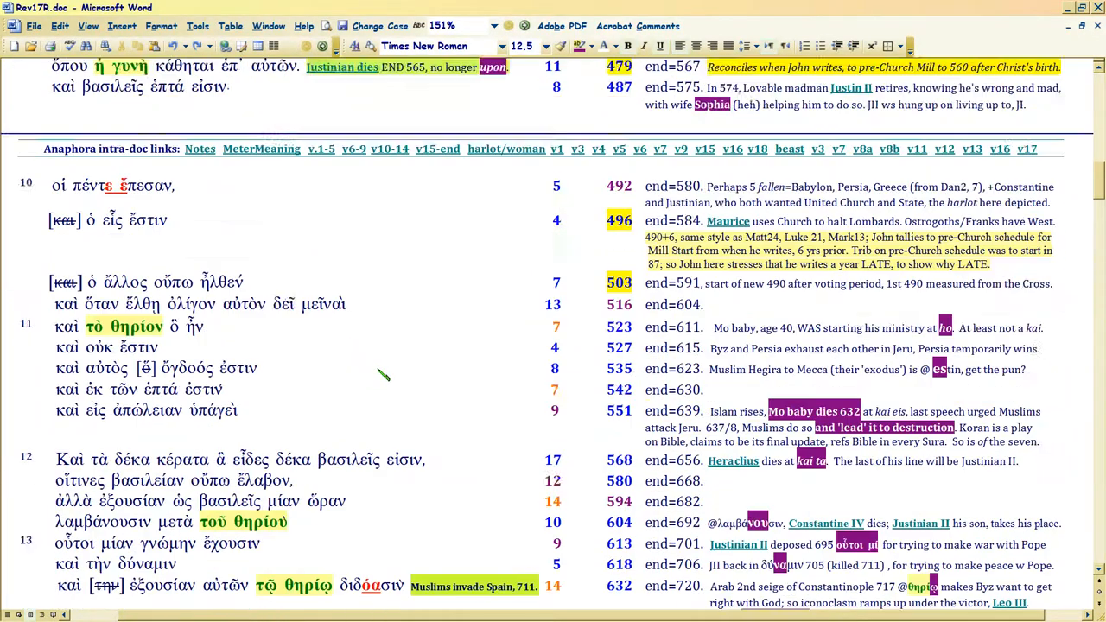
pyautogui.scroll(-3)
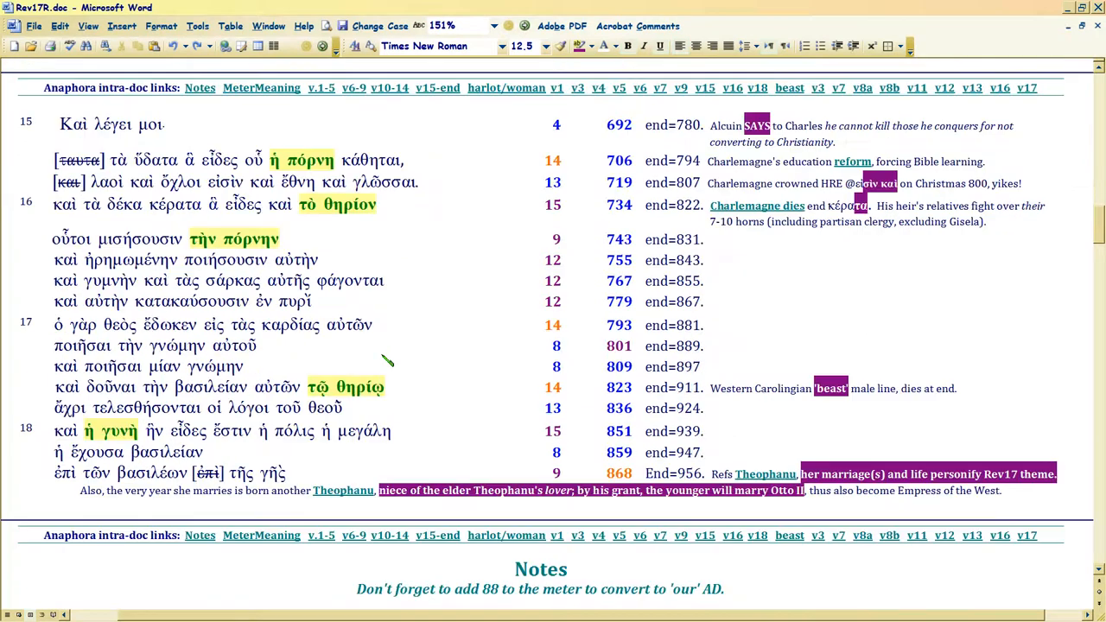
pyautogui.scroll(-3)
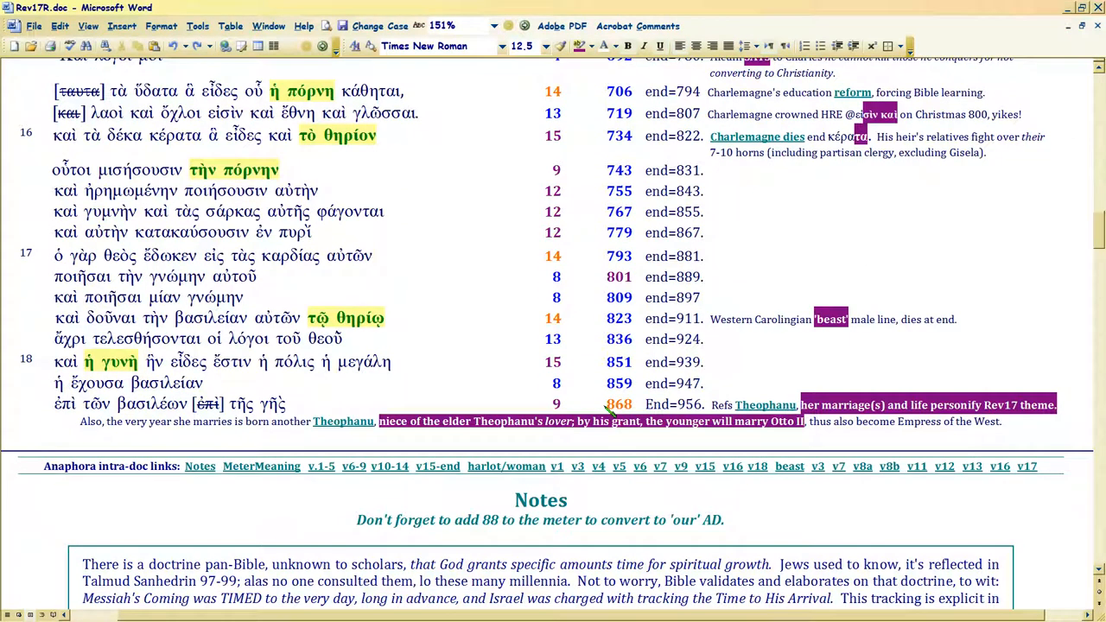
pyautogui.click(619, 405)
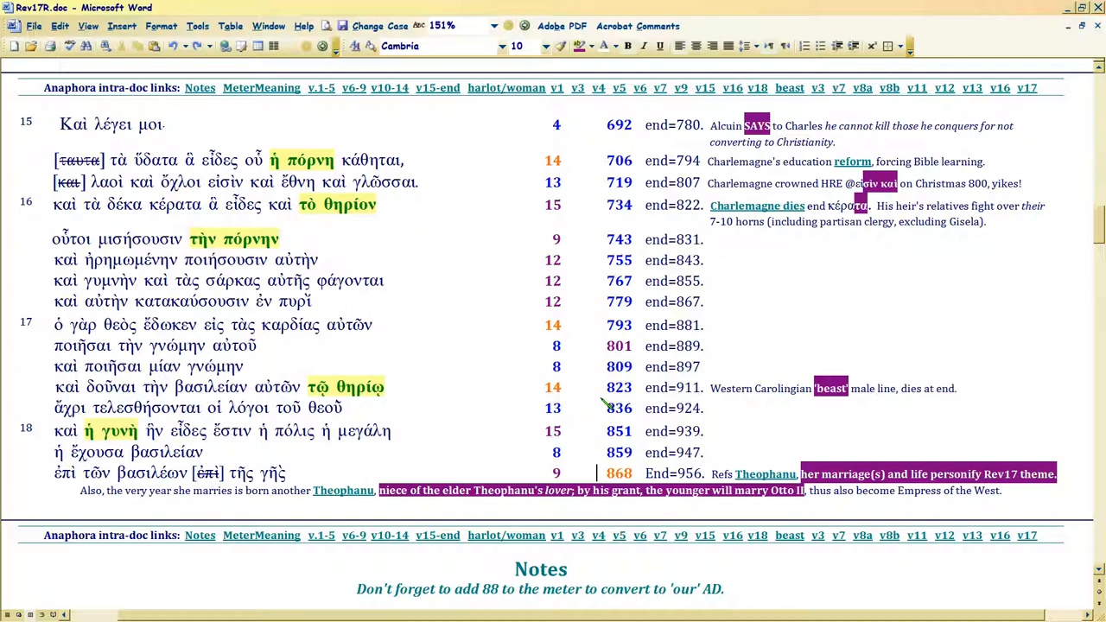
pyautogui.moveTo(765, 482)
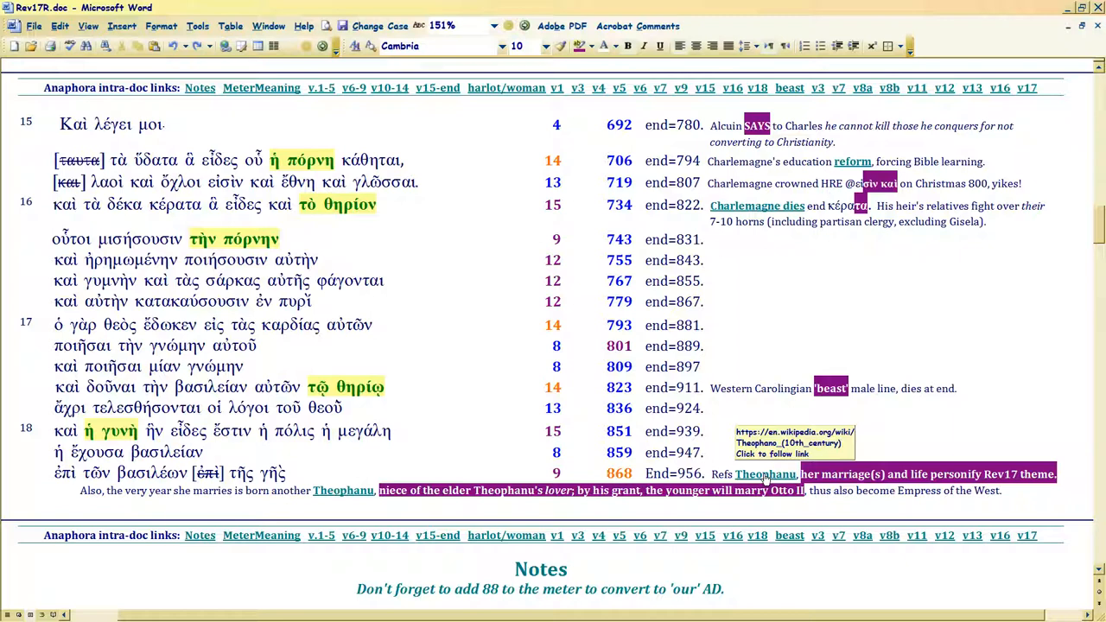
pyautogui.moveTo(327, 503)
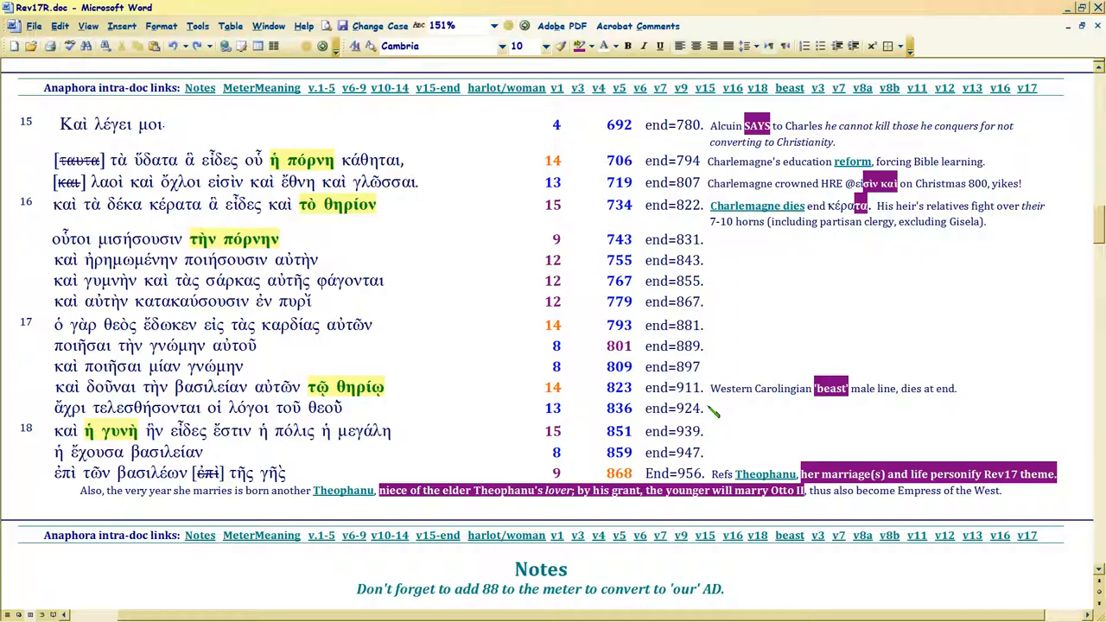
pyautogui.moveTo(715, 413)
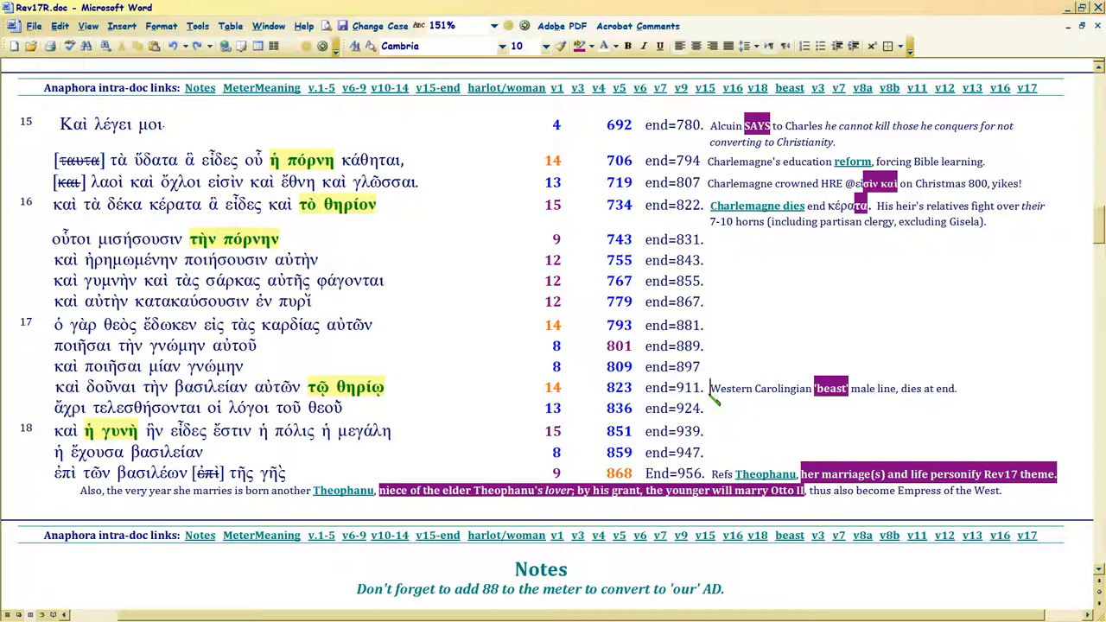
pyautogui.moveTo(714, 398)
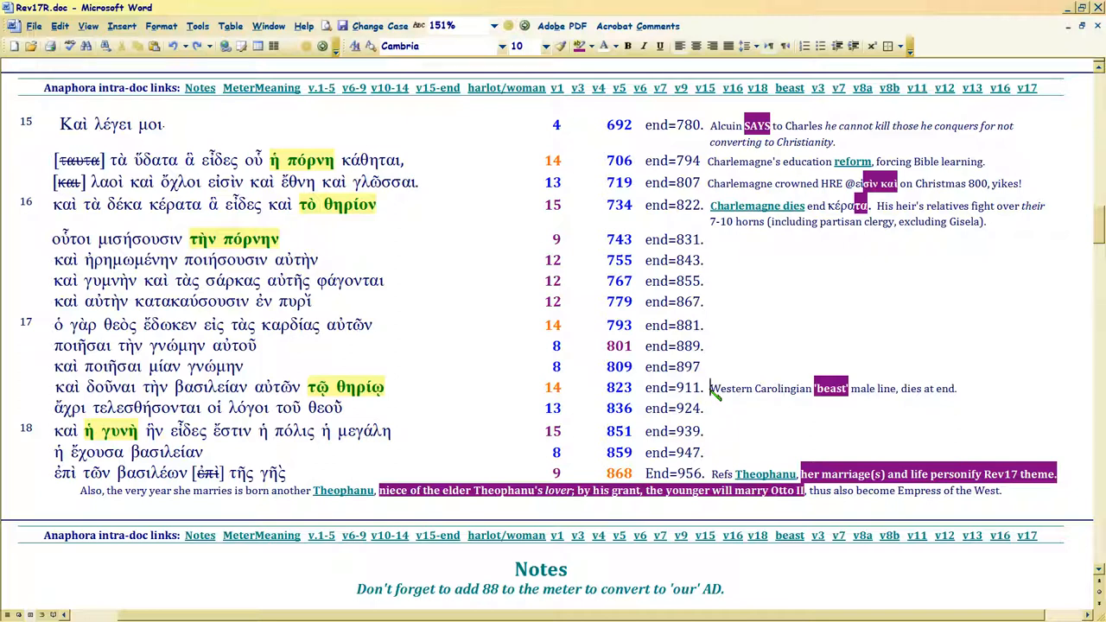
pyautogui.moveTo(129, 371)
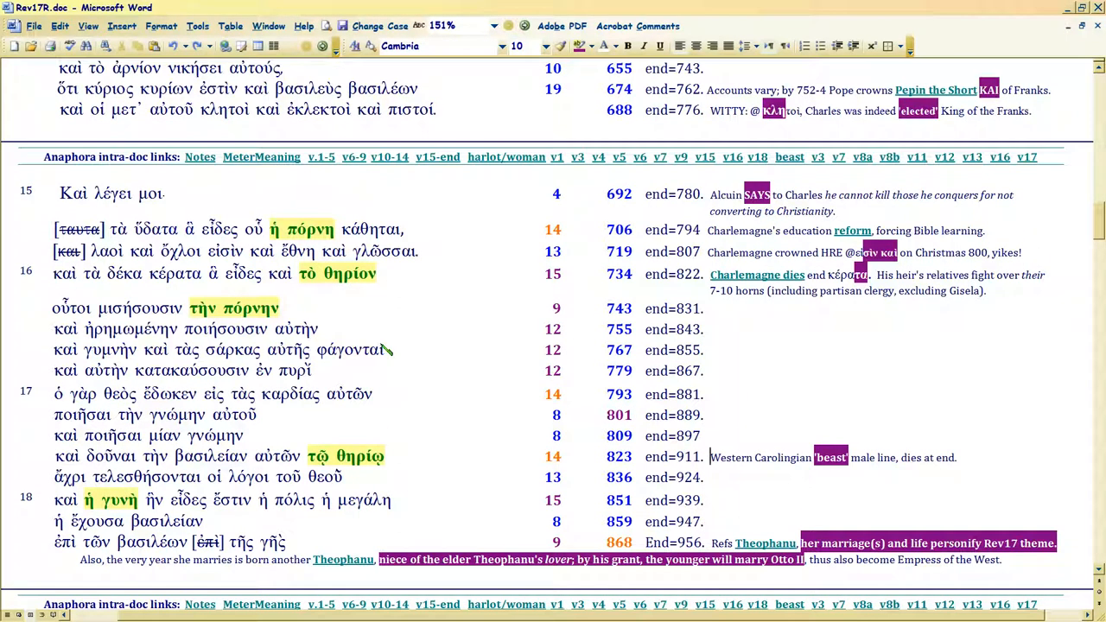
pyautogui.doubleClick(69, 307)
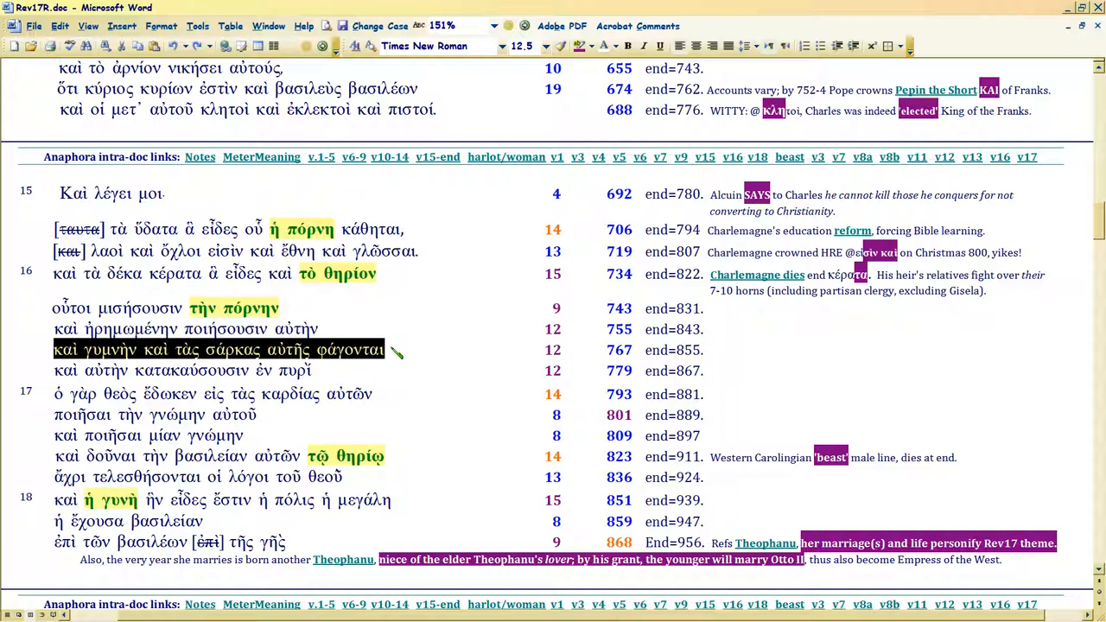
pyautogui.scroll(-3)
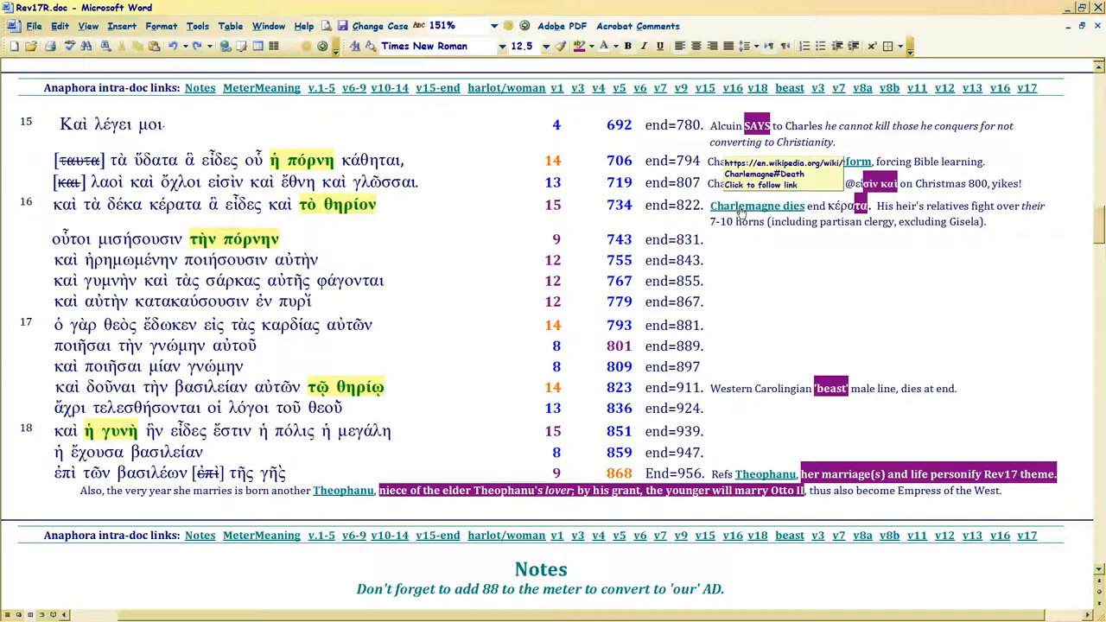
pyautogui.click(385, 386)
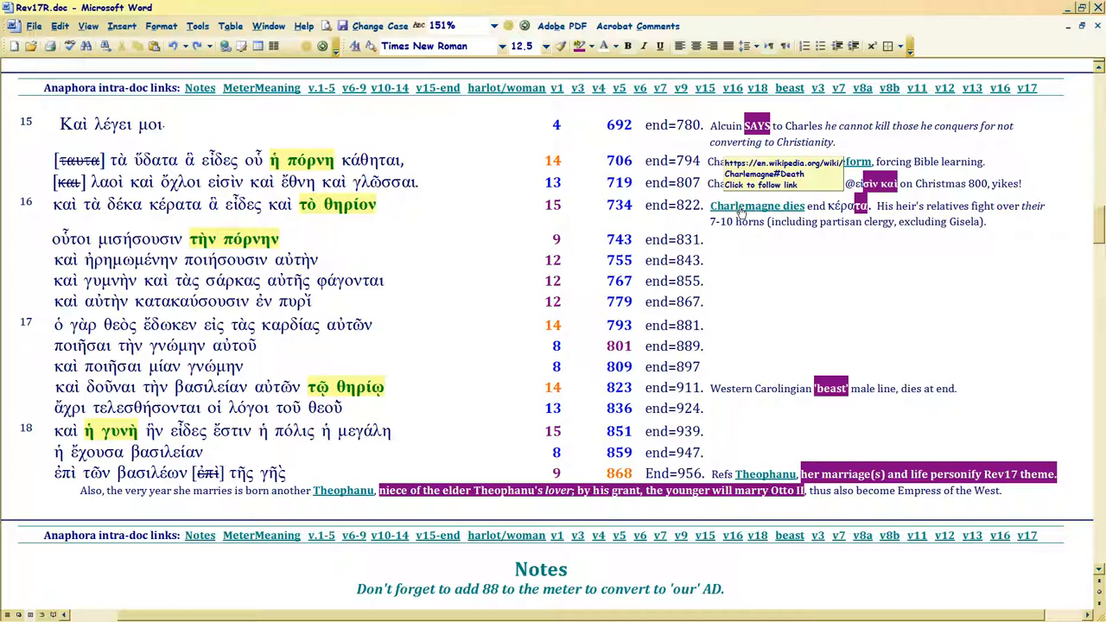
pyautogui.click(386, 386)
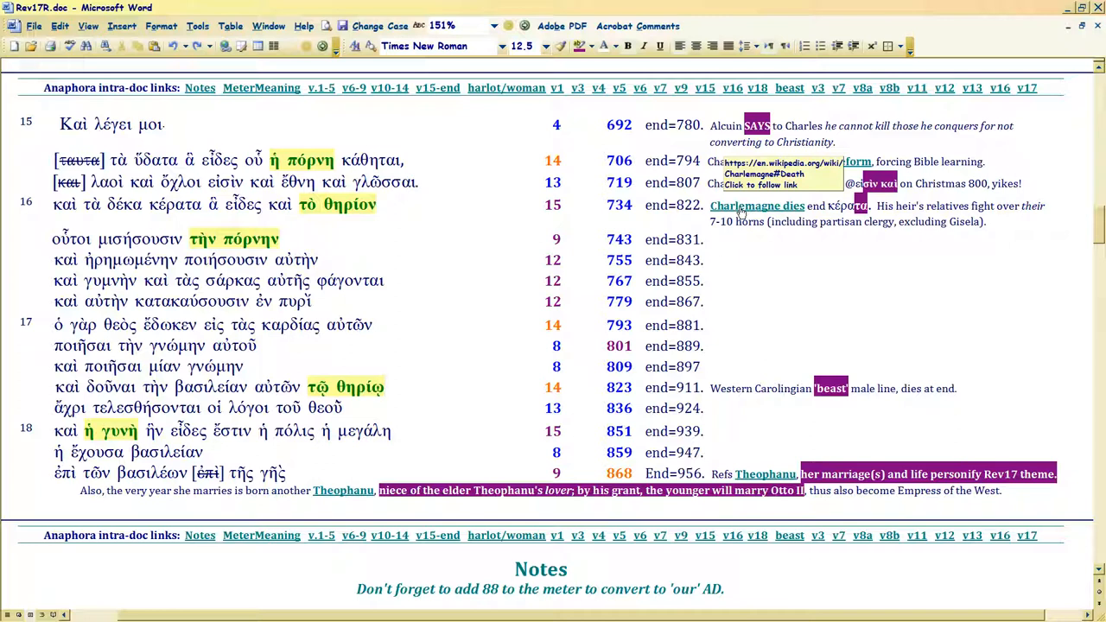
pyautogui.click(385, 386)
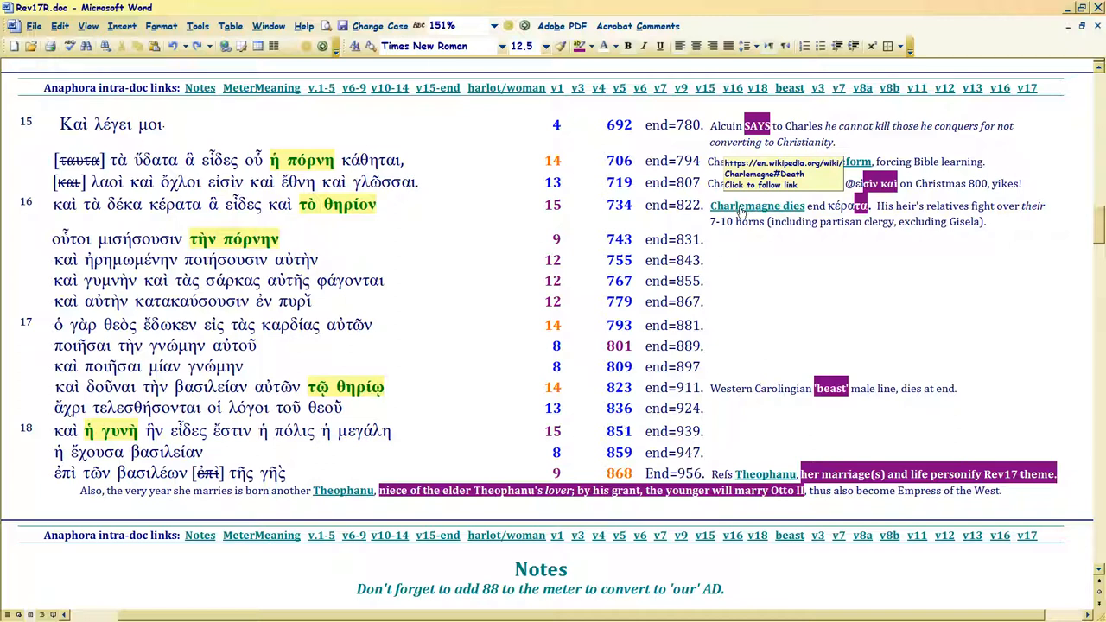
pyautogui.click(384, 386)
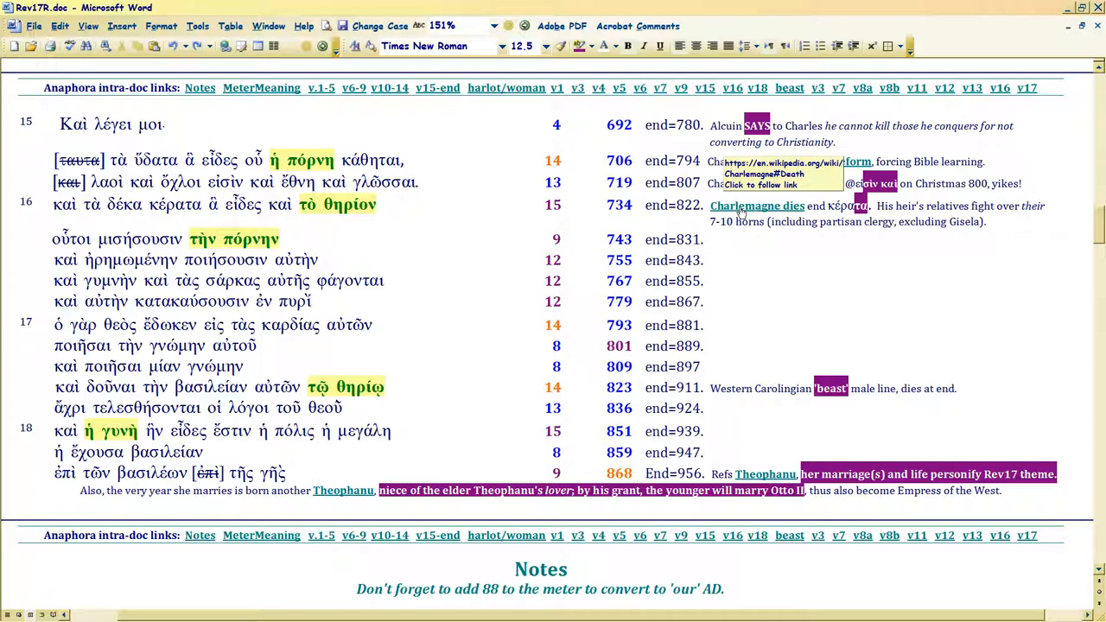
pyautogui.click(384, 386)
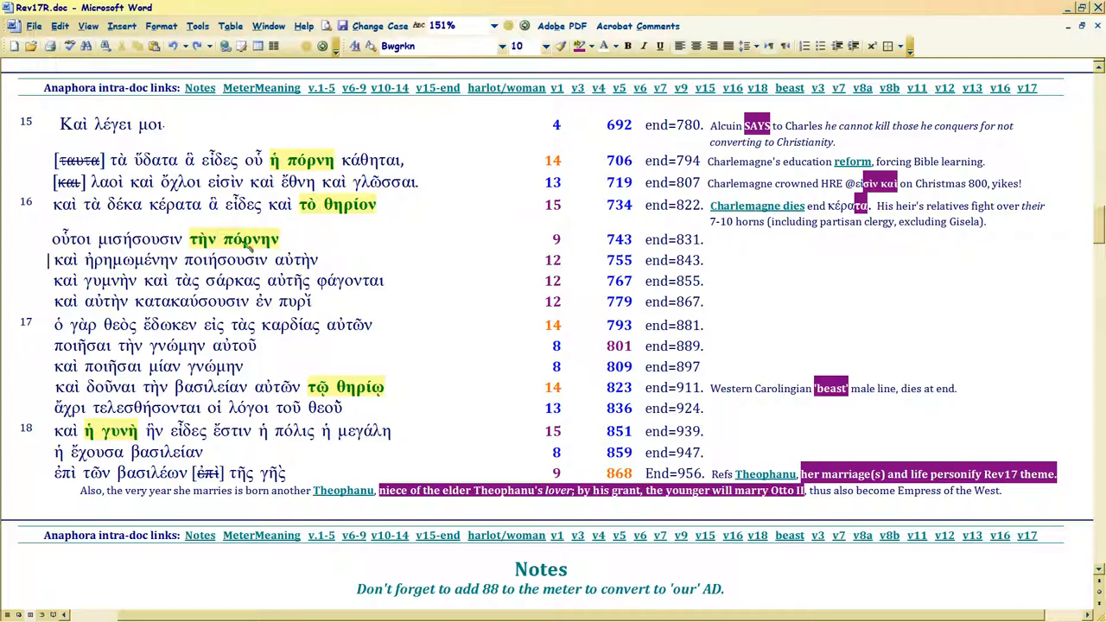
pyautogui.moveTo(324, 259)
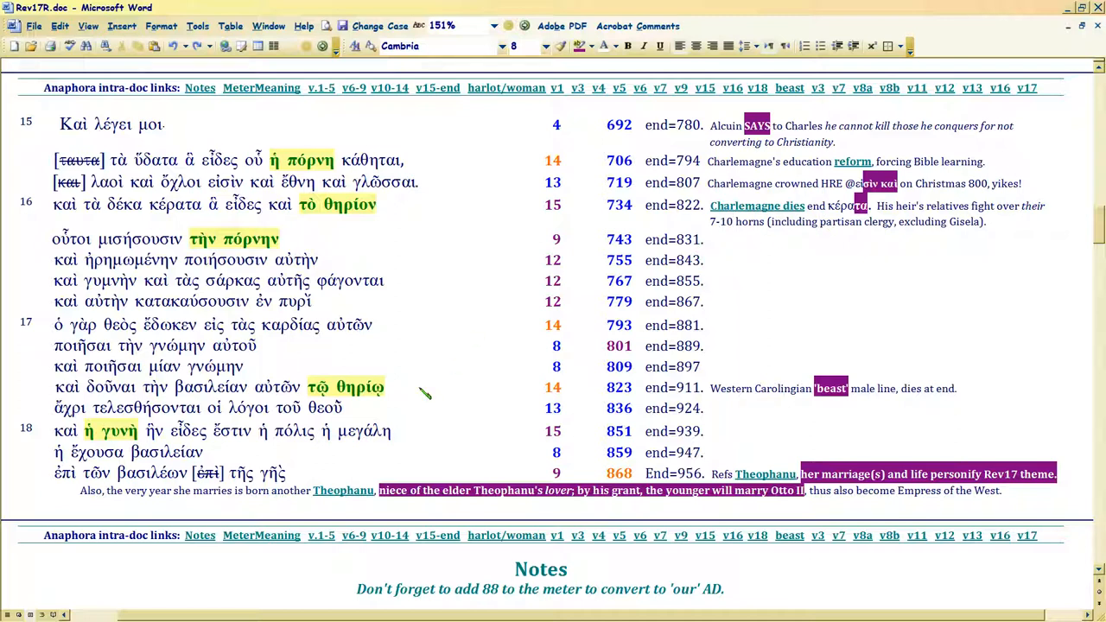
pyautogui.moveTo(725, 396)
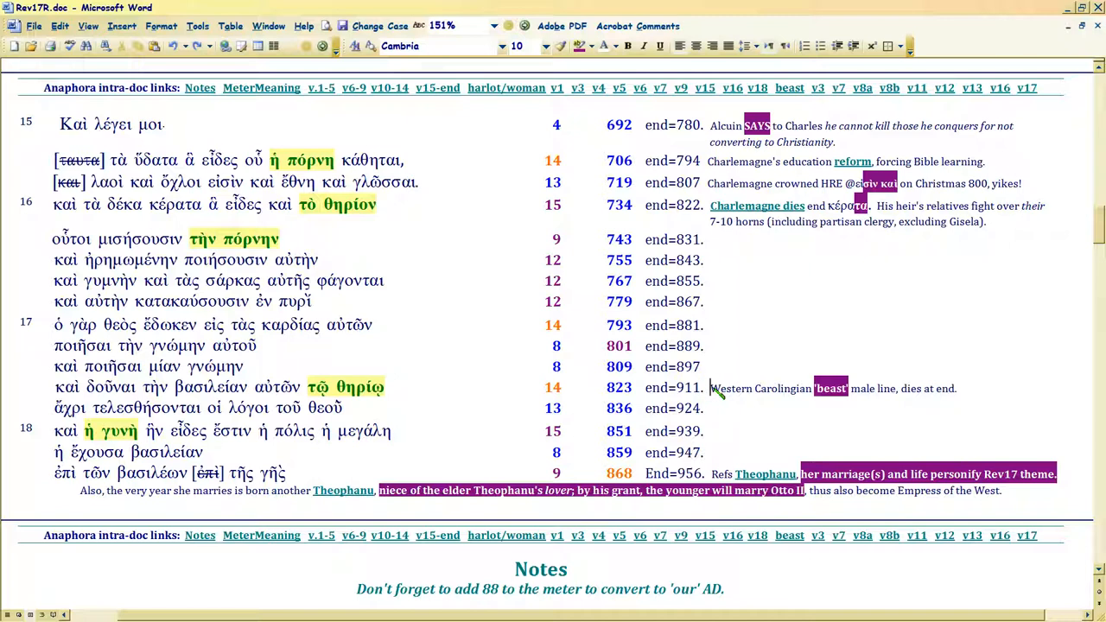
pyautogui.click(709, 388)
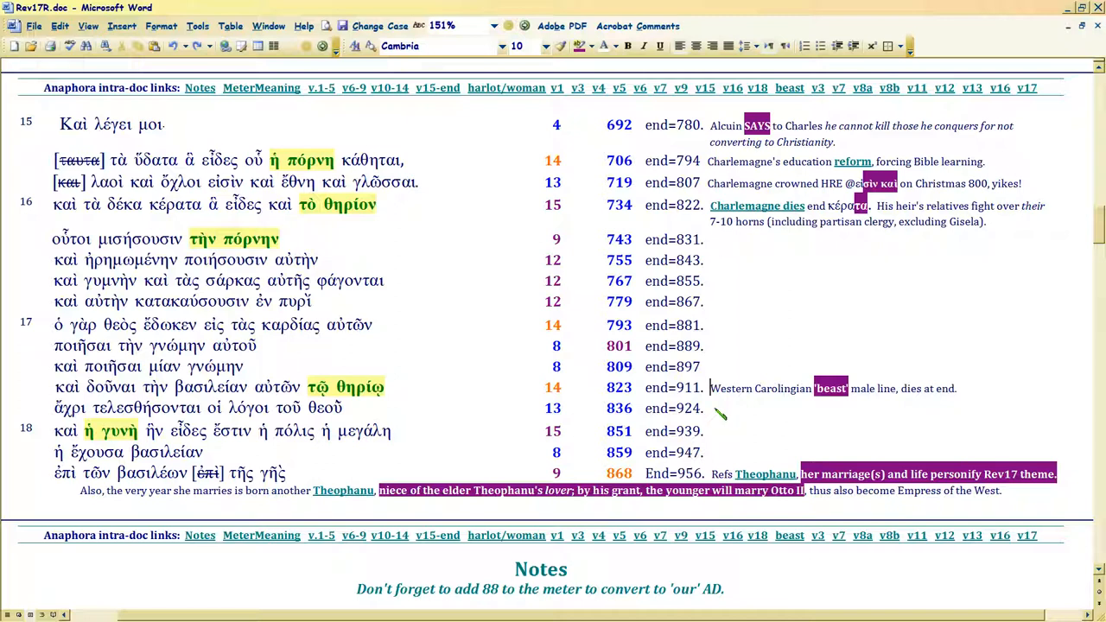
pyautogui.moveTo(717, 484)
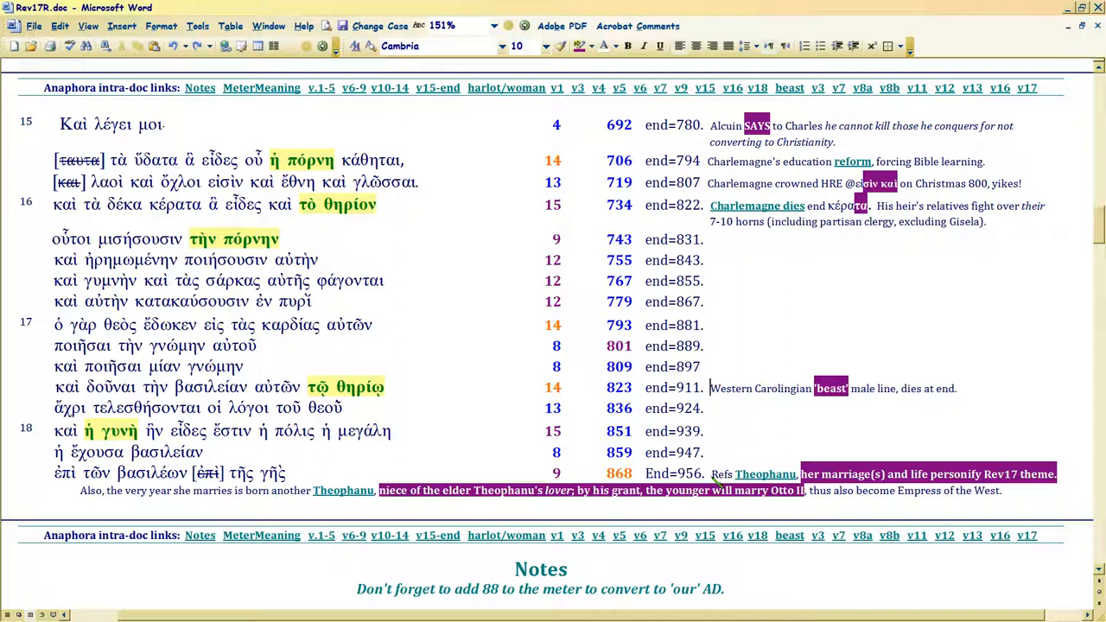
pyautogui.moveTo(764, 474)
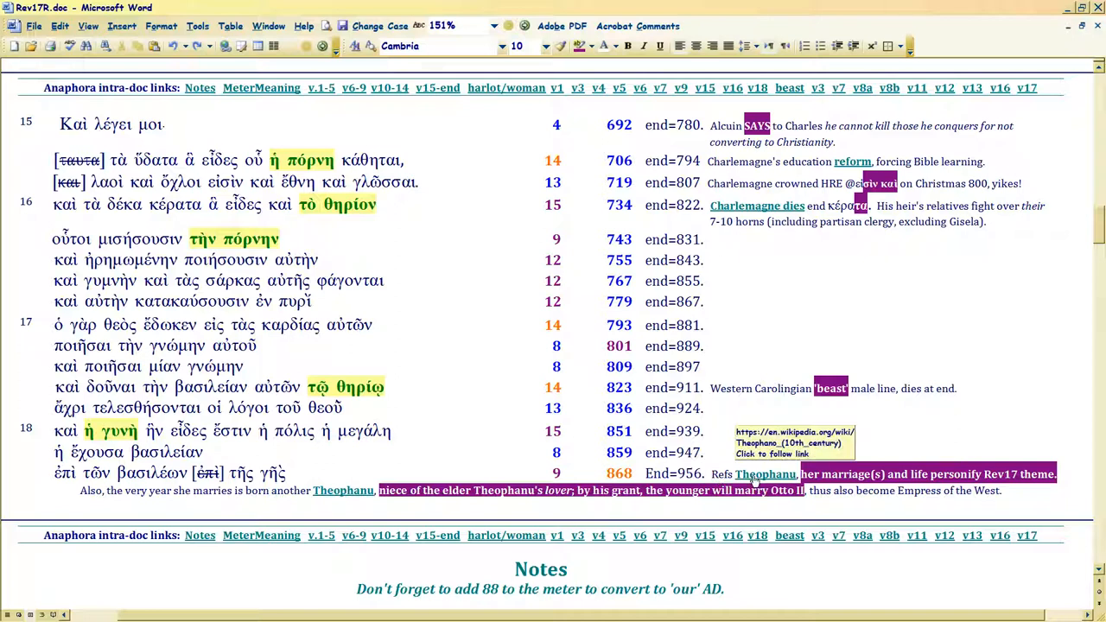
pyautogui.click(708, 473)
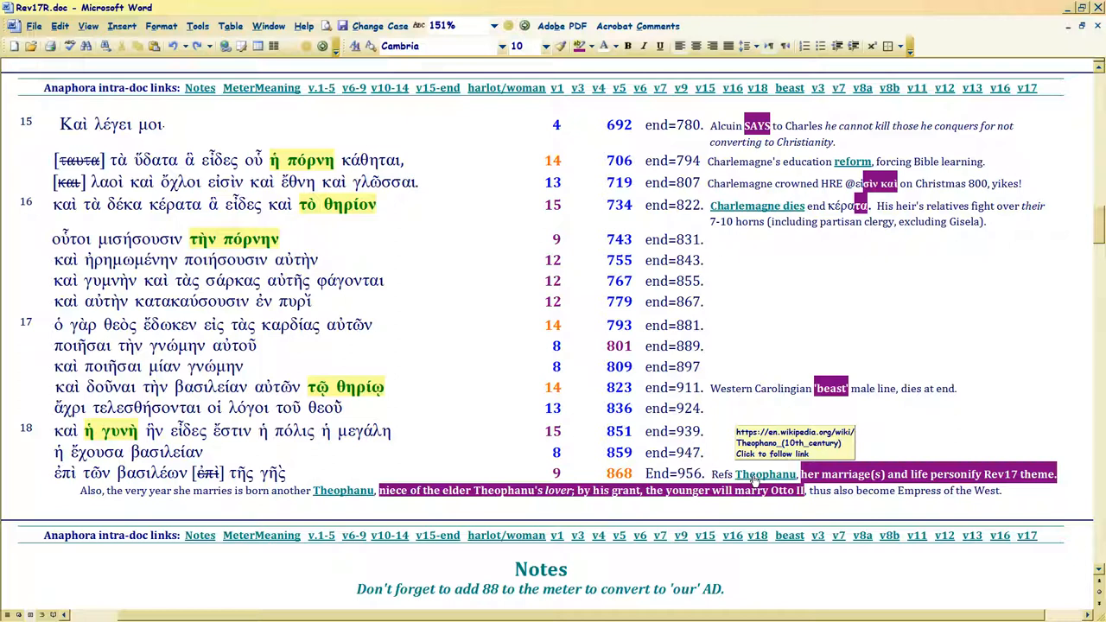
pyautogui.click(710, 474)
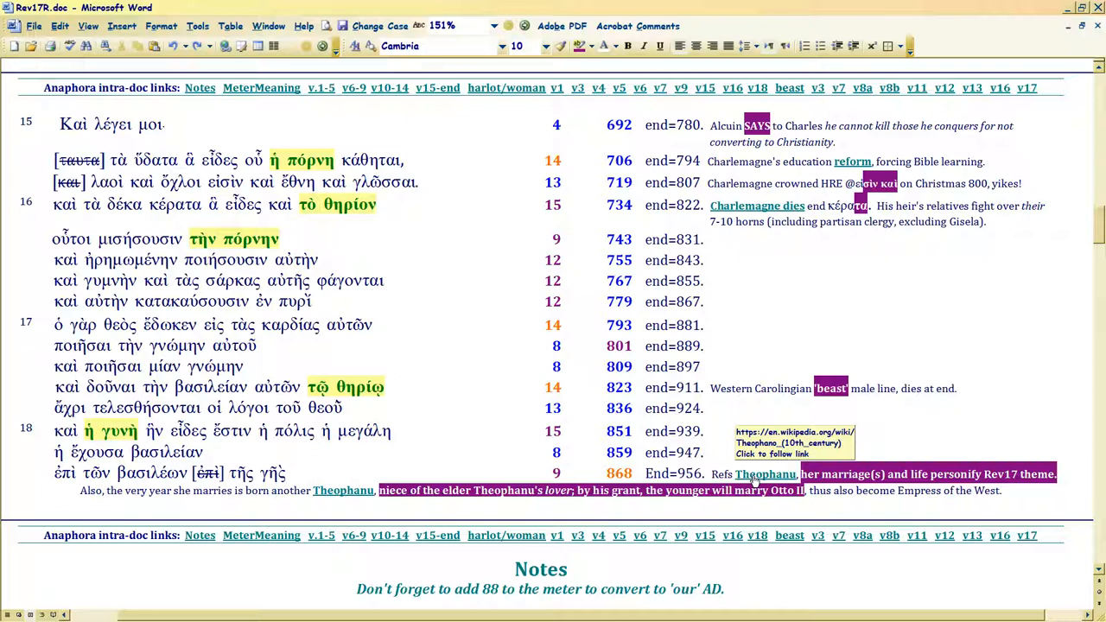
pyautogui.click(710, 474)
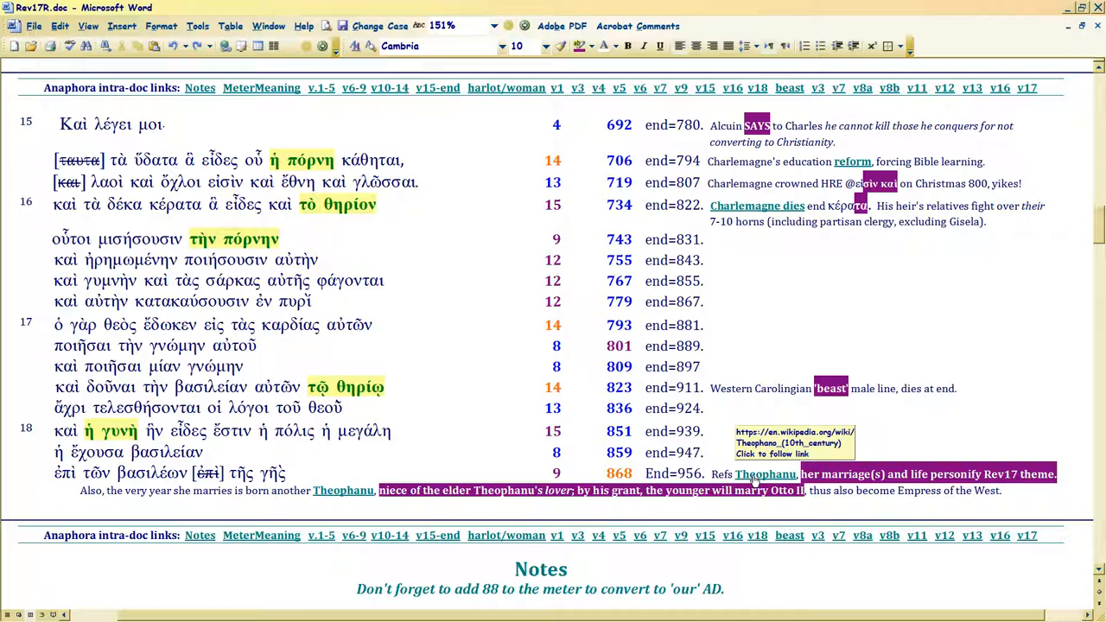
pyautogui.click(709, 473)
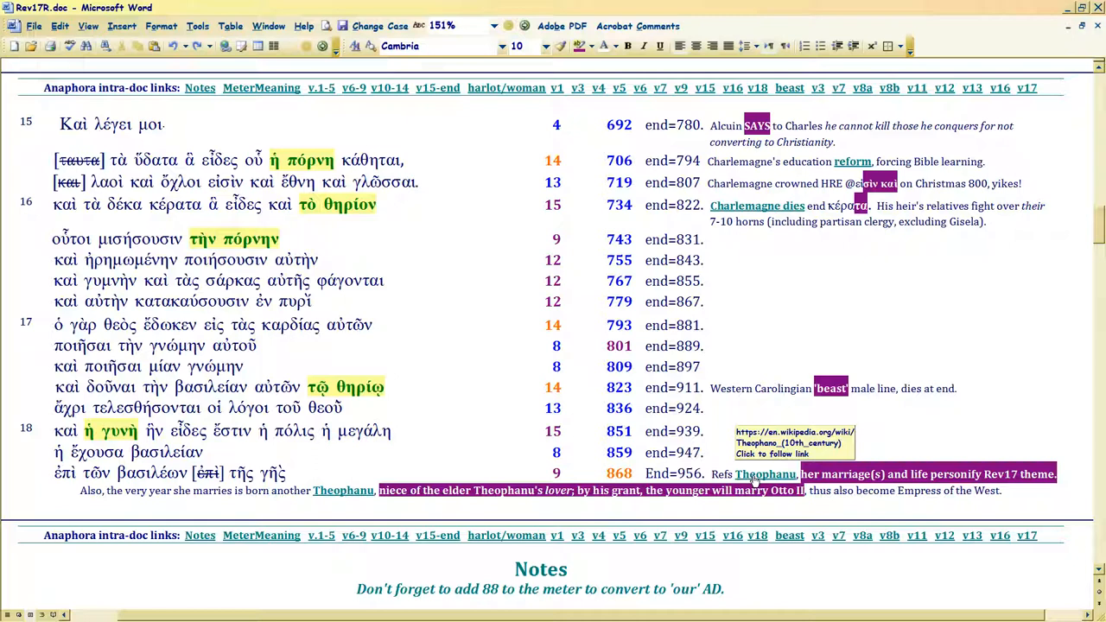
pyautogui.click(711, 473)
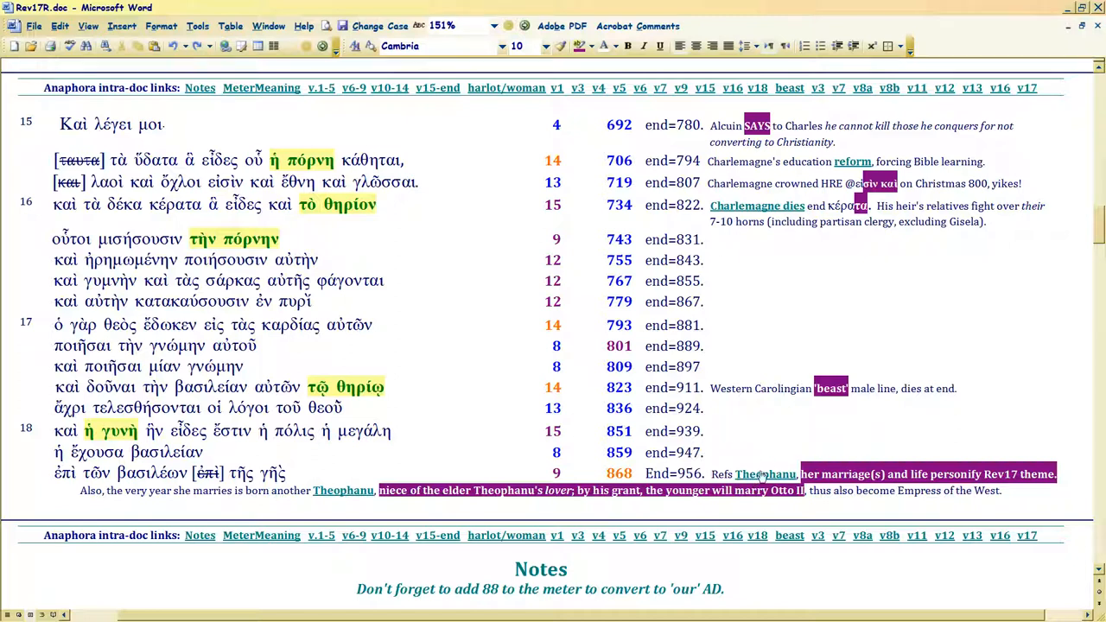
pyautogui.moveTo(763, 474)
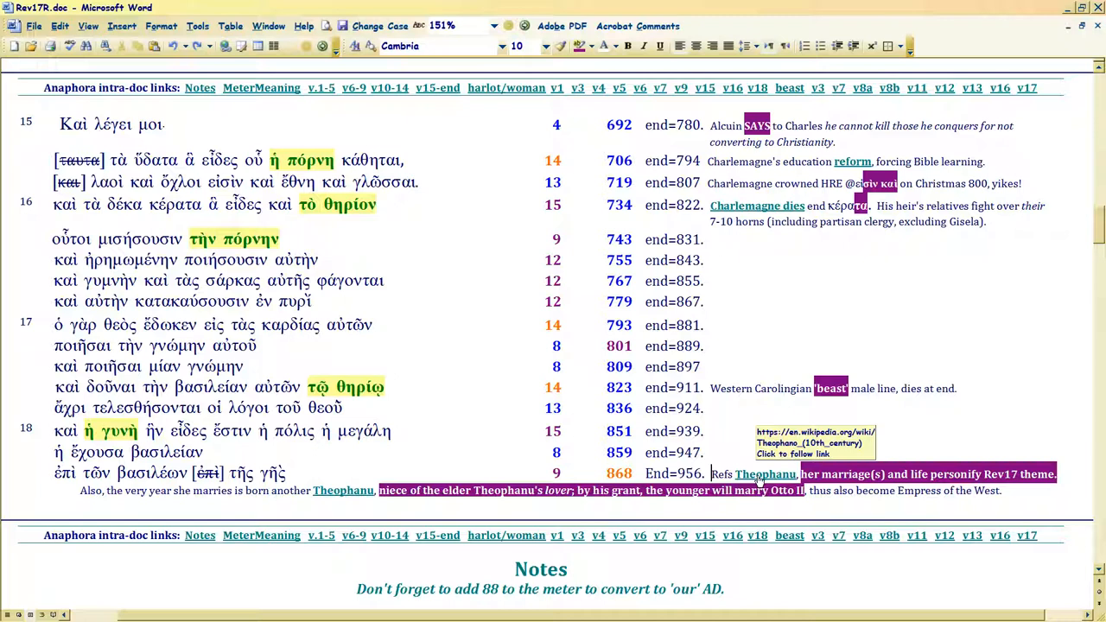
pyautogui.moveTo(678, 478)
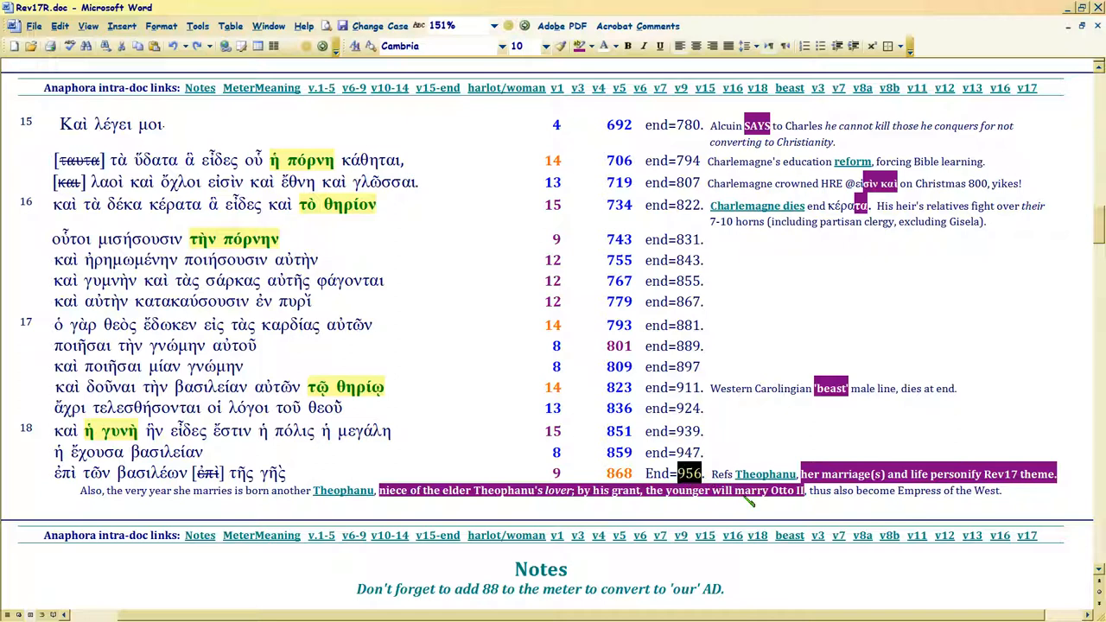
pyautogui.moveTo(764, 473)
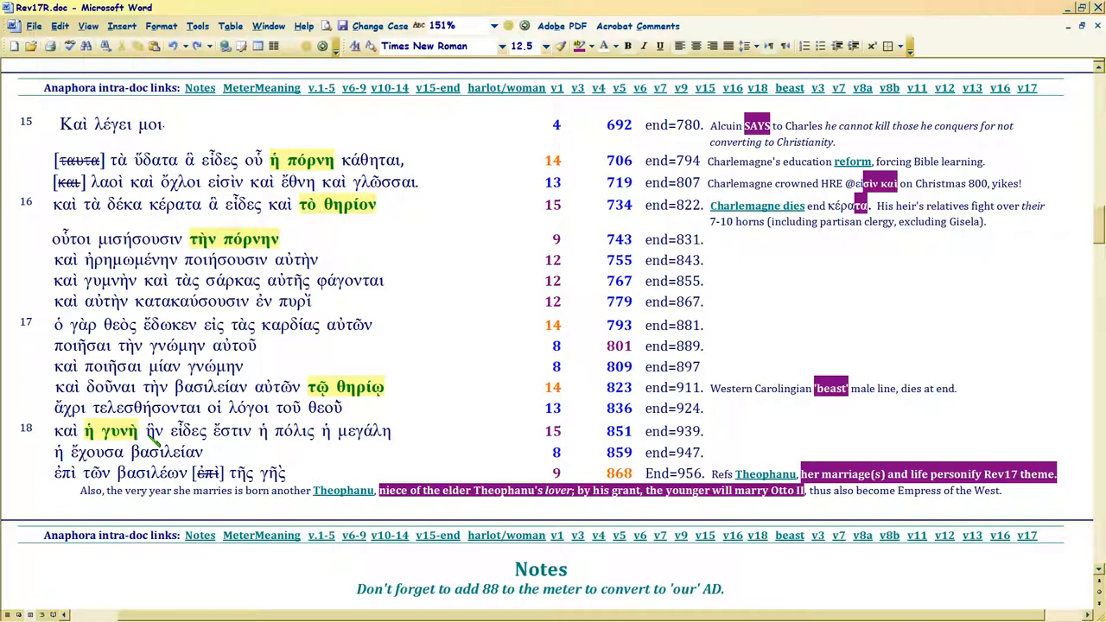
pyautogui.click(138, 431)
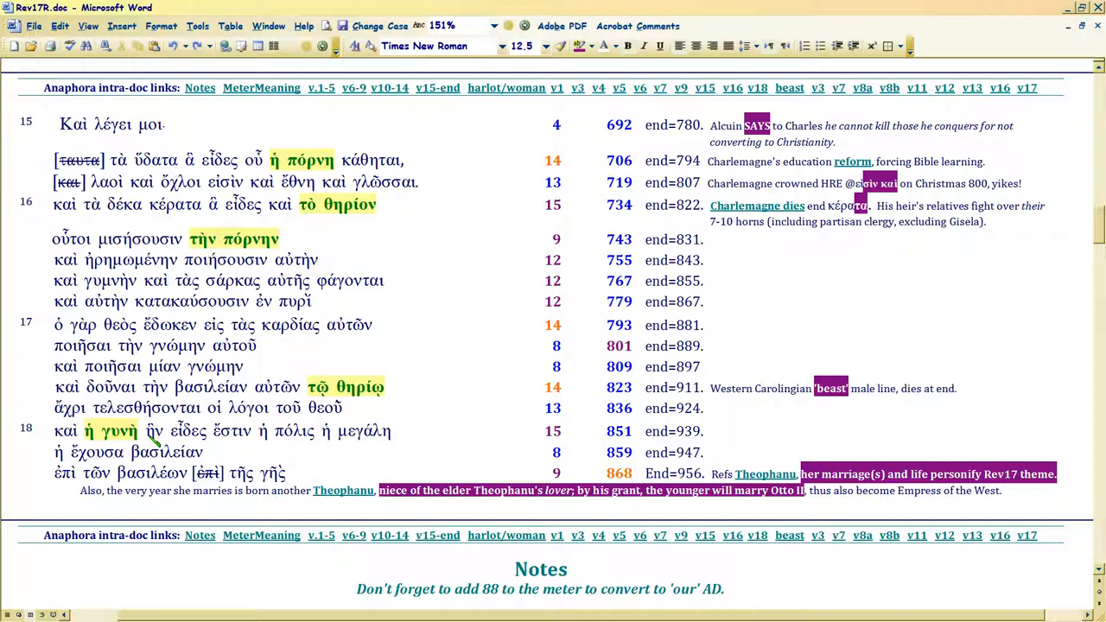
pyautogui.click(138, 430)
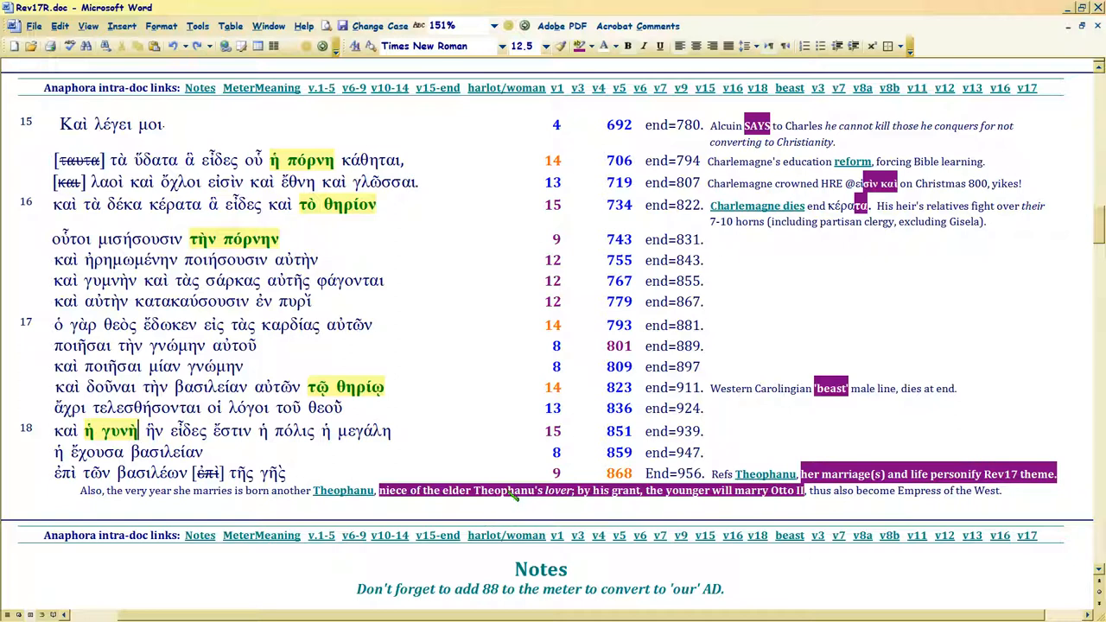
pyautogui.moveTo(341, 490)
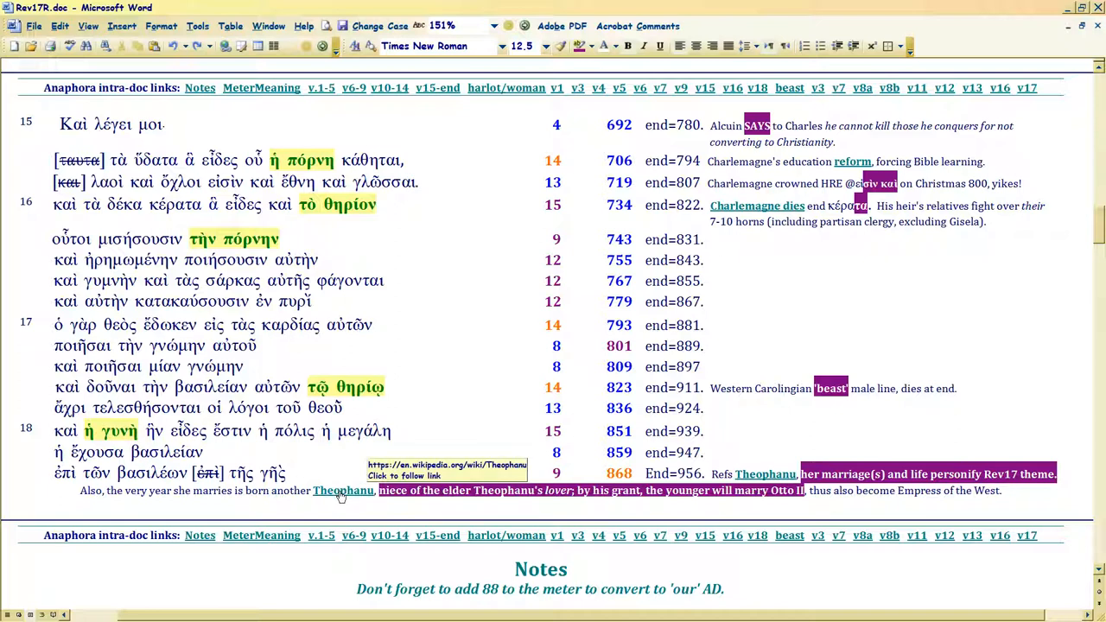
pyautogui.click(138, 431)
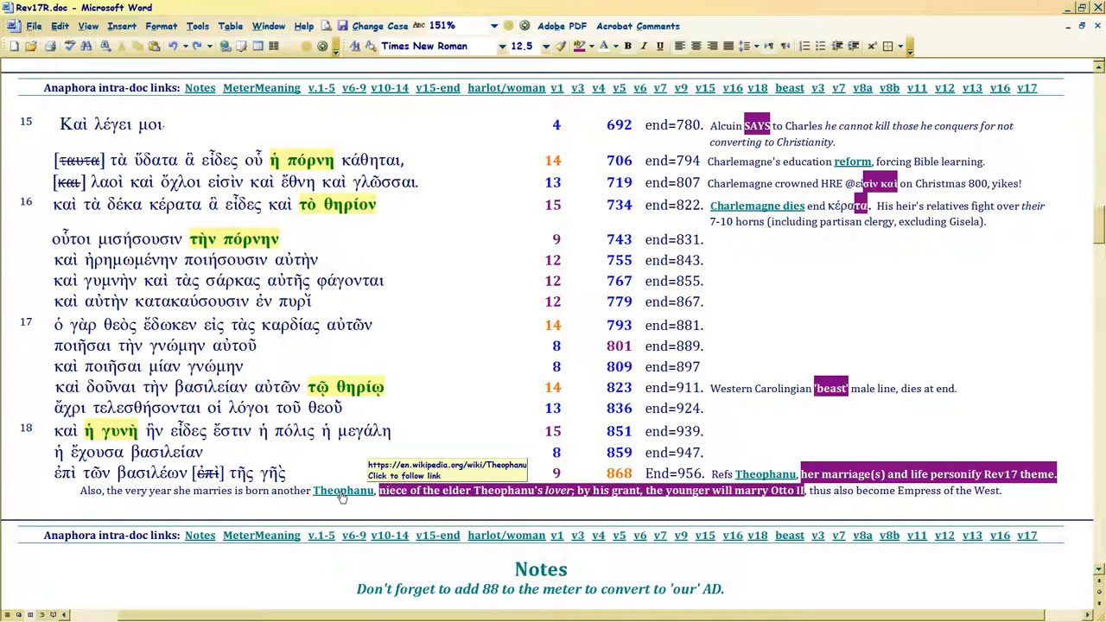
pyautogui.click(136, 430)
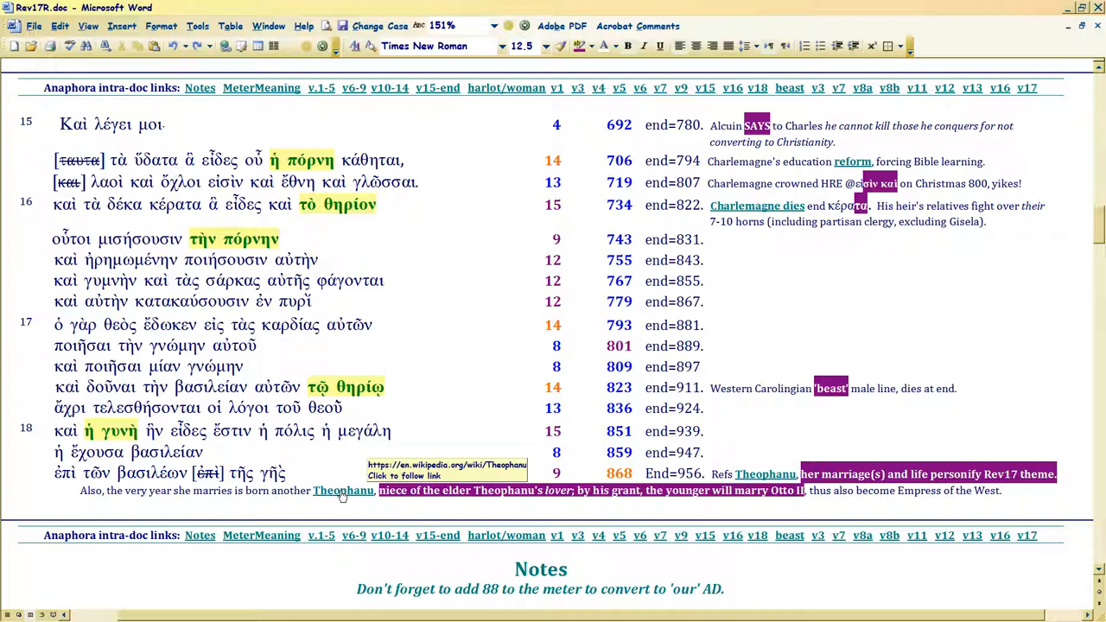
pyautogui.click(137, 431)
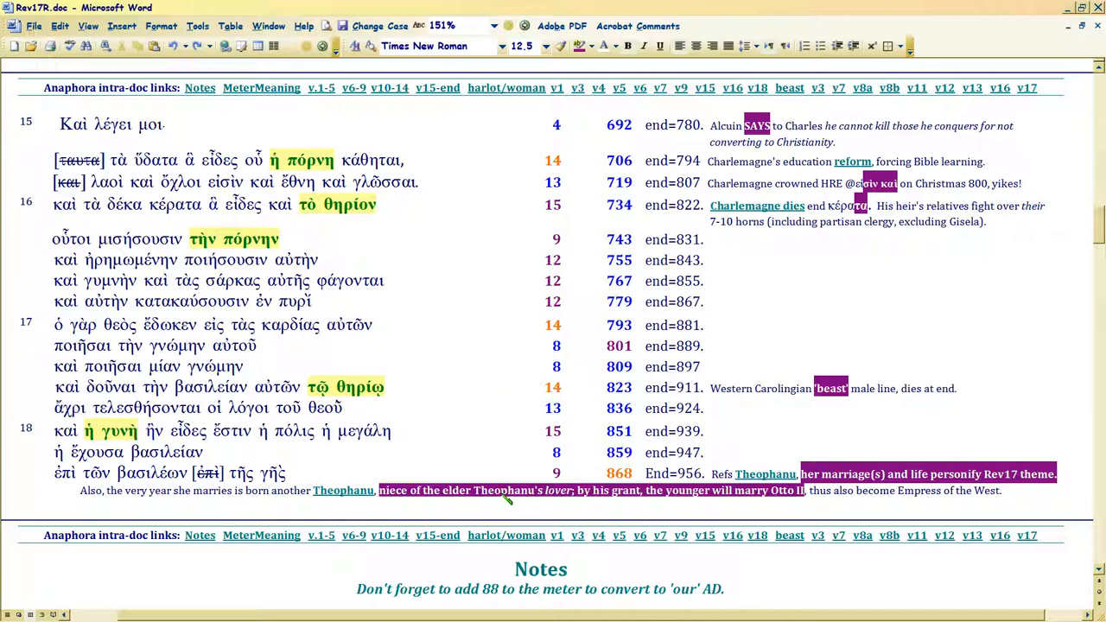
pyautogui.moveTo(747, 492)
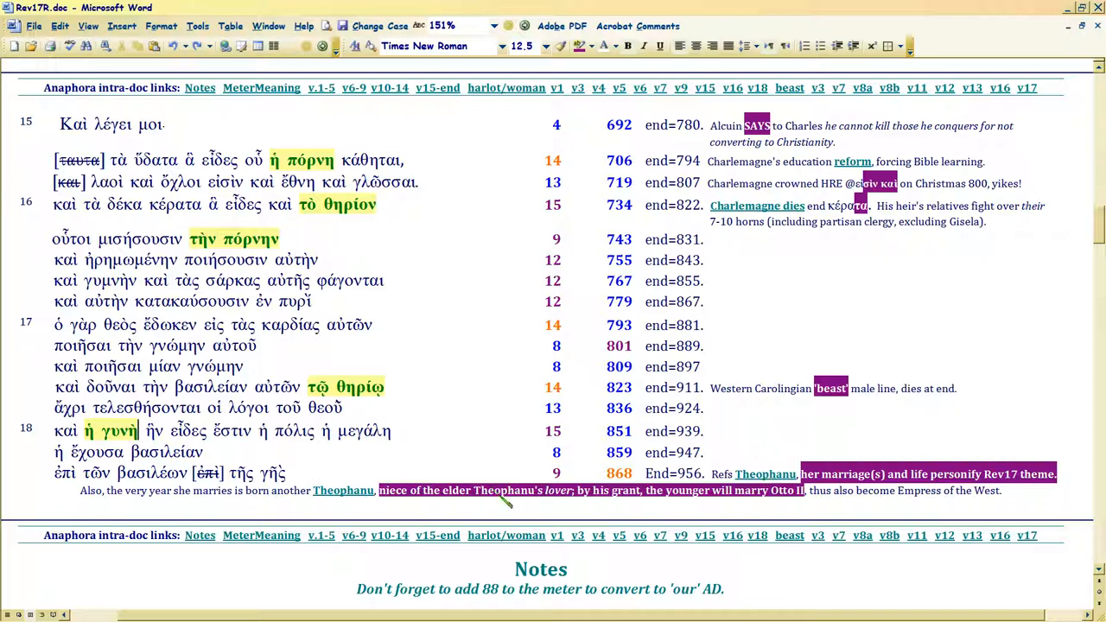
pyautogui.moveTo(765, 474)
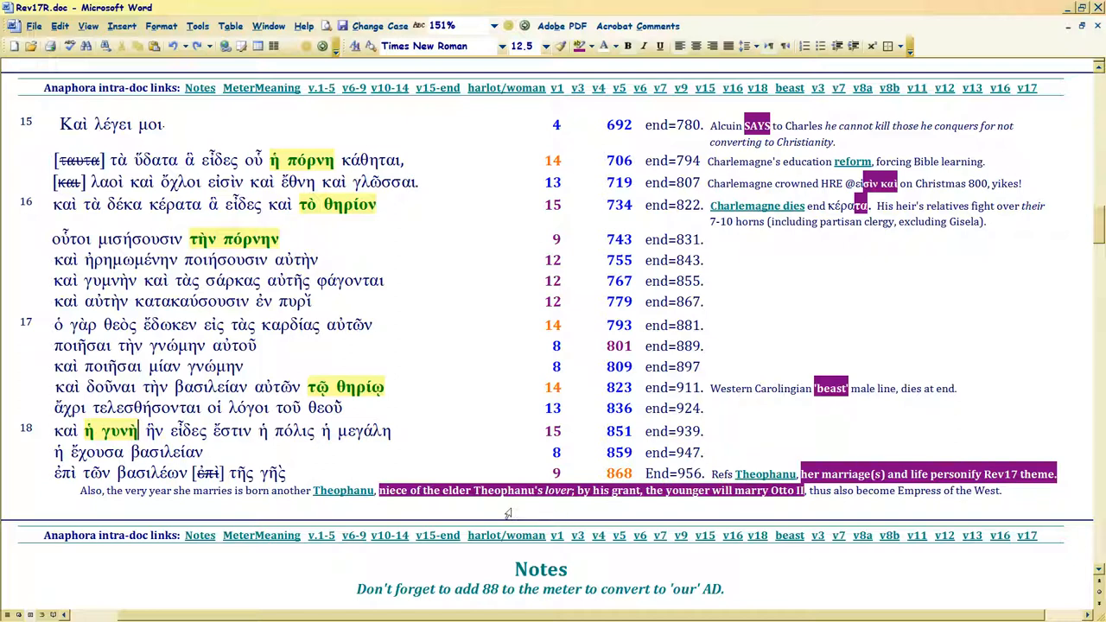
pyautogui.moveTo(507, 512)
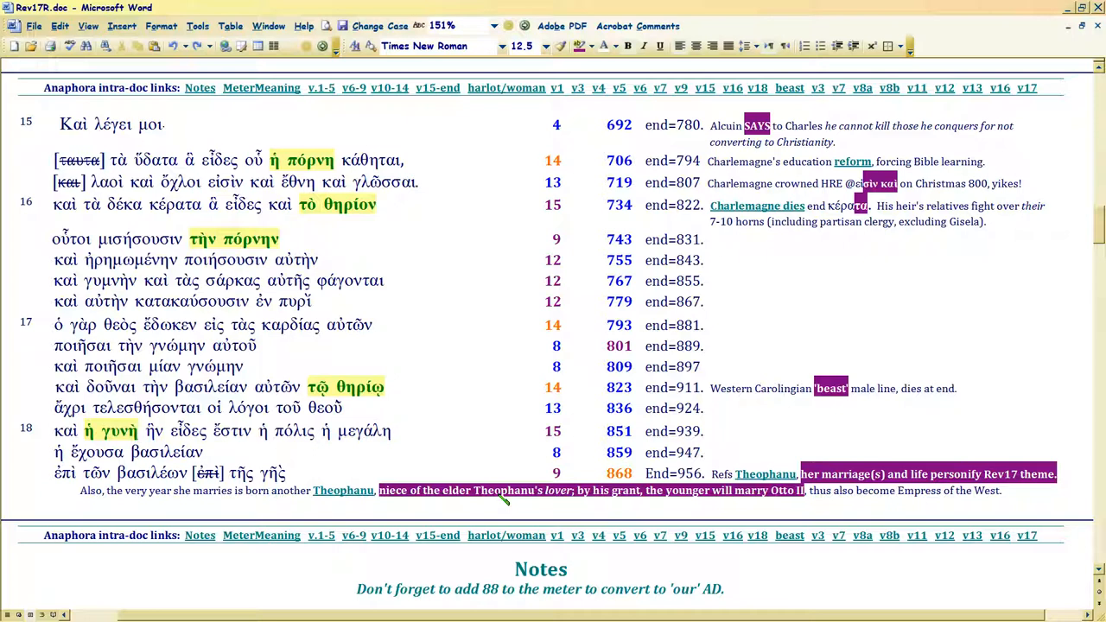
pyautogui.moveTo(506, 496)
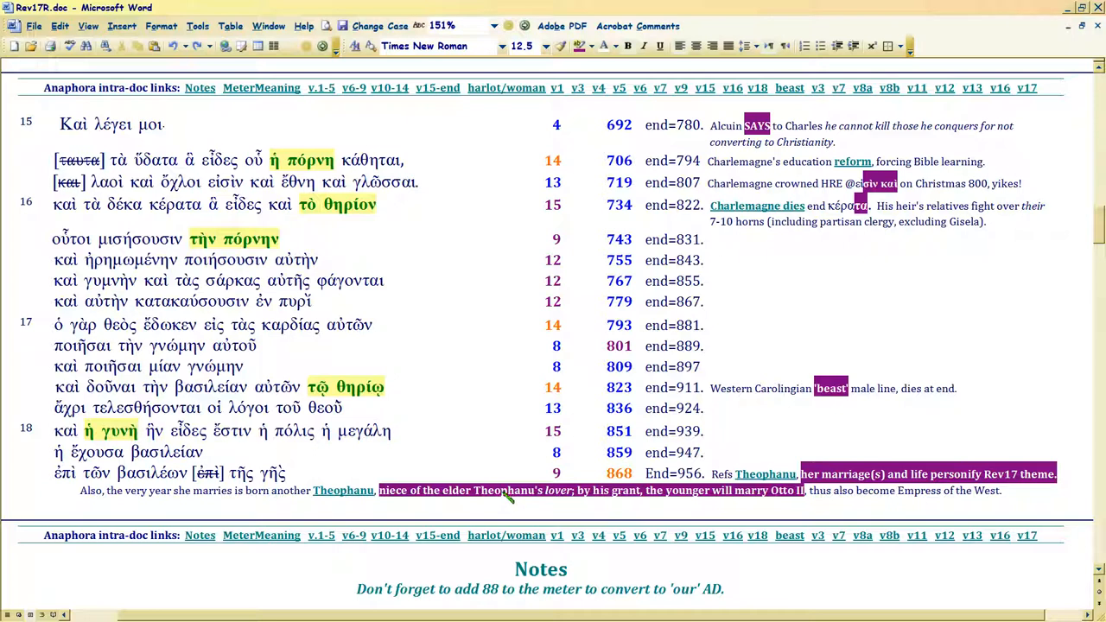
pyautogui.moveTo(344, 491)
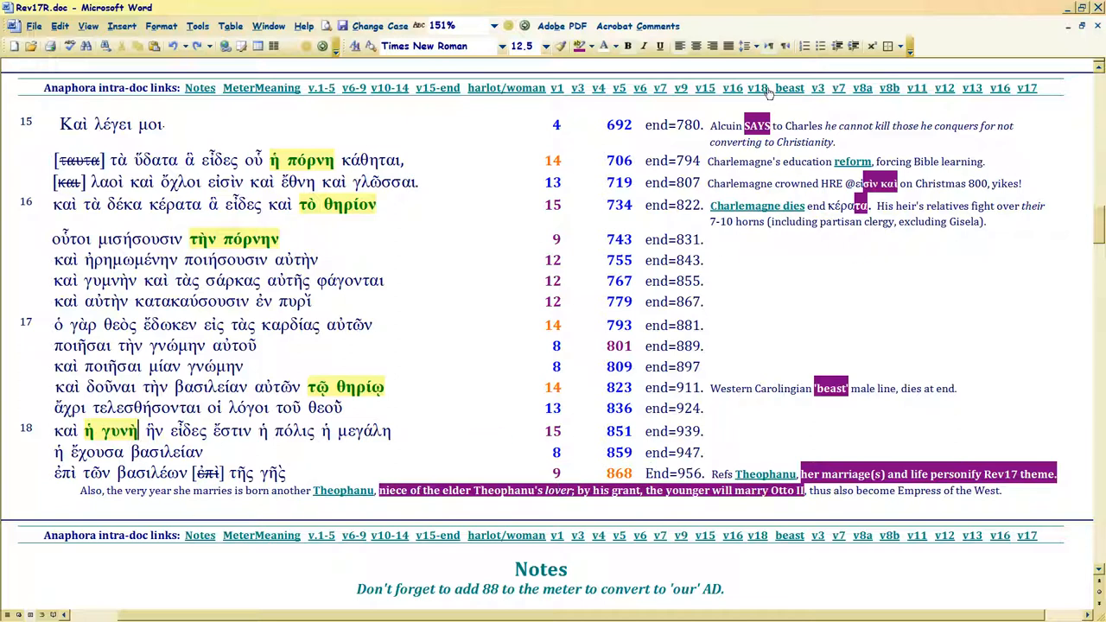
# Jump via the v18 link to the ἡ γυνὴ commentary on Constantine VII, Romanos and Theophanu.
pyautogui.scroll(-3)
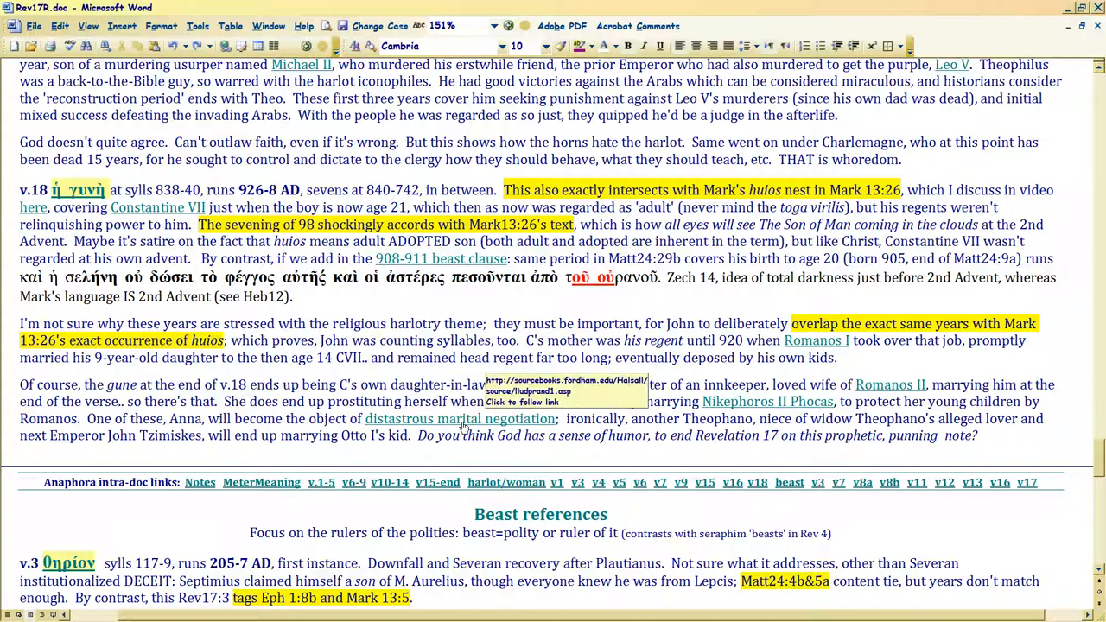
pyautogui.click(19, 189)
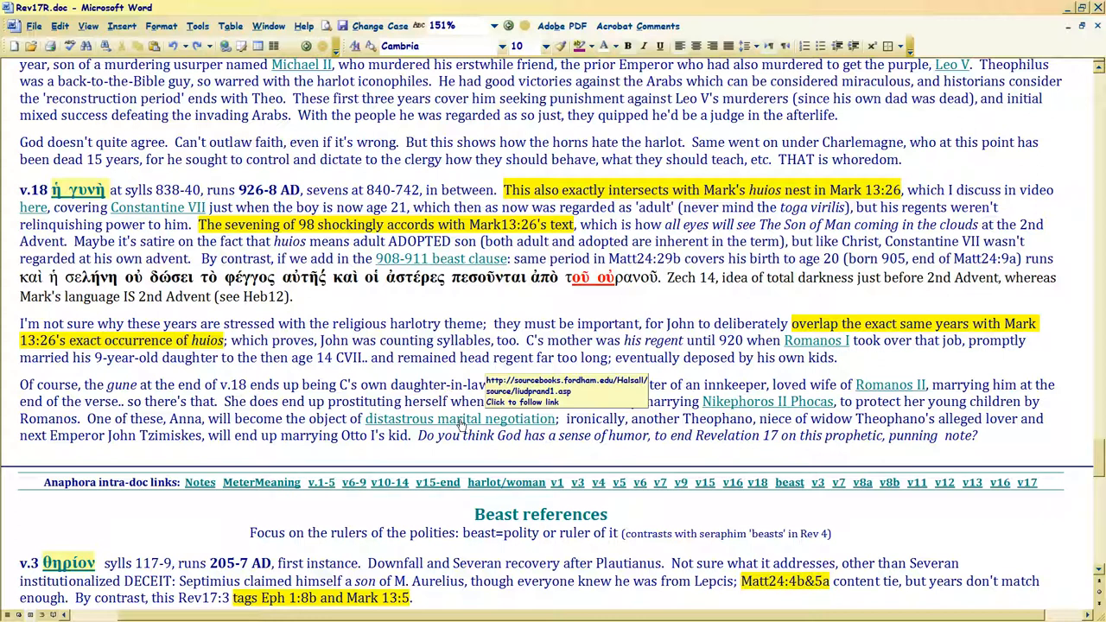
pyautogui.click(20, 189)
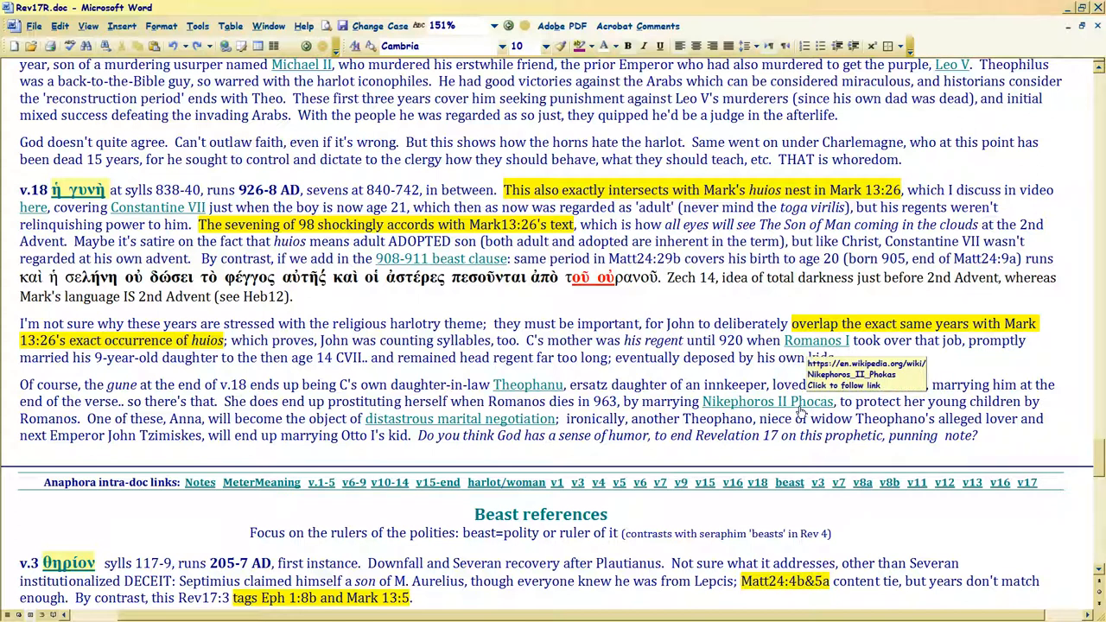
pyautogui.click(22, 189)
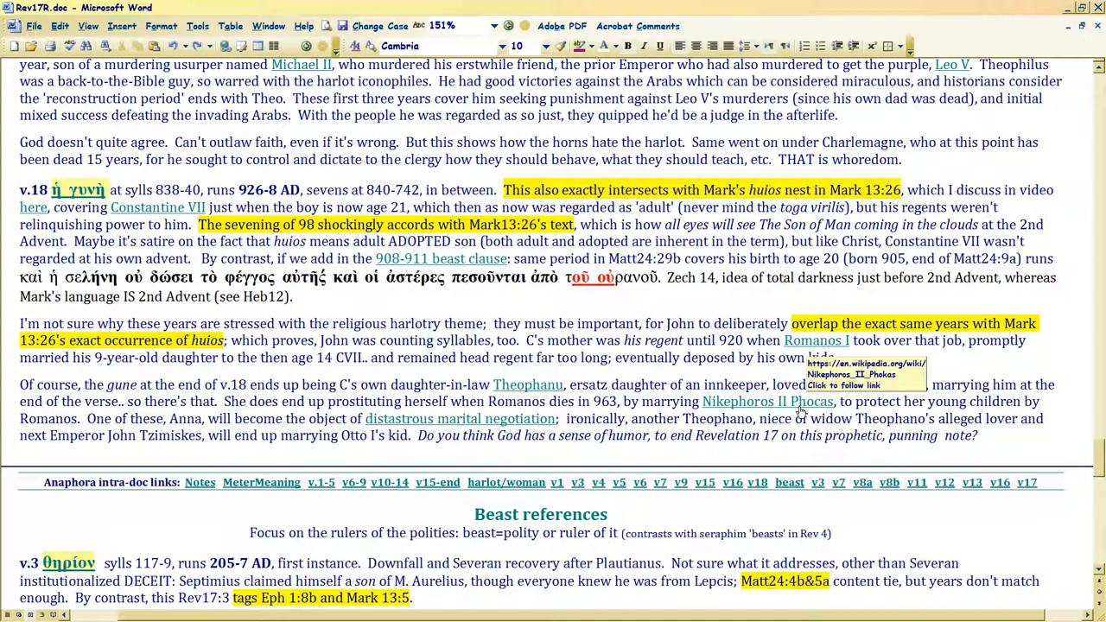
pyautogui.moveTo(527, 385)
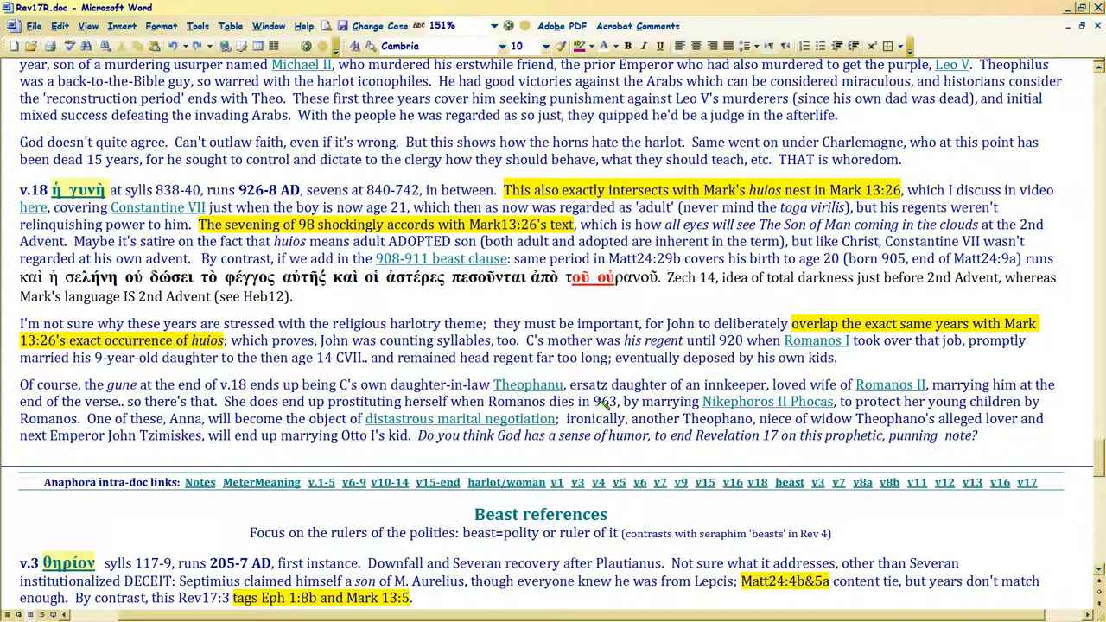
pyautogui.moveTo(768, 401)
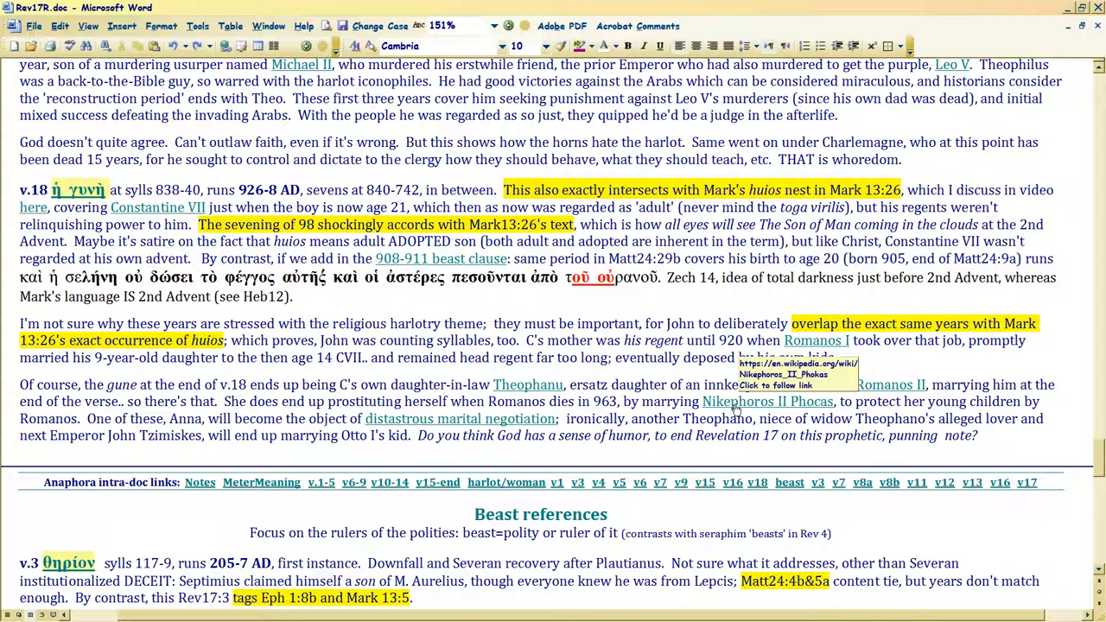
pyautogui.click(598, 401)
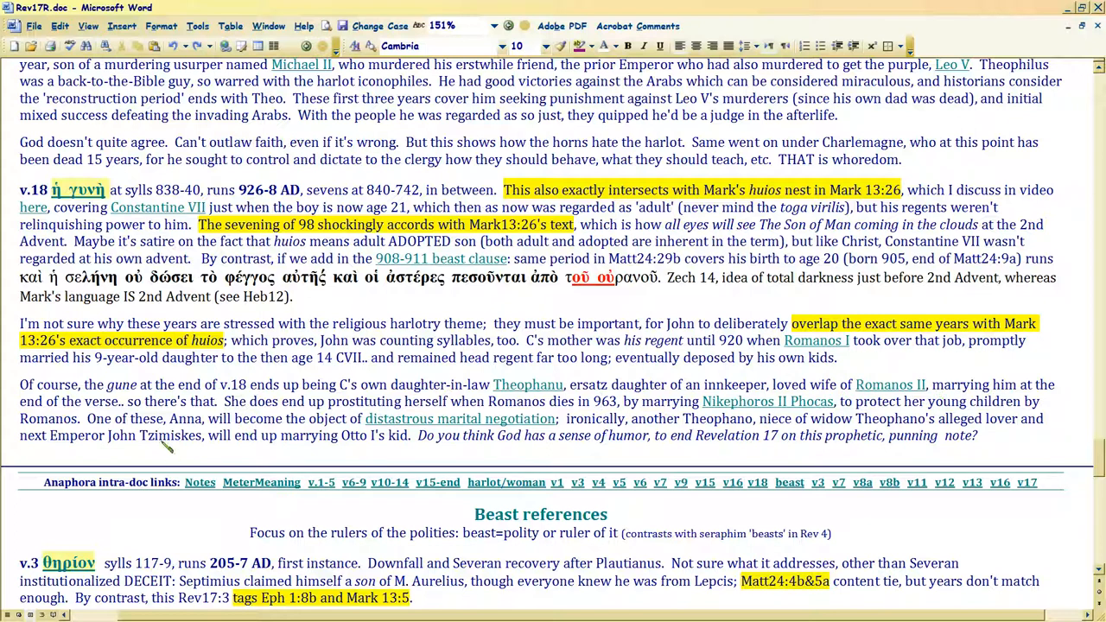
pyautogui.doubleClick(169, 435)
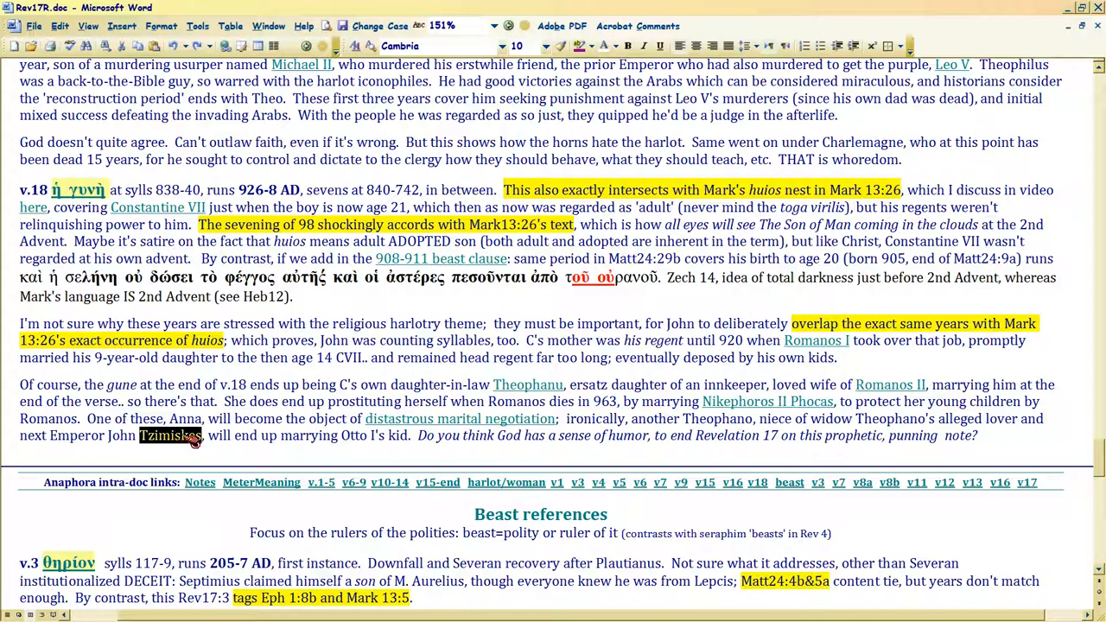
pyautogui.moveTo(767, 400)
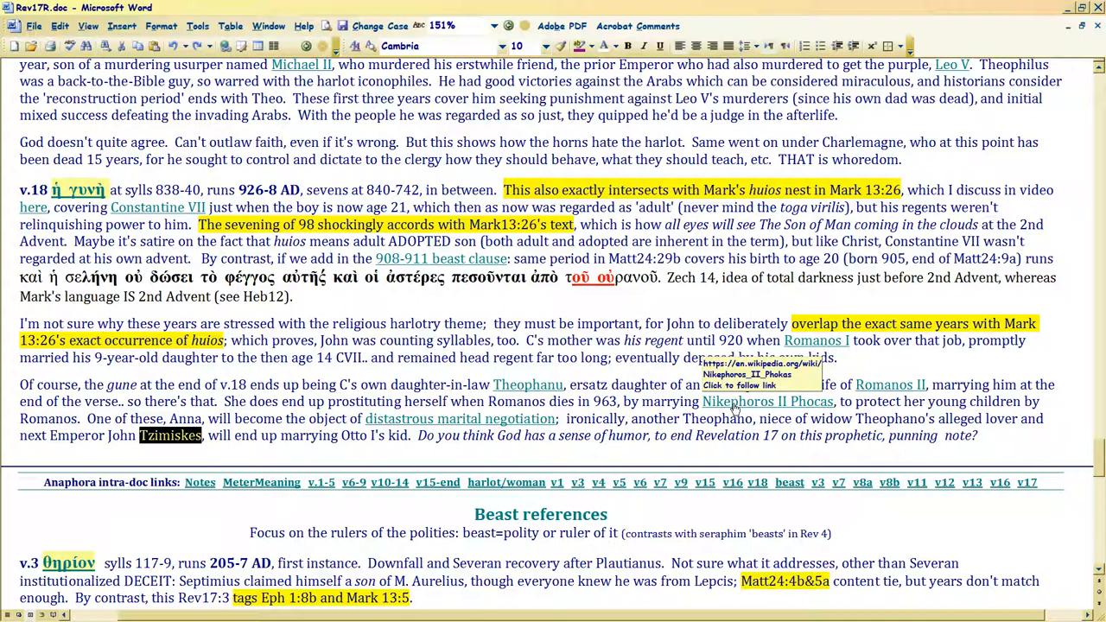
pyautogui.moveTo(594, 413)
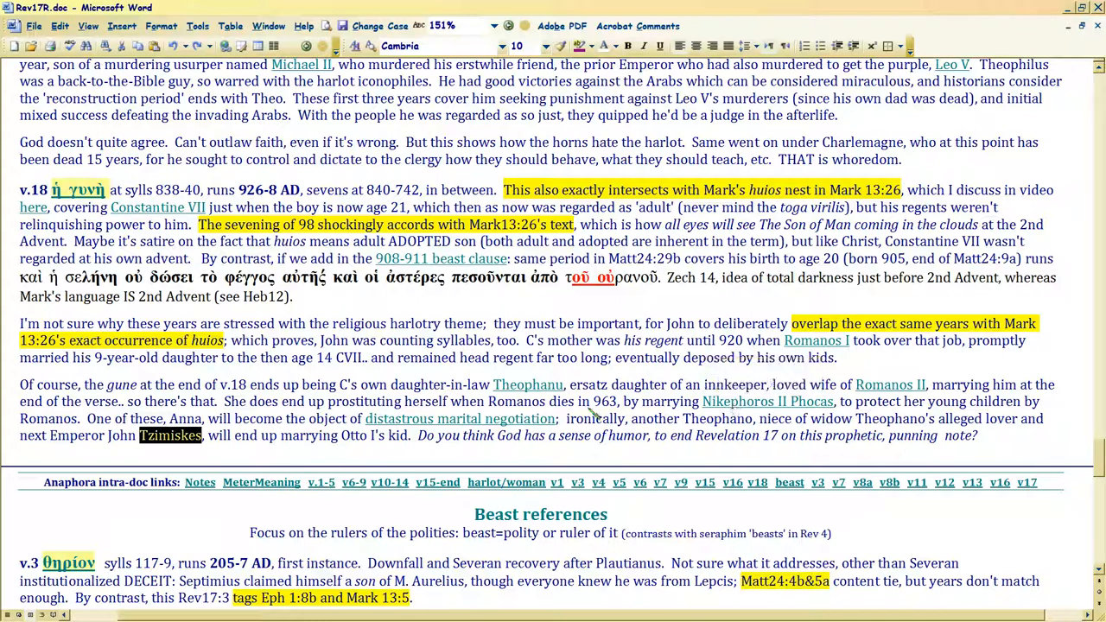
pyautogui.moveTo(527, 385)
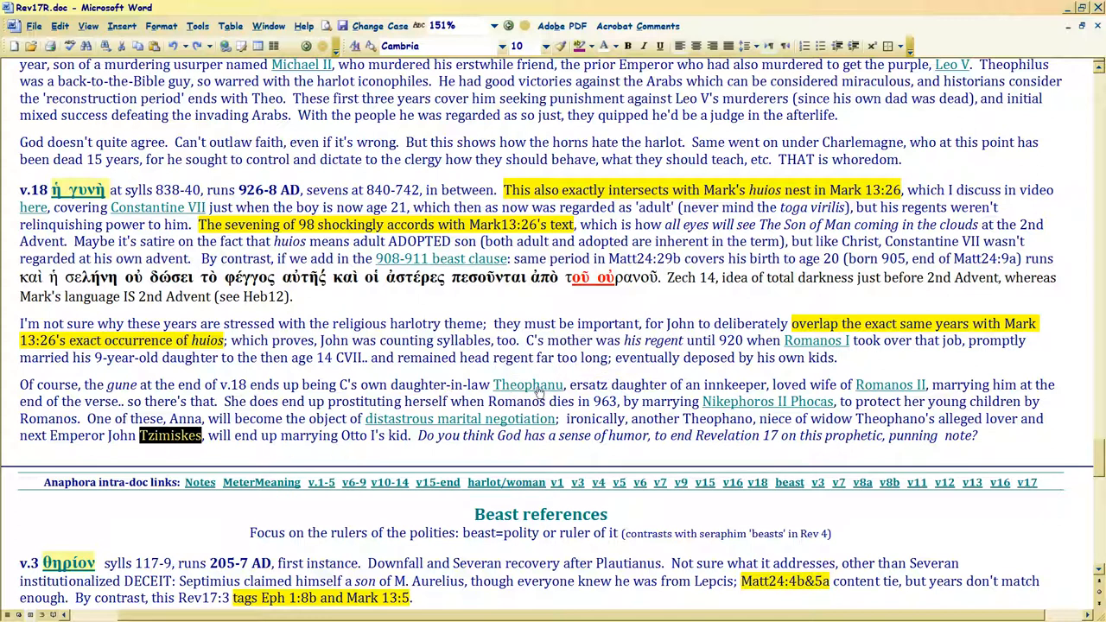
pyautogui.moveTo(527, 385)
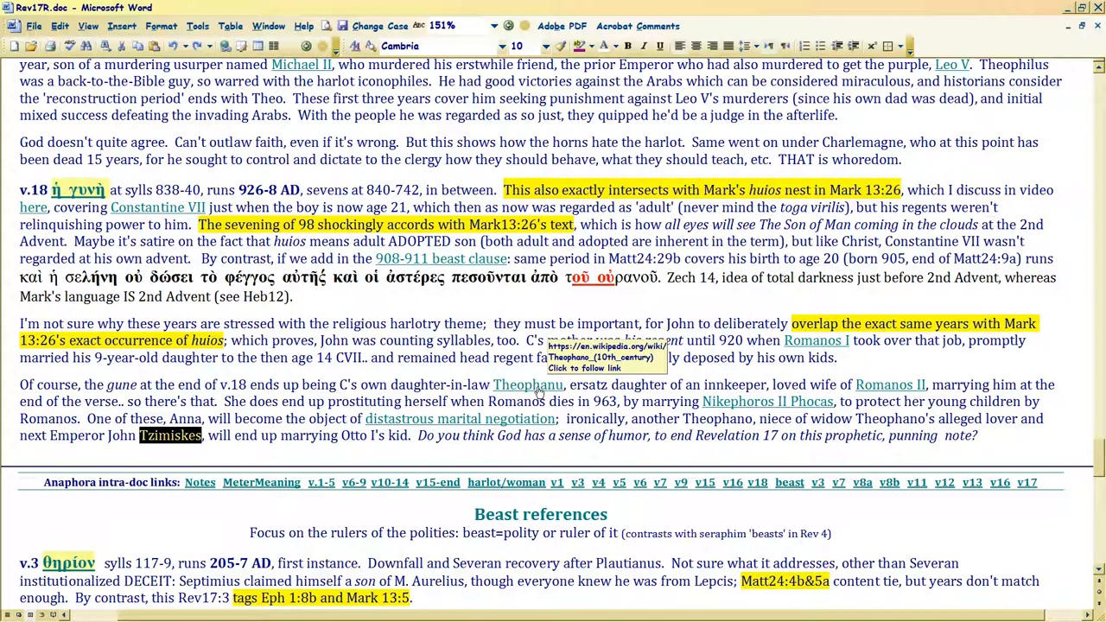
pyautogui.moveTo(691, 428)
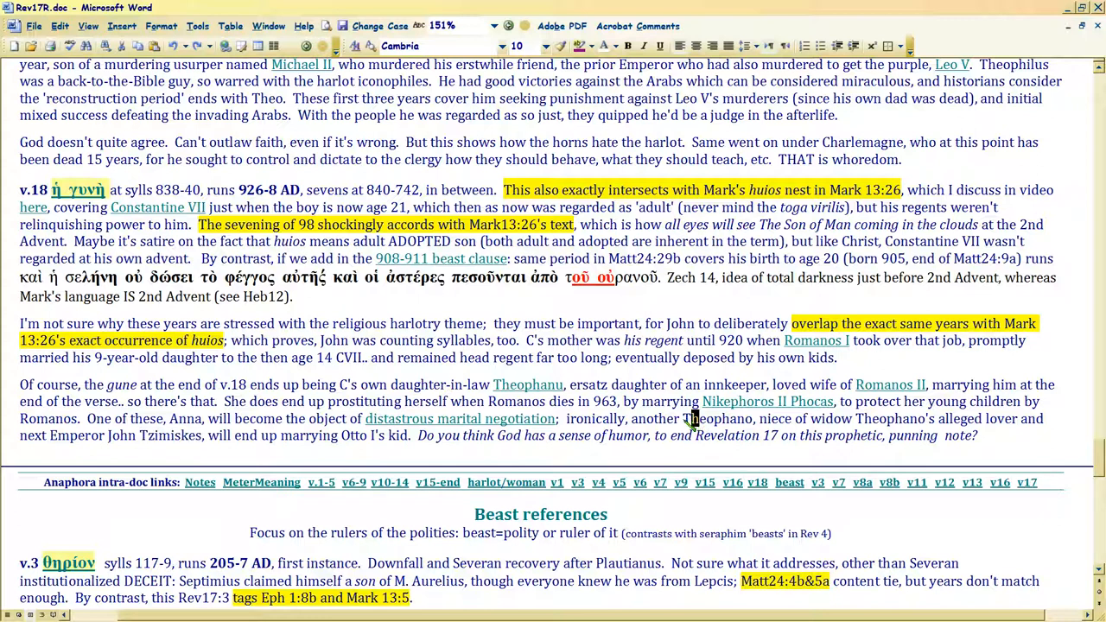
# Select the name Otto in the closing sentence, then return toward the verses 15–18 table.
pyautogui.doubleClick(717, 418)
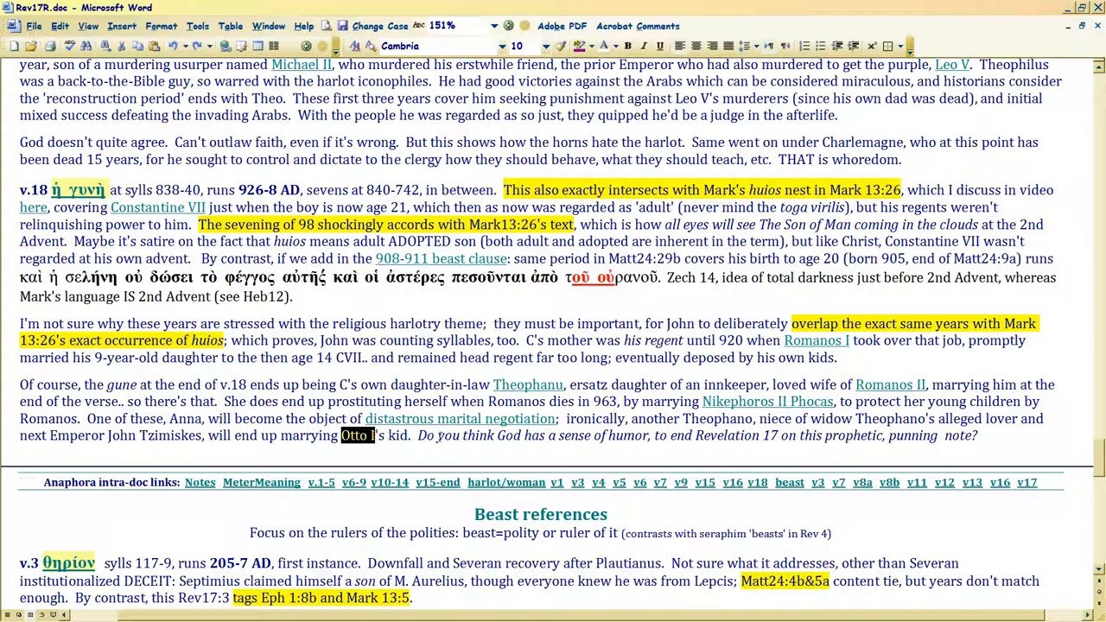
pyautogui.moveTo(527, 384)
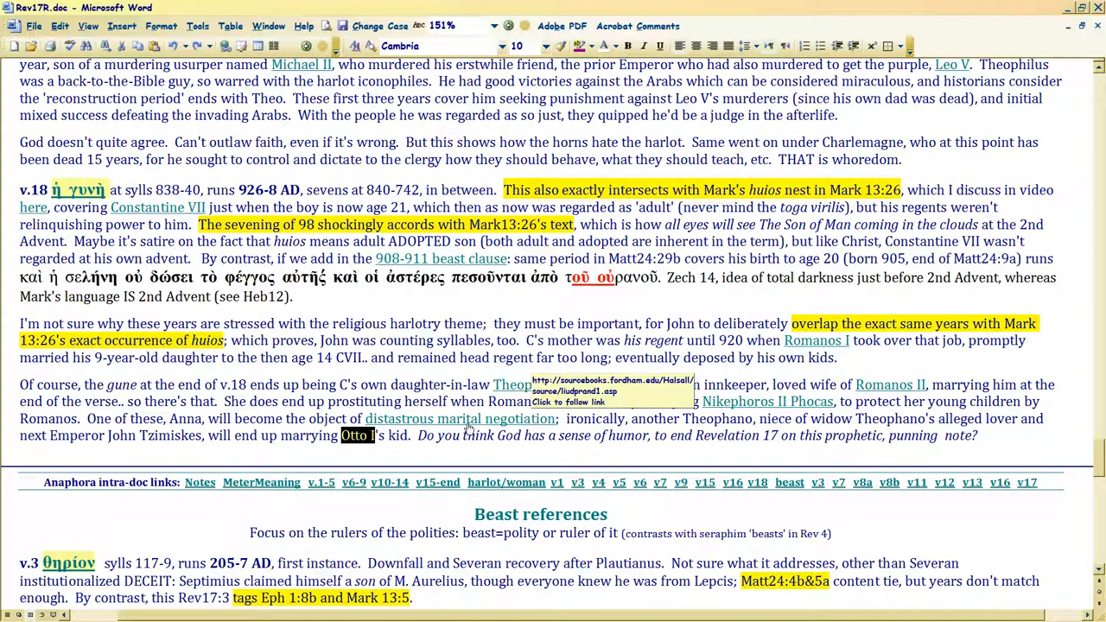
pyautogui.moveTo(466, 425)
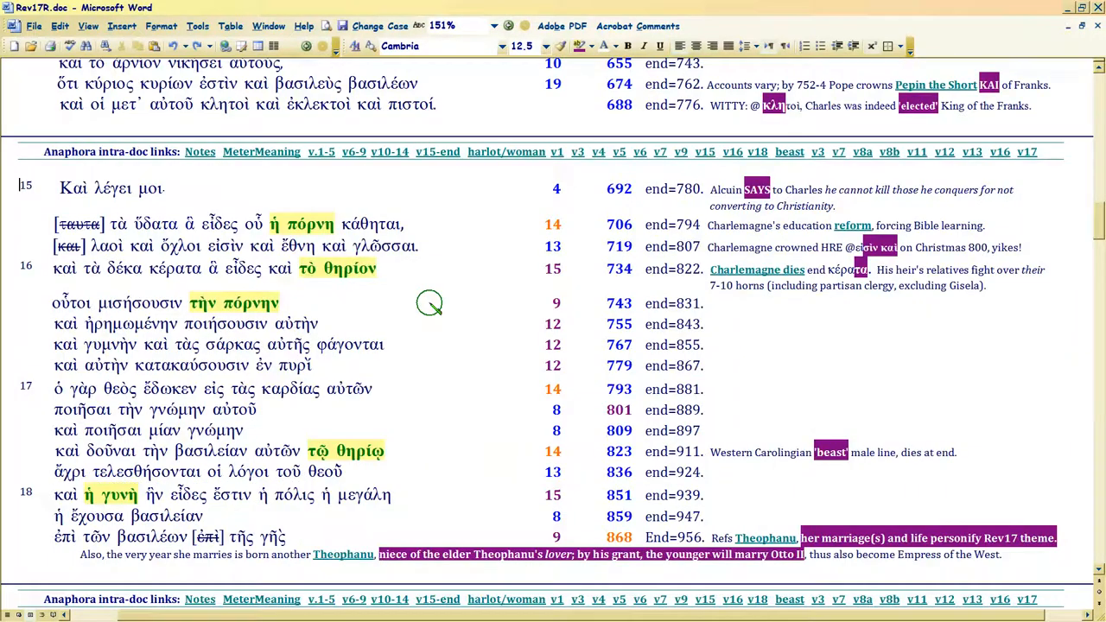
pyautogui.scroll(-3)
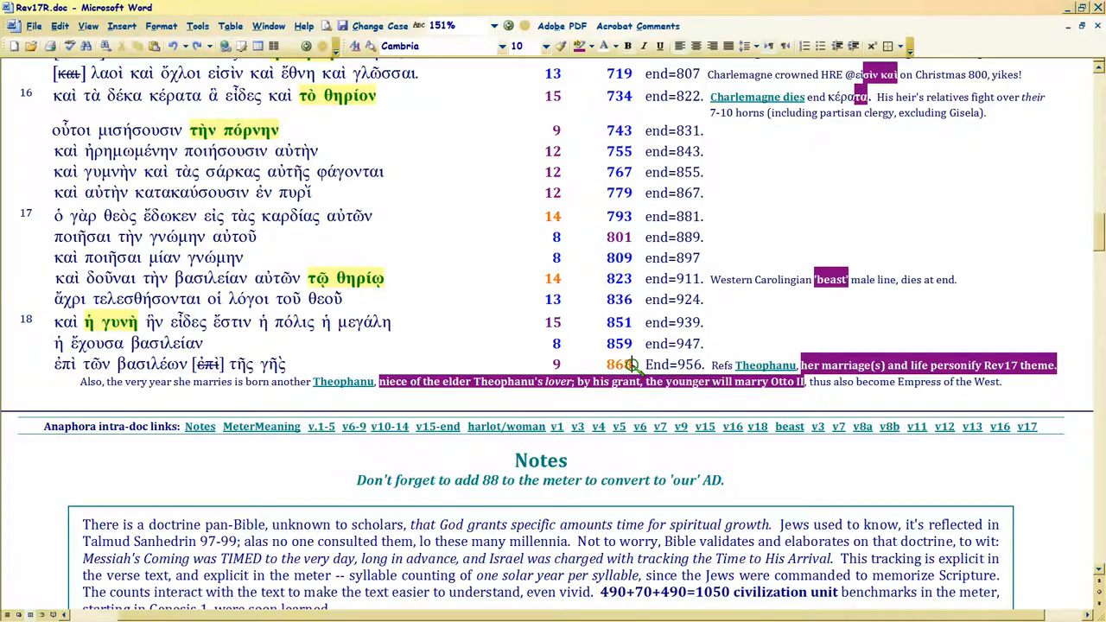